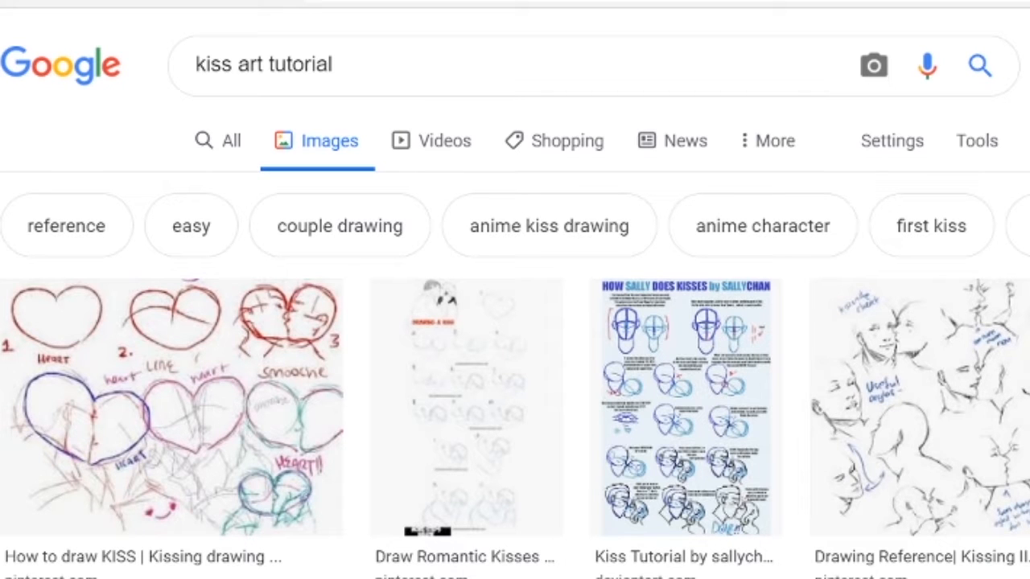
# - Erase the heart outline over the kissing faces and paint over the right face
pyautogui.scroll(-3)
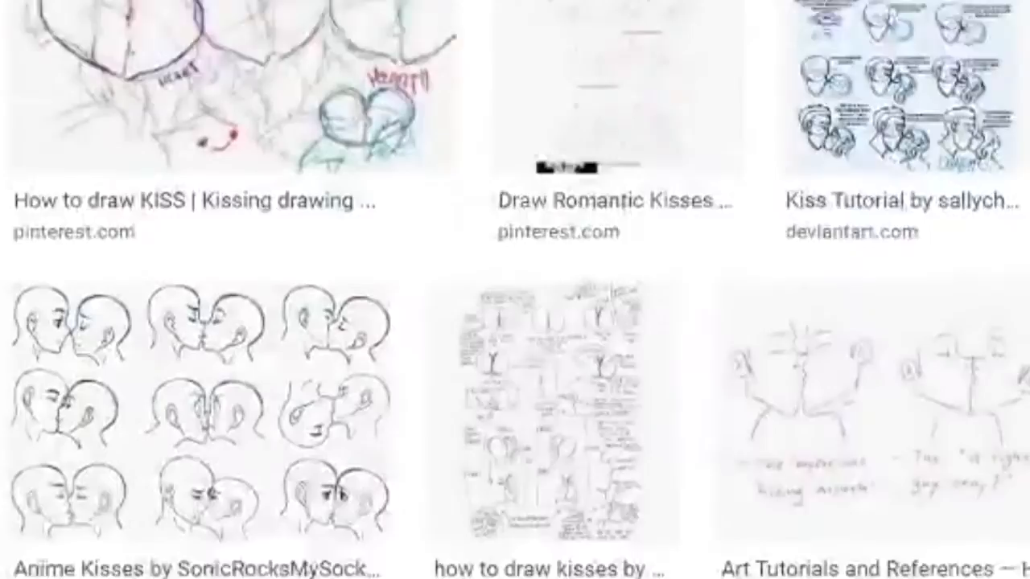
pyautogui.scroll(-3)
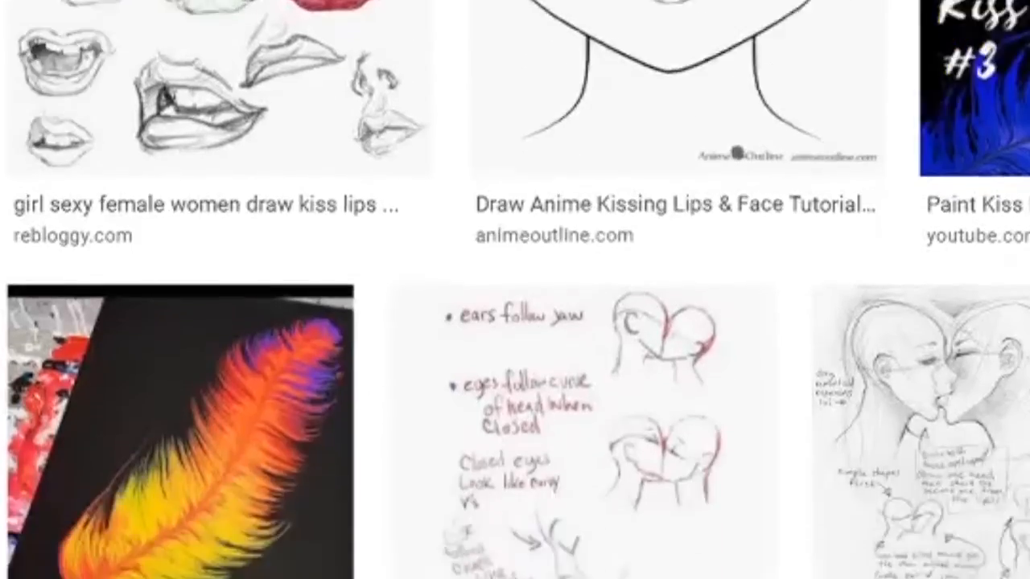
pyautogui.scroll(-3)
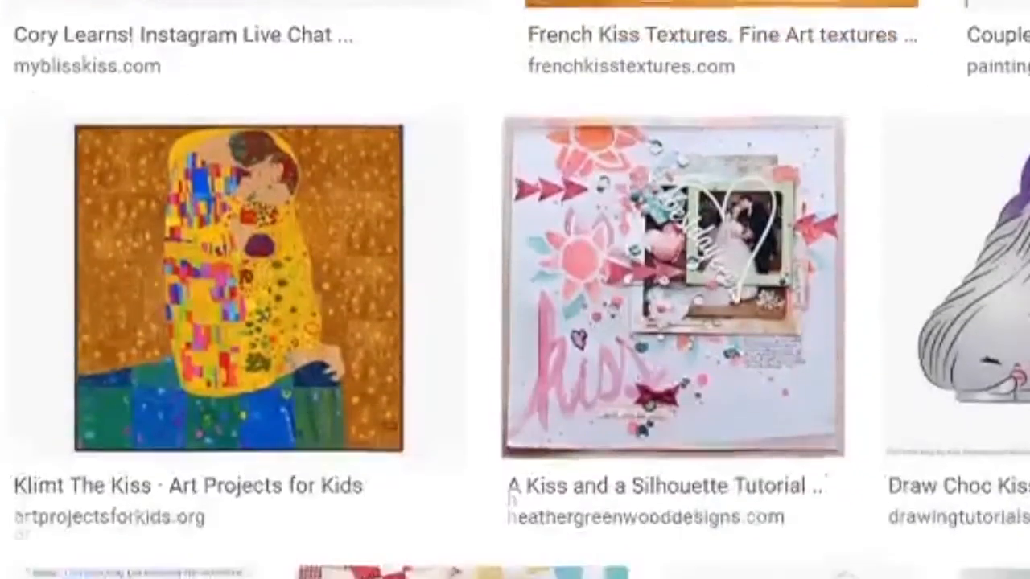
pyautogui.scroll(-3)
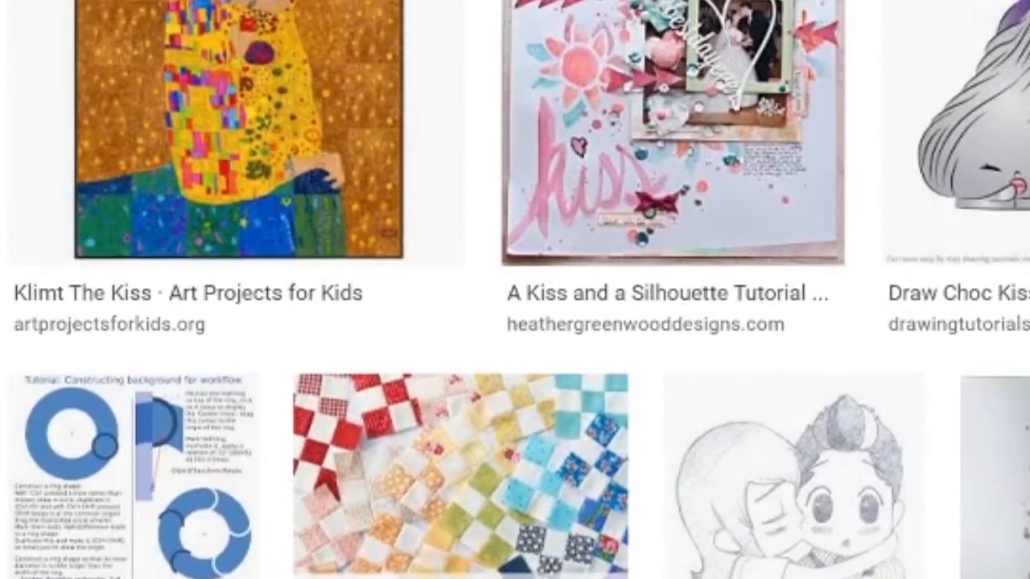
pyautogui.scroll(-3)
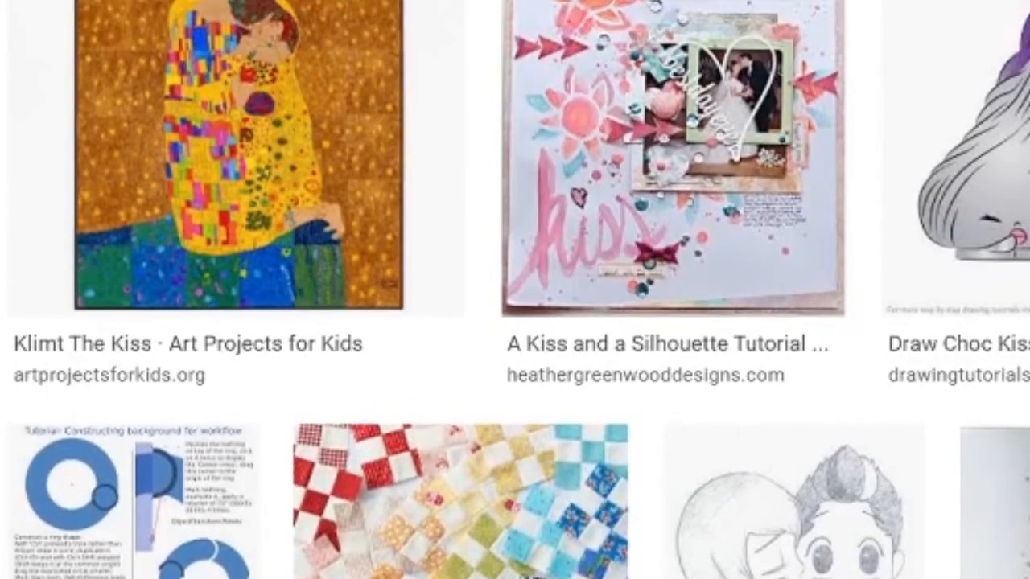
pyautogui.scroll(-3)
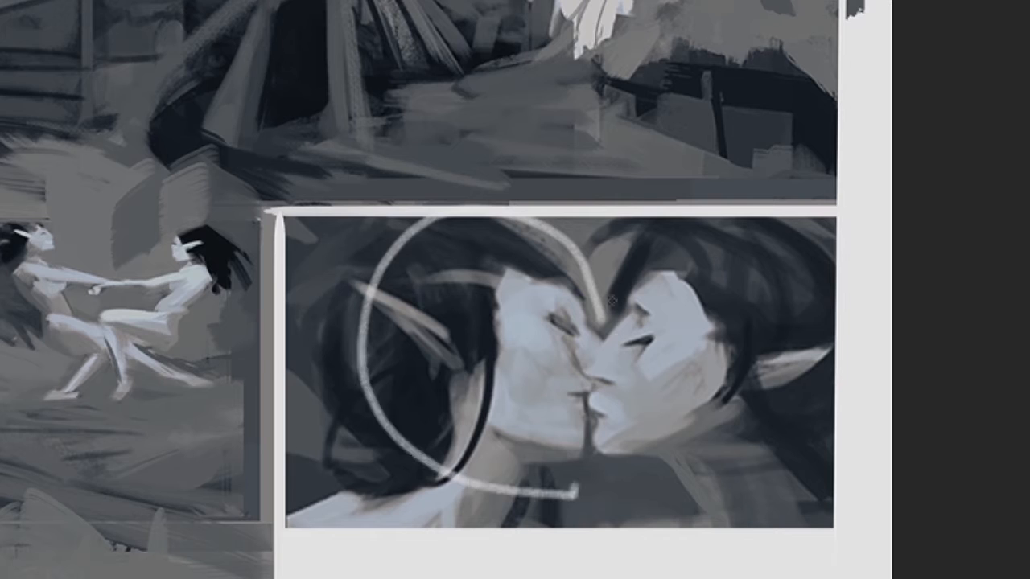
pyautogui.moveTo(607, 302); pyautogui.dragTo(576, 511)
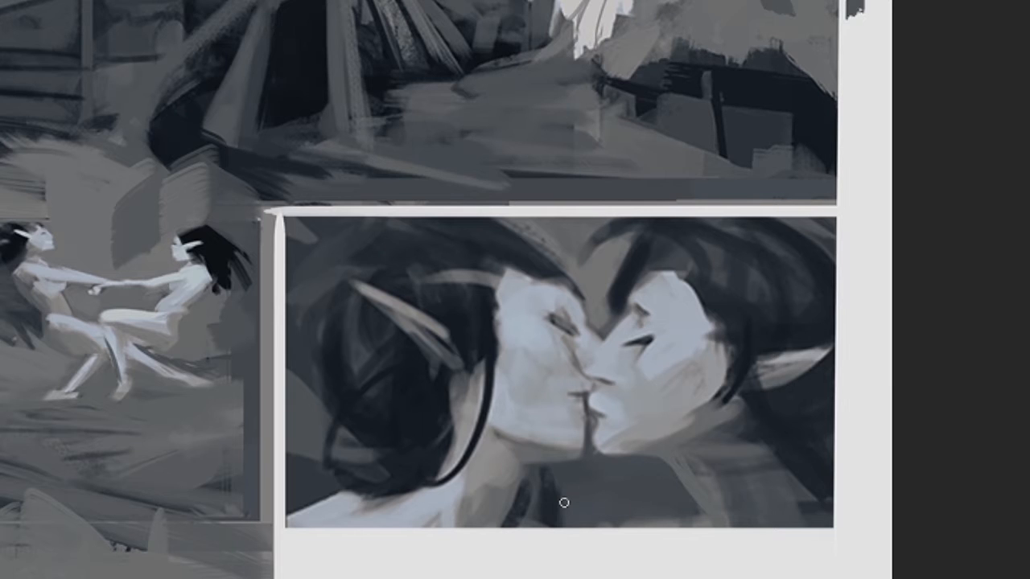
pyautogui.moveTo(680, 346)
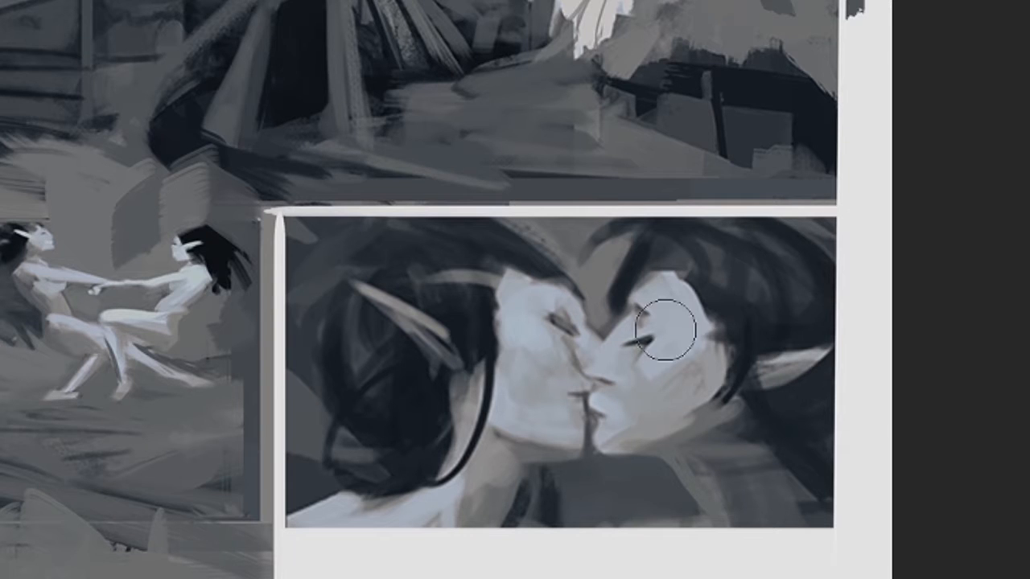
pyautogui.moveTo(664, 334); pyautogui.dragTo(543, 334)
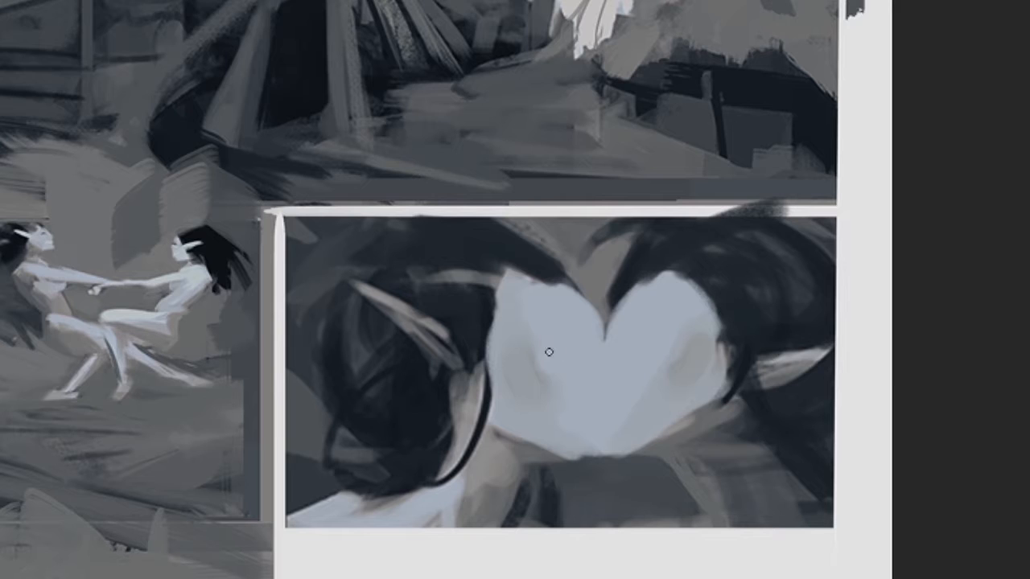
# - Restore the earlier version showing the two distinct kissing faces
pyautogui.moveTo(549, 352); pyautogui.dragTo(635, 359)
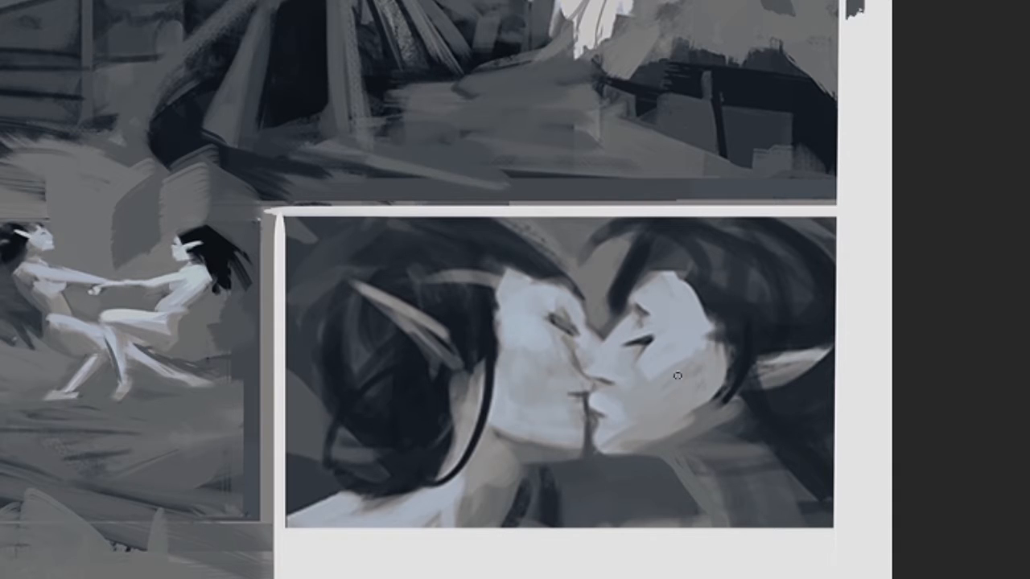
pyautogui.moveTo(609, 273)
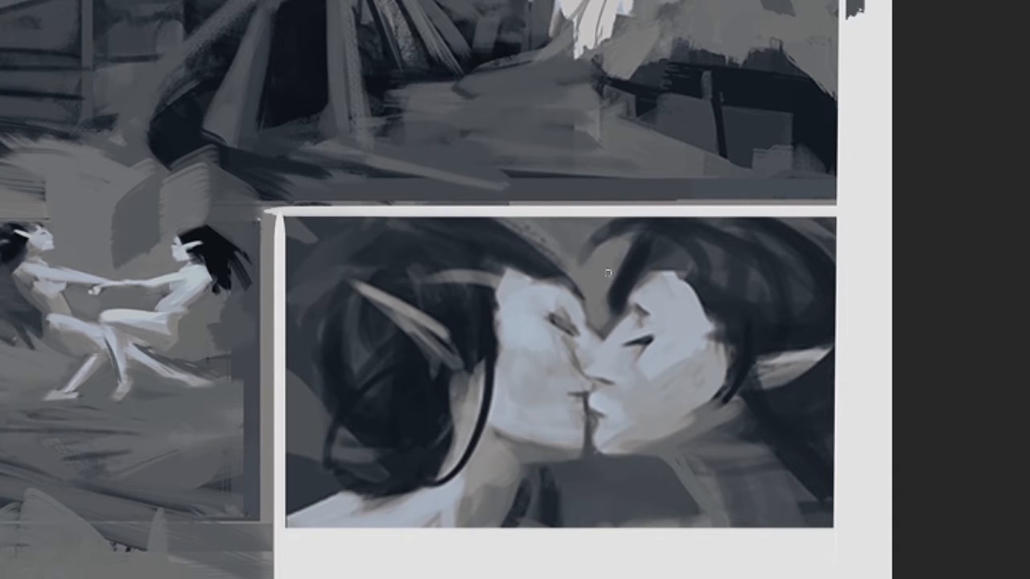
pyautogui.moveTo(669, 342)
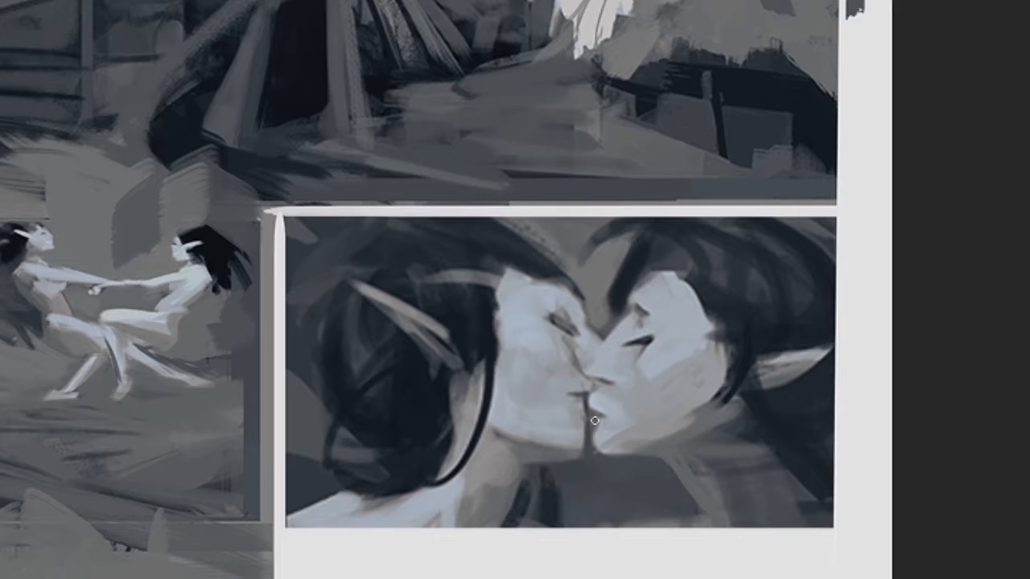
pyautogui.moveTo(499, 348)
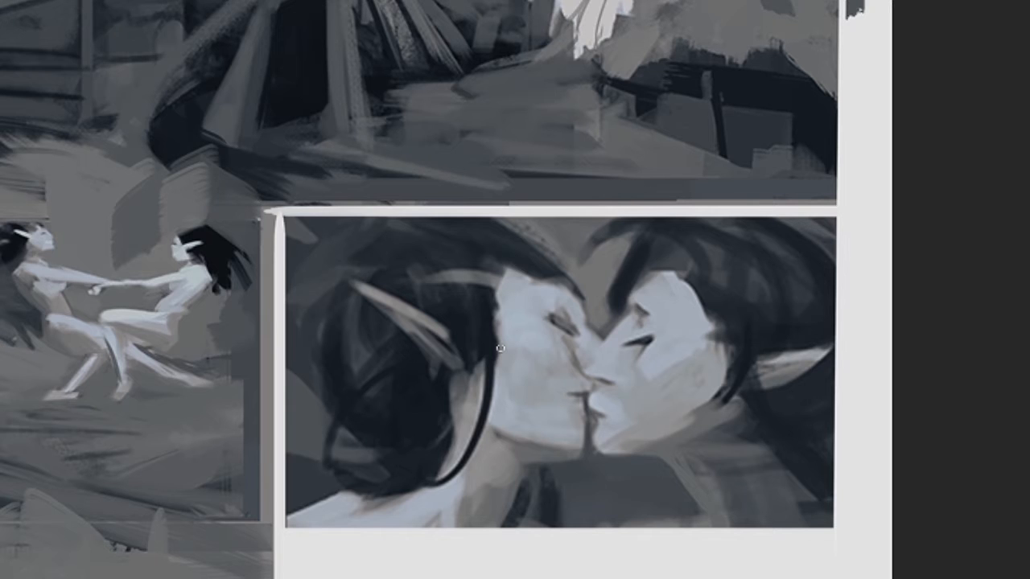
pyautogui.moveTo(599, 470)
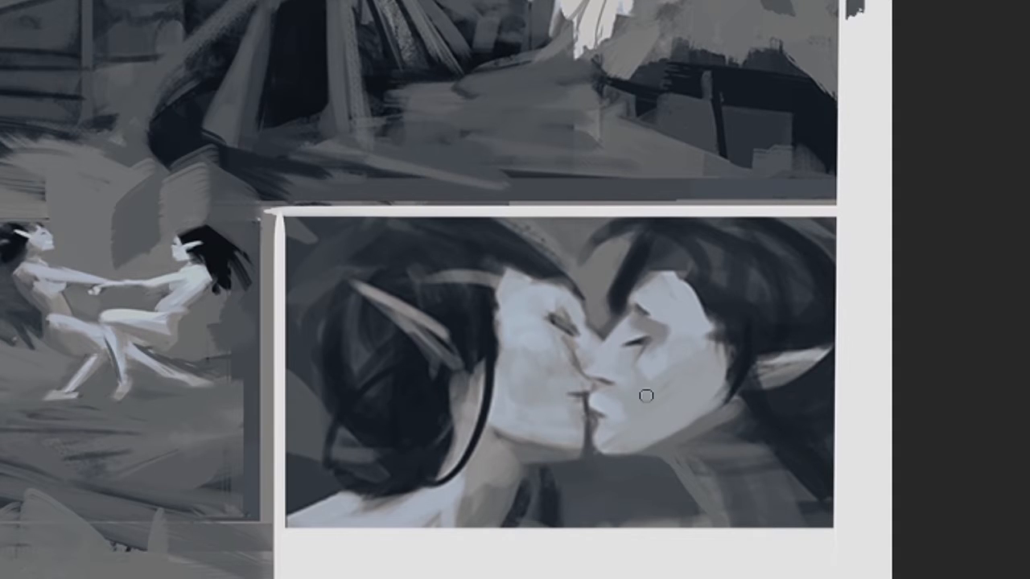
# - Soften and define the right face's cheek and jaw shading
pyautogui.moveTo(646, 395); pyautogui.dragTo(640, 300)
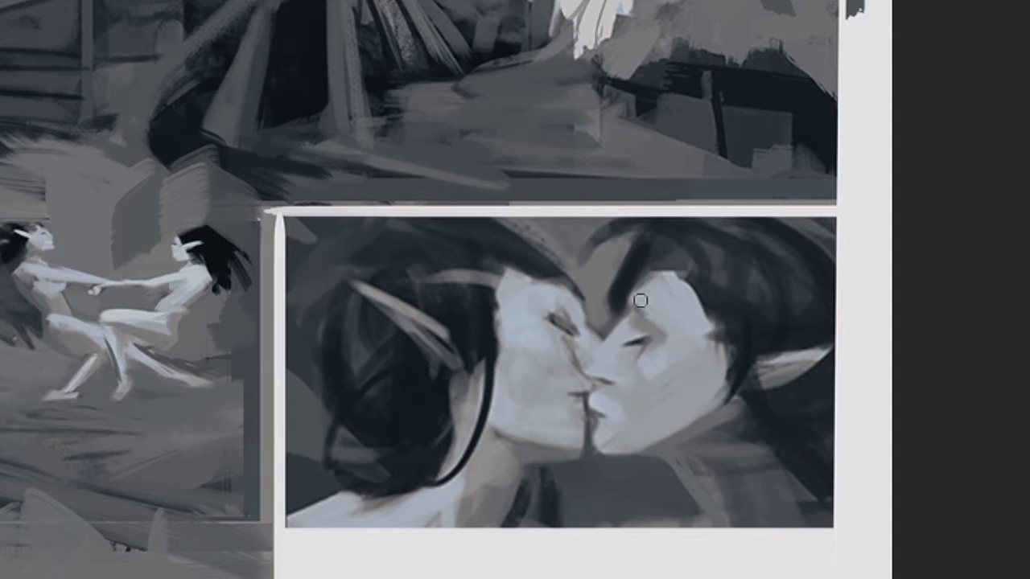
pyautogui.moveTo(683, 374)
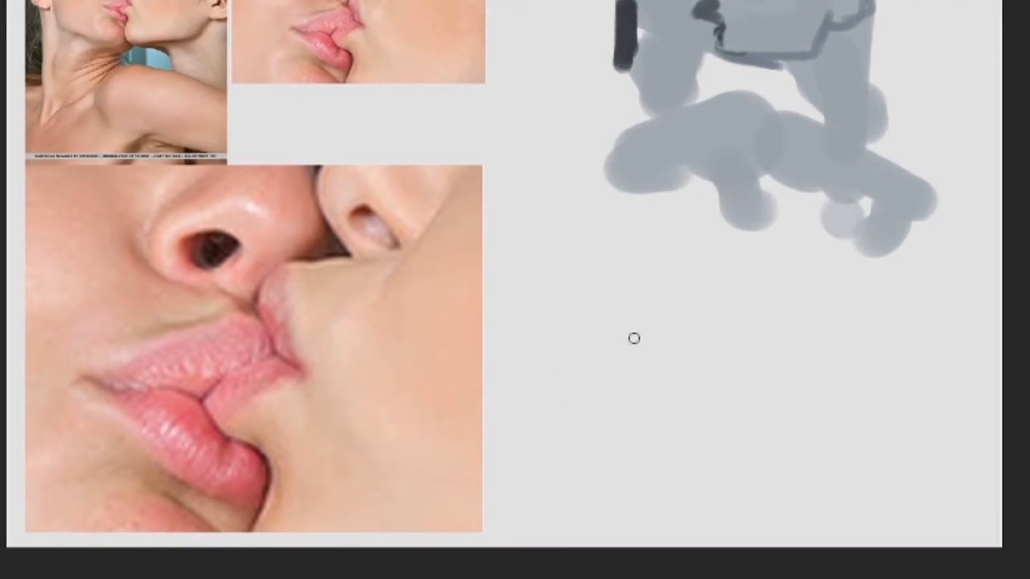
# - Outline the lips shape in dark grey, add a lighter grey tone, and trim its right edge
pyautogui.moveTo(544, 390); pyautogui.dragTo(772, 274)
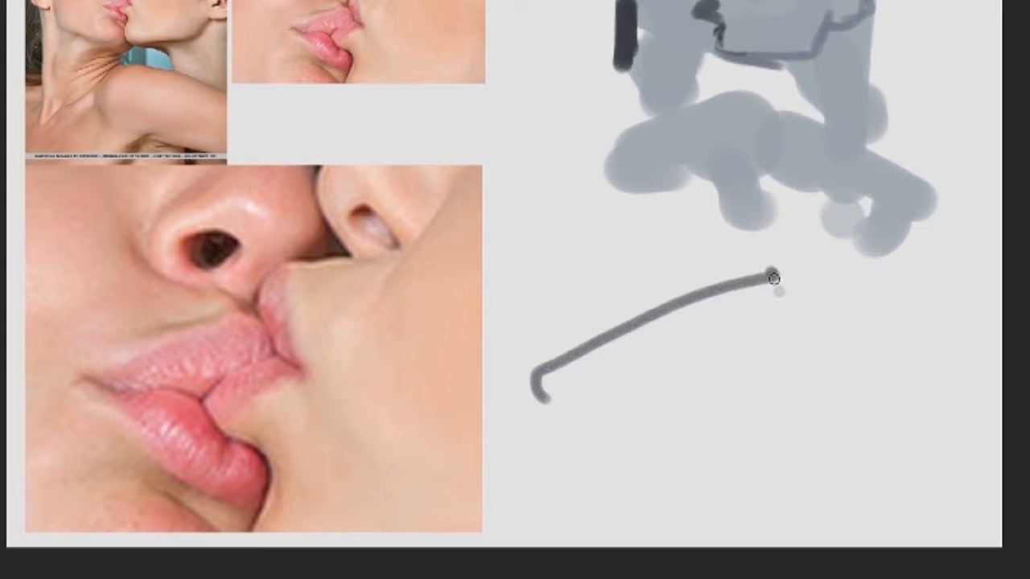
pyautogui.moveTo(771, 276); pyautogui.dragTo(628, 391)
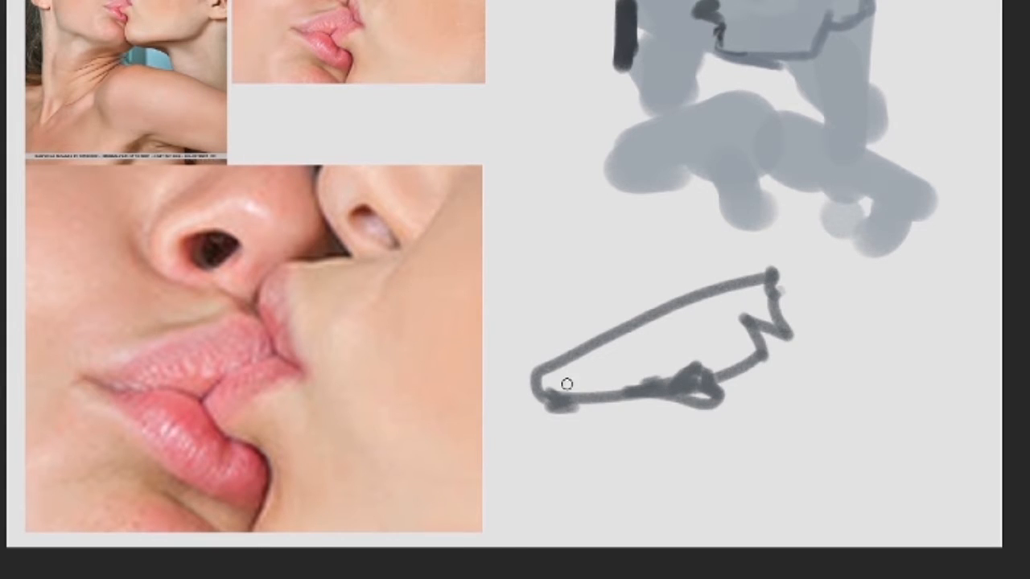
pyautogui.moveTo(926, 333)
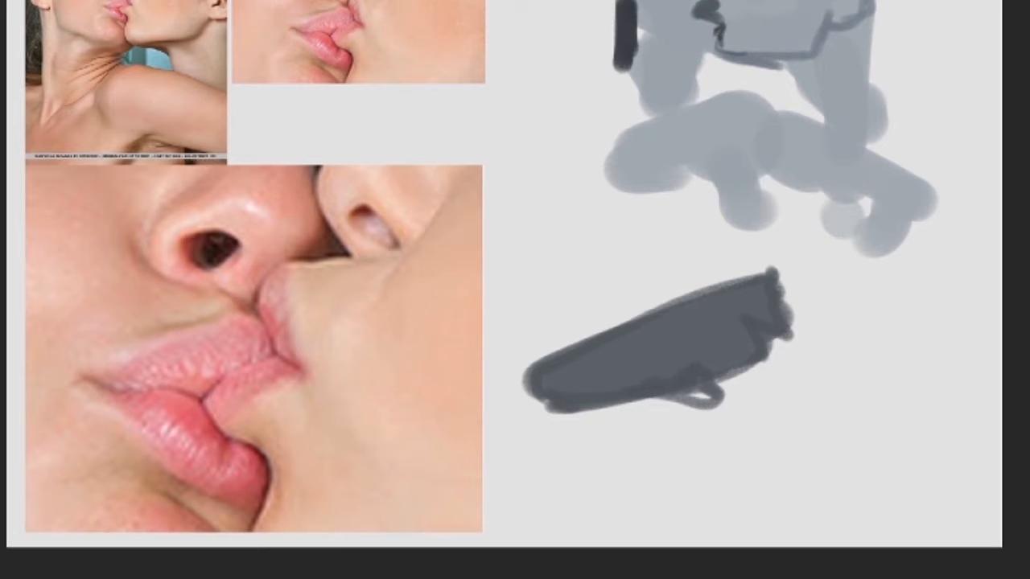
pyautogui.moveTo(664, 341)
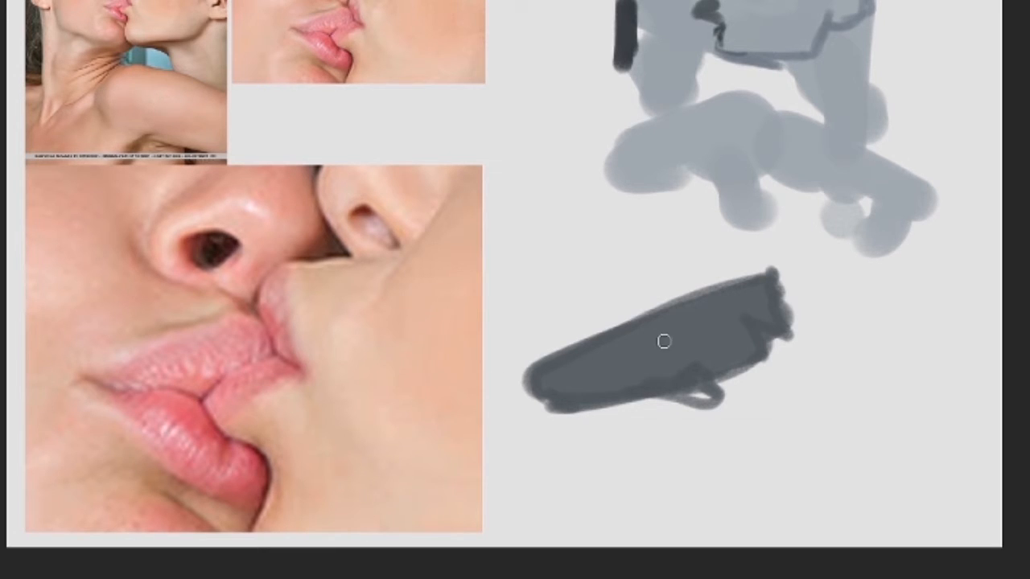
pyautogui.moveTo(660, 341); pyautogui.dragTo(698, 301)
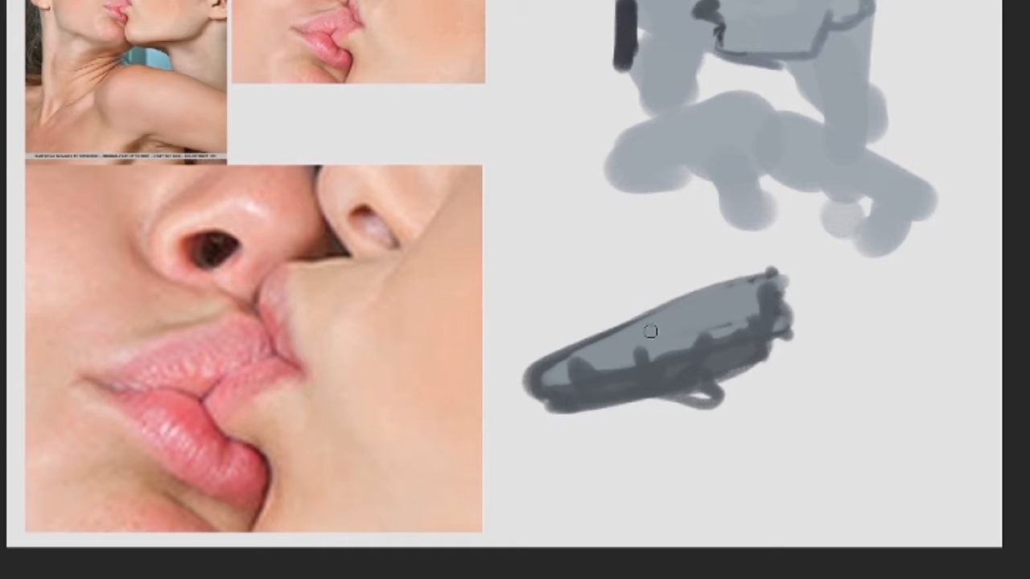
pyautogui.moveTo(619, 342)
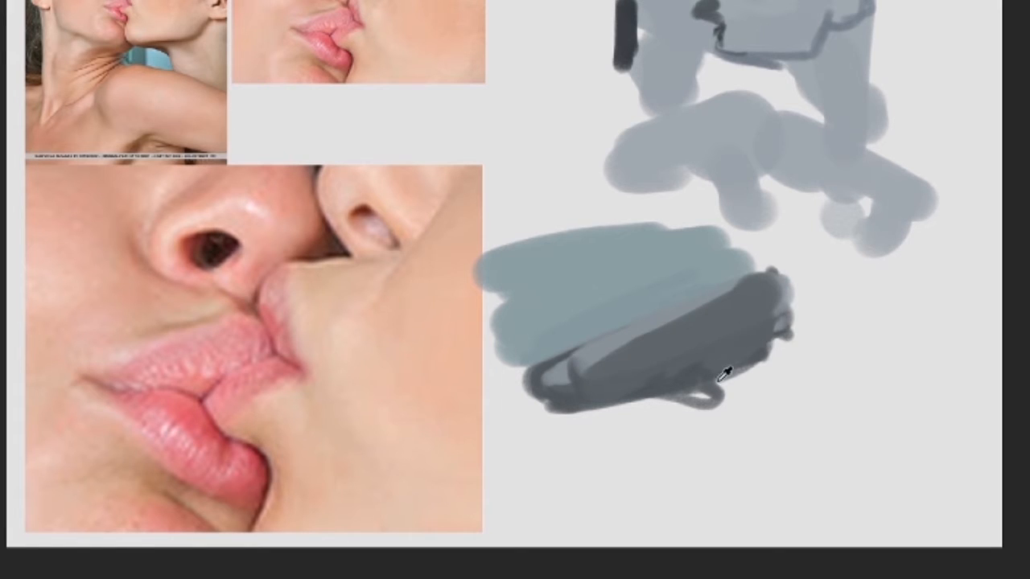
pyautogui.moveTo(725, 370); pyautogui.dragTo(781, 342)
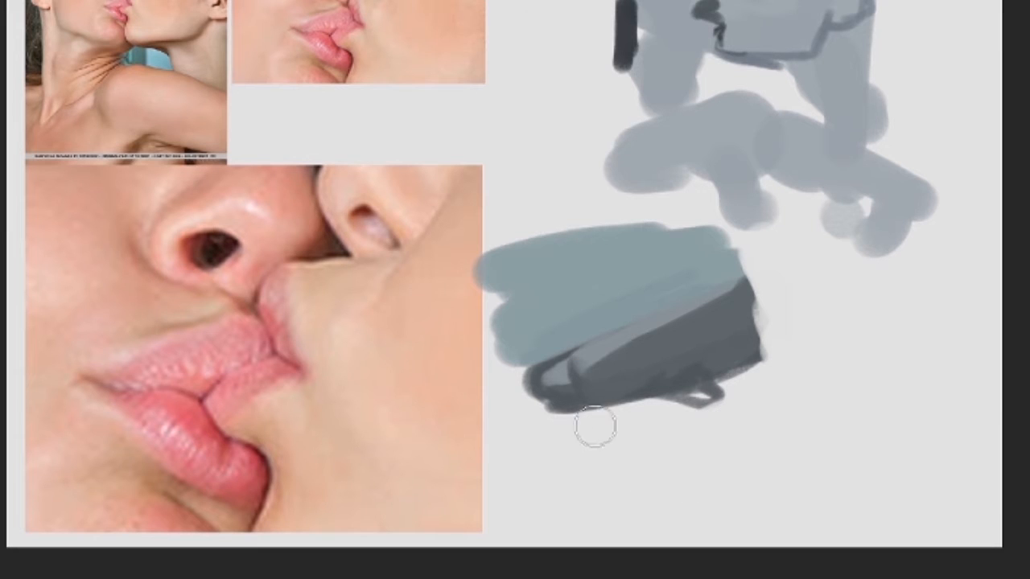
# - Block in a dark grey shape below the lips and scribble dark contour lines around them
pyautogui.moveTo(595, 430); pyautogui.dragTo(693, 432)
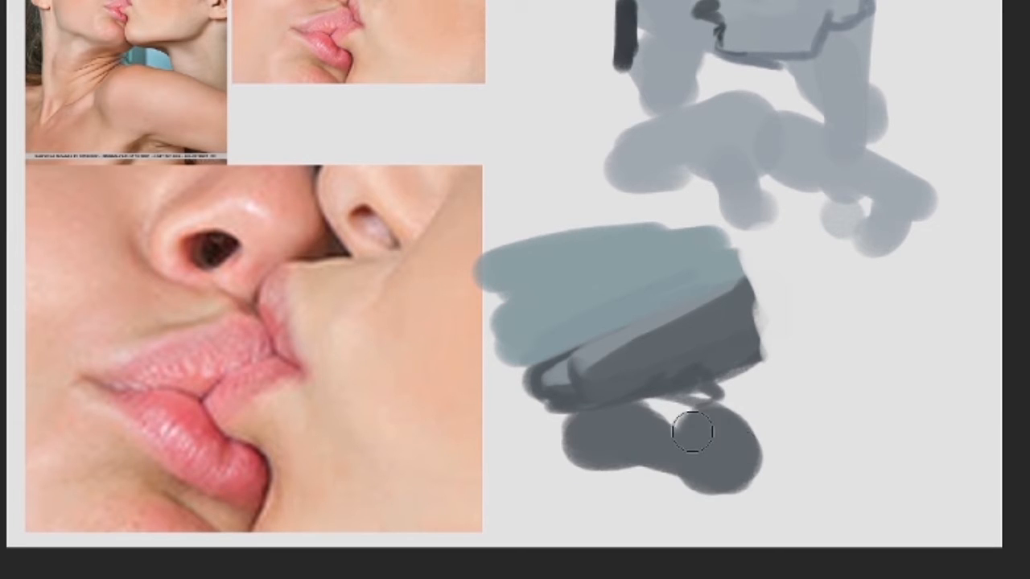
pyautogui.moveTo(692, 433); pyautogui.dragTo(689, 434)
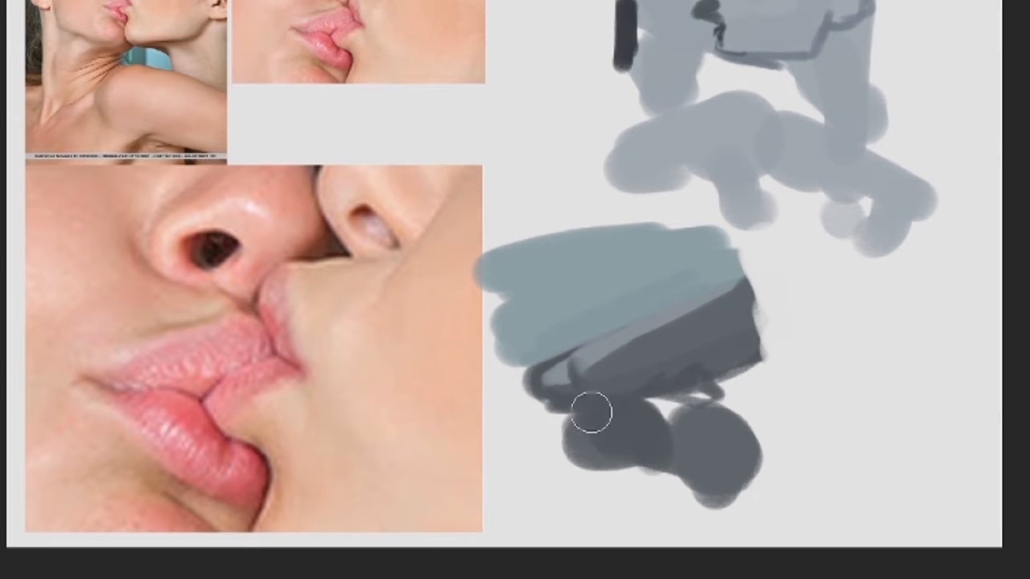
pyautogui.moveTo(592, 412); pyautogui.dragTo(715, 436)
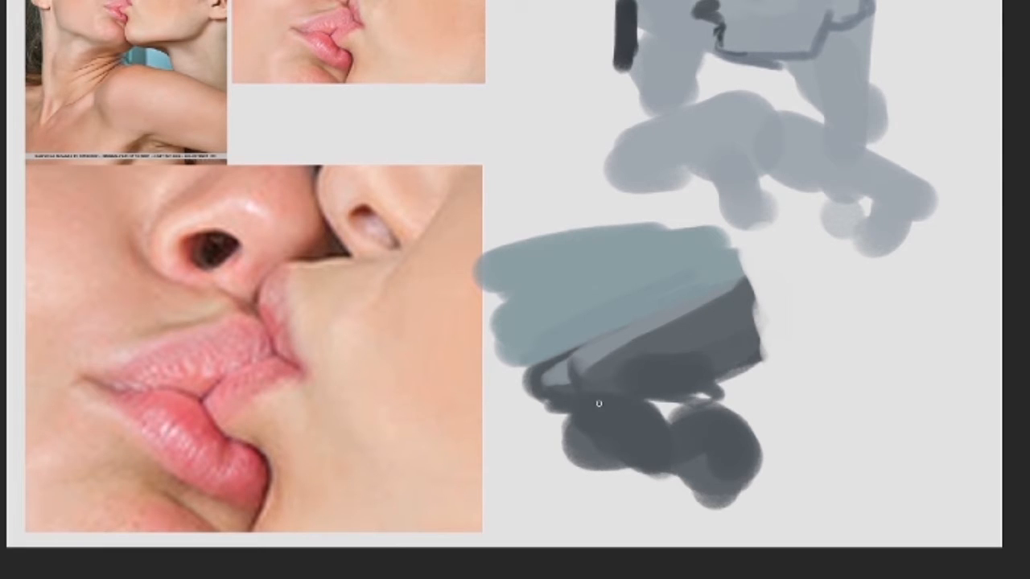
pyautogui.moveTo(599, 402); pyautogui.dragTo(643, 426)
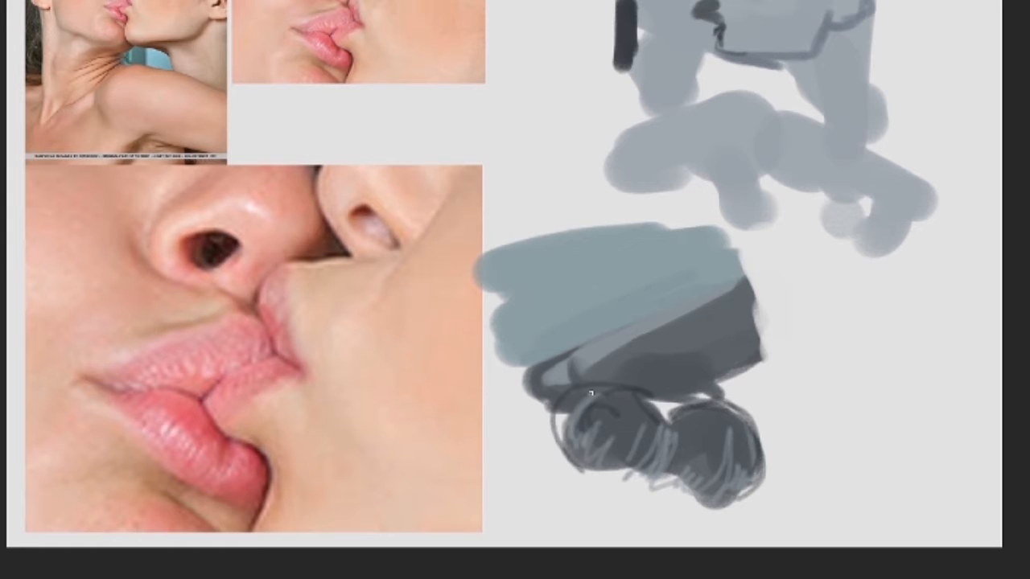
pyautogui.moveTo(547, 382); pyautogui.dragTo(728, 310)
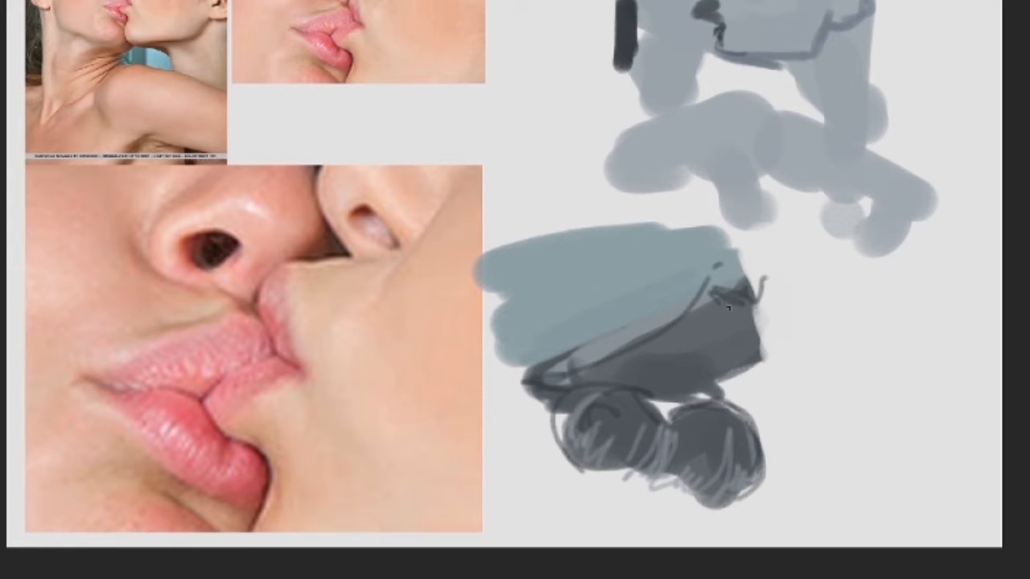
pyautogui.moveTo(724, 309); pyautogui.dragTo(744, 362)
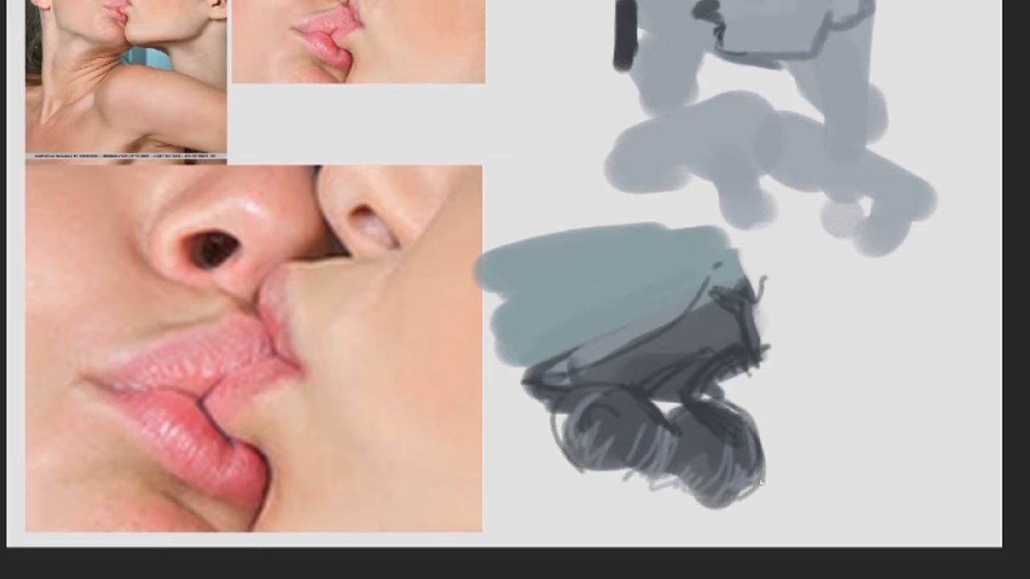
pyautogui.moveTo(663, 316)
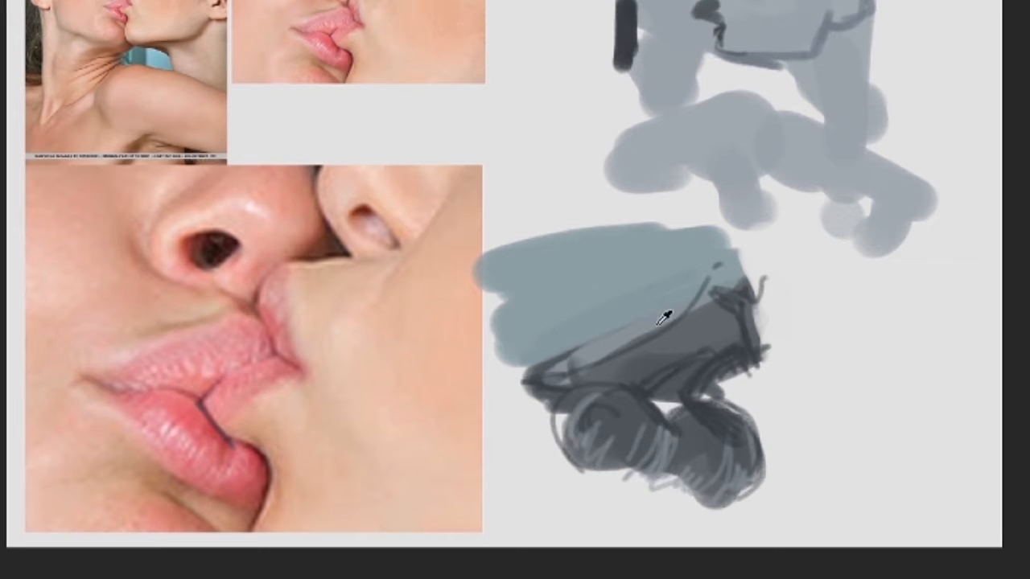
pyautogui.moveTo(688, 377)
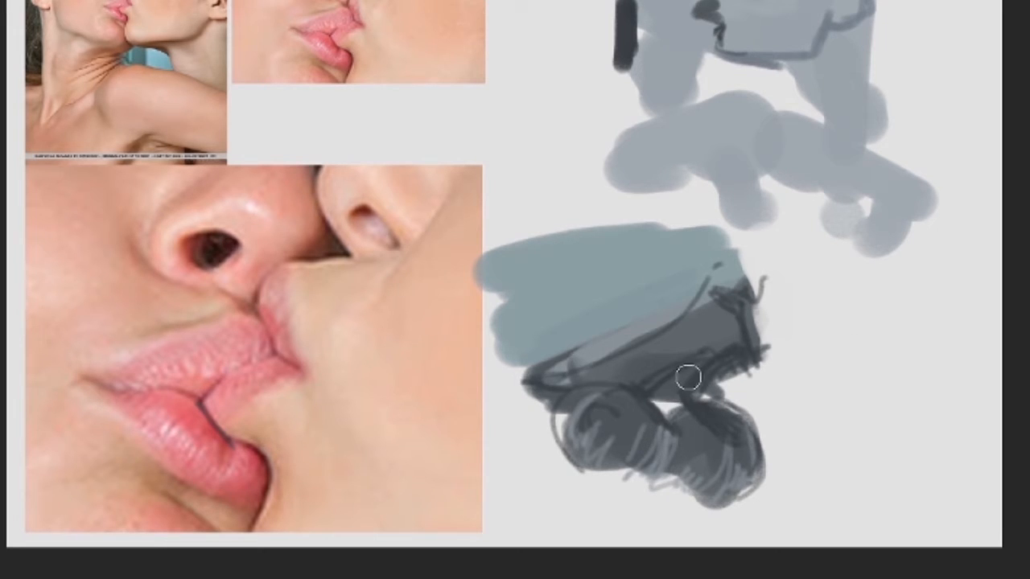
# - Paint mid-grey lip planes over the dark round forms, widening them to the right
pyautogui.moveTo(688, 376); pyautogui.dragTo(721, 382)
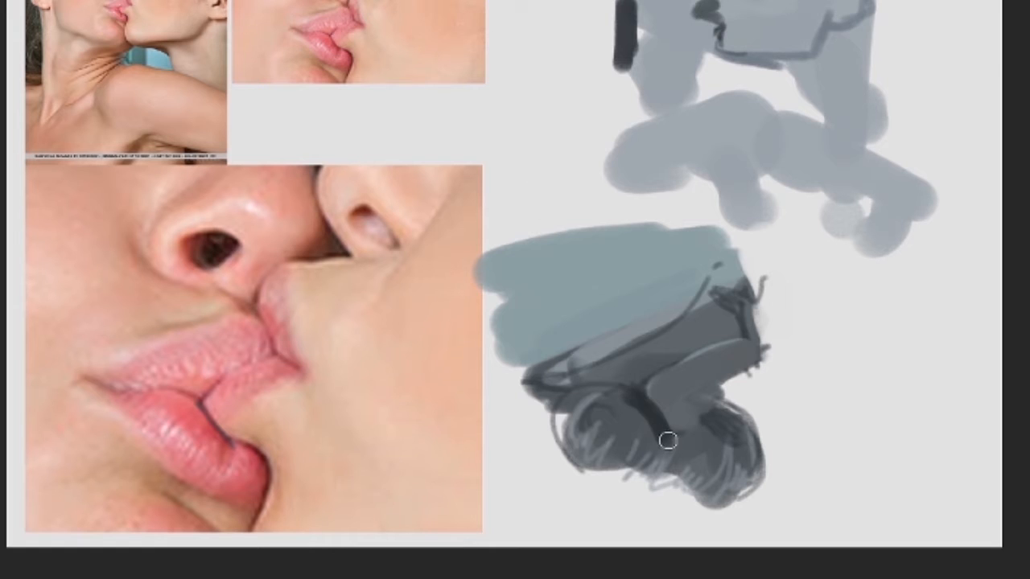
pyautogui.moveTo(670, 441); pyautogui.dragTo(635, 406)
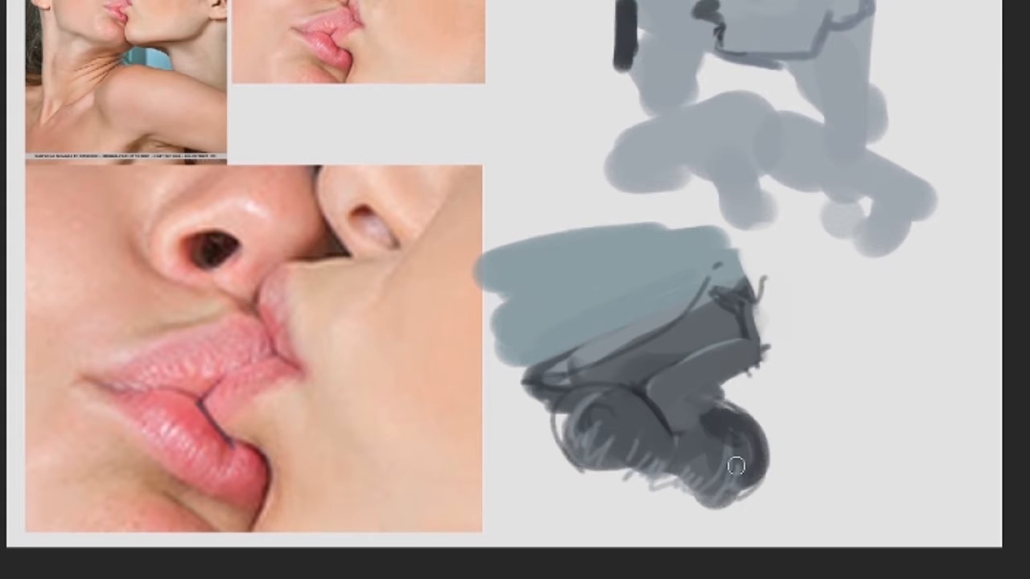
pyautogui.moveTo(734, 466); pyautogui.dragTo(724, 474)
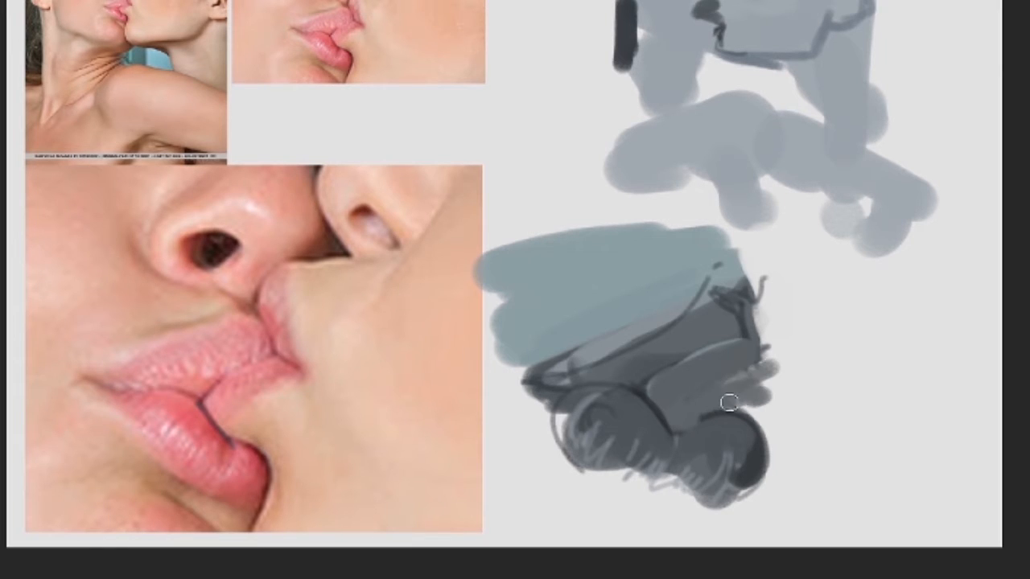
pyautogui.moveTo(728, 402); pyautogui.dragTo(763, 457)
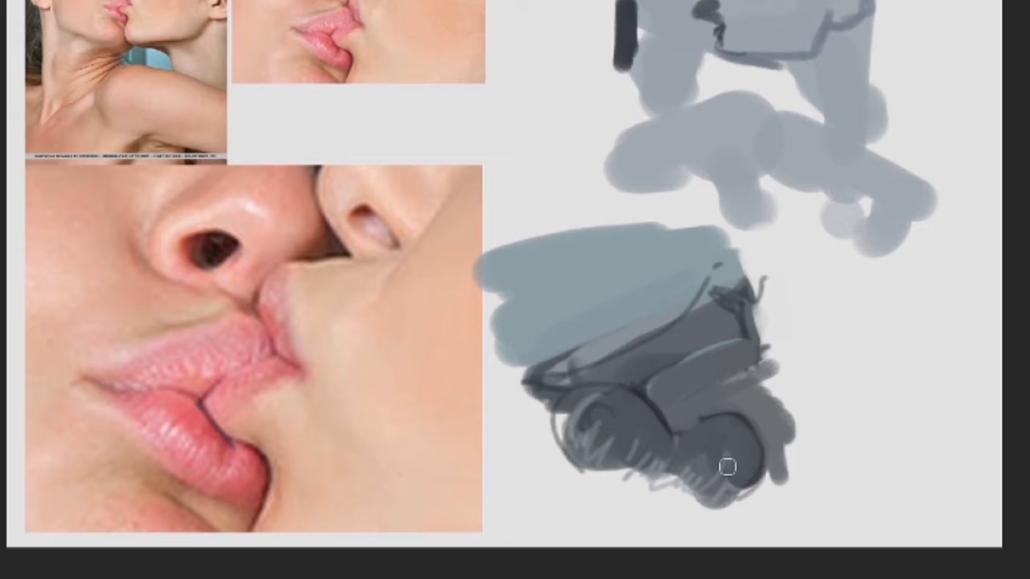
pyautogui.moveTo(692, 439)
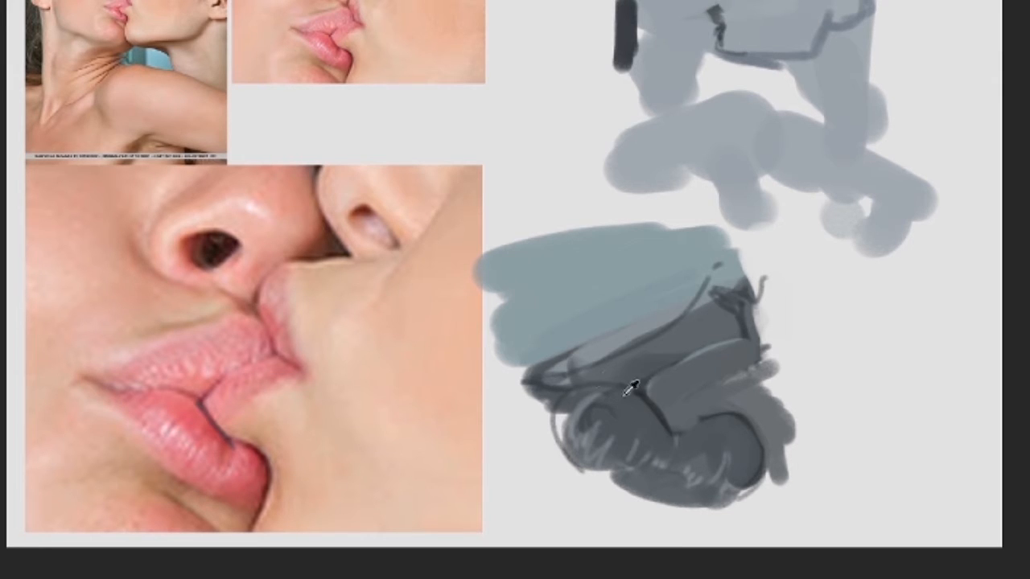
pyautogui.moveTo(577, 312)
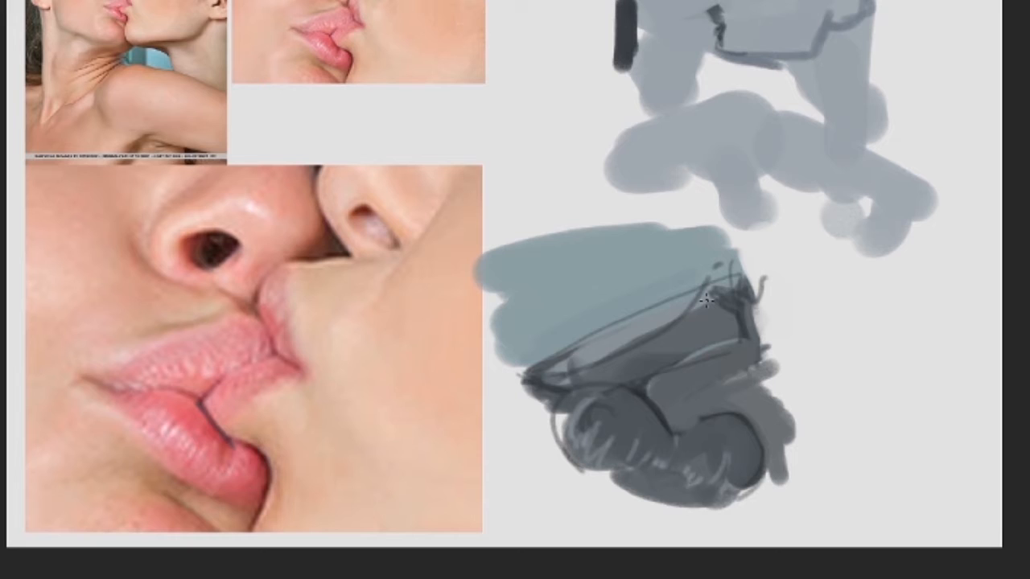
# - Paint pale blue-grey over the upper dark shape and extend grey strokes down toward the chin
pyautogui.moveTo(701, 301); pyautogui.dragTo(568, 310)
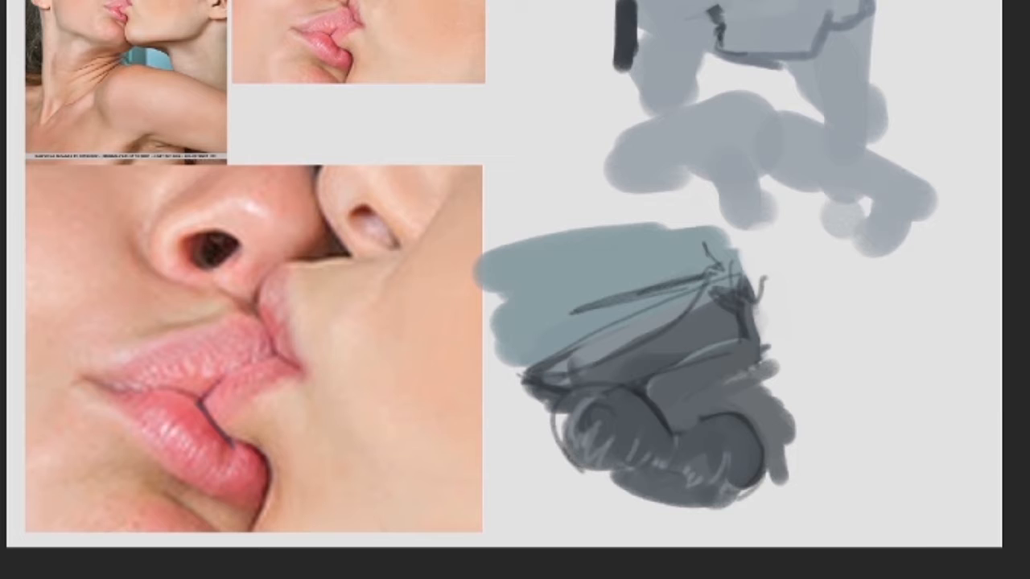
pyautogui.moveTo(497, 174)
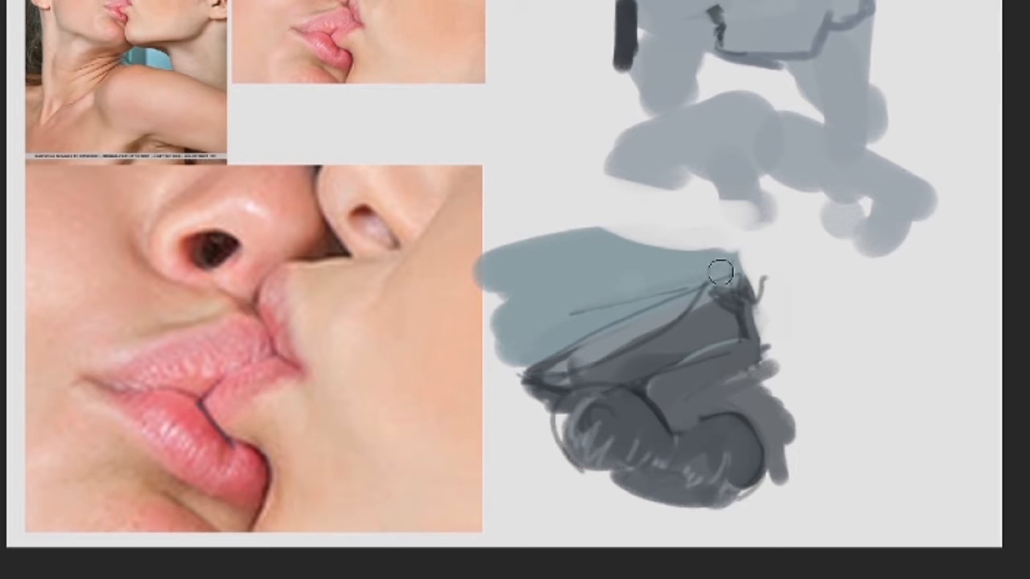
pyautogui.moveTo(720, 271); pyautogui.dragTo(583, 285)
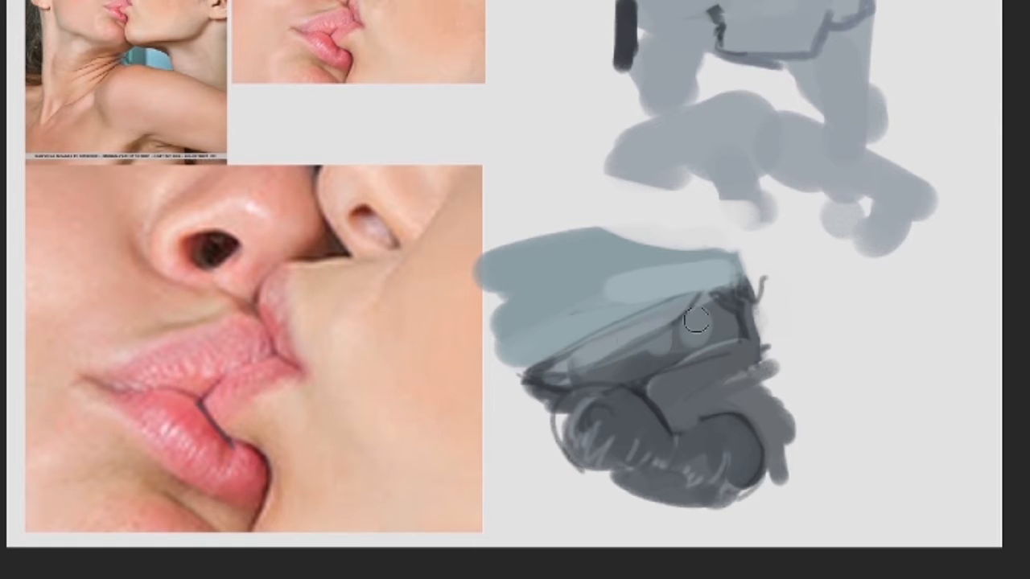
pyautogui.moveTo(696, 322); pyautogui.dragTo(632, 430)
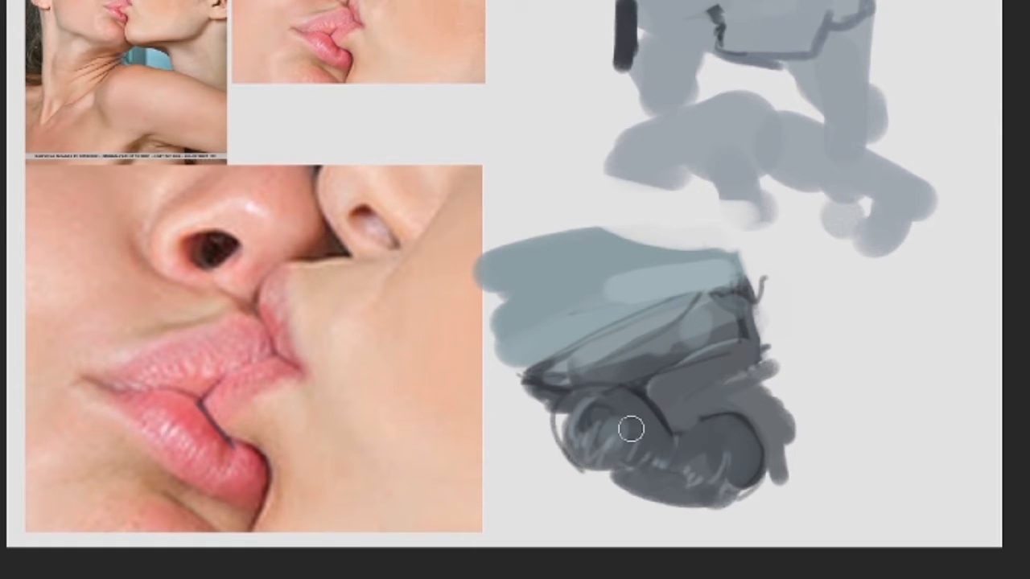
pyautogui.moveTo(632, 430); pyautogui.dragTo(700, 467)
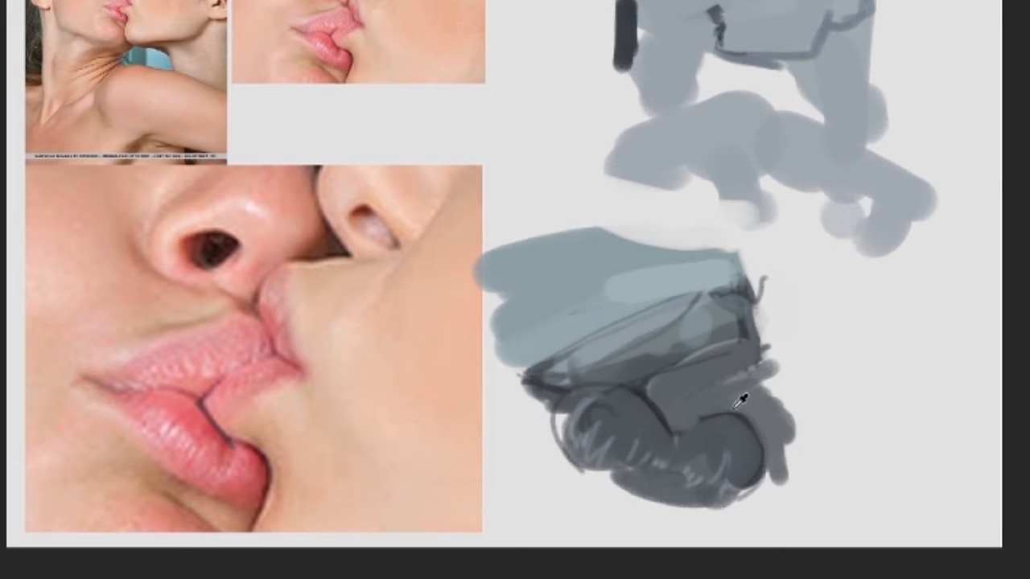
pyautogui.moveTo(671, 414)
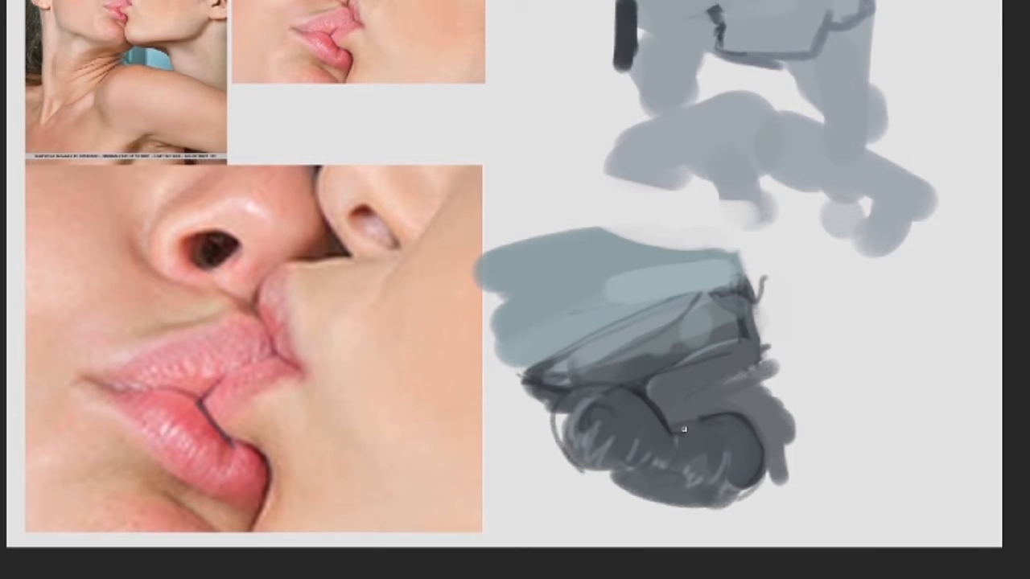
pyautogui.moveTo(726, 430)
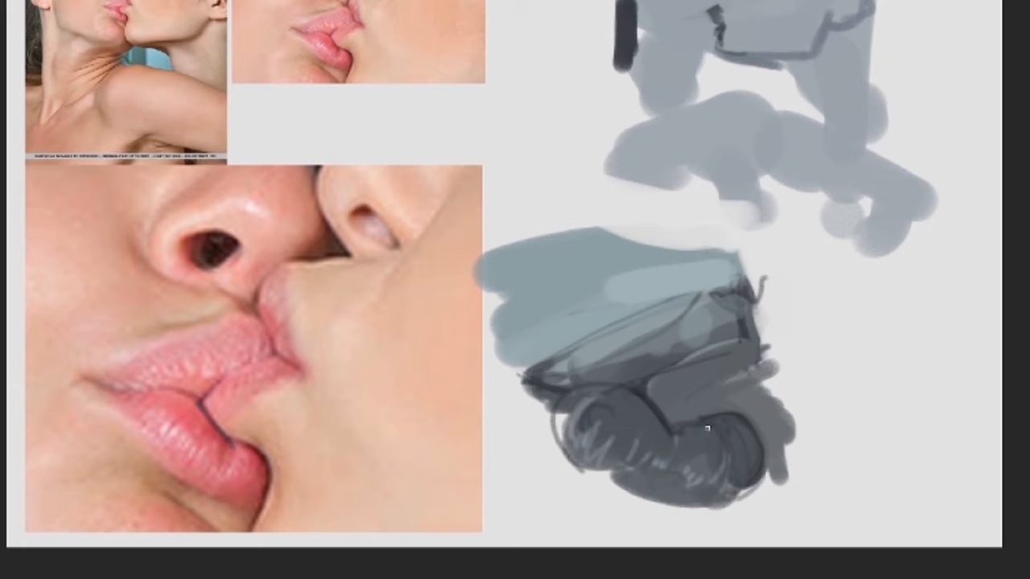
pyautogui.moveTo(708, 427); pyautogui.dragTo(708, 531)
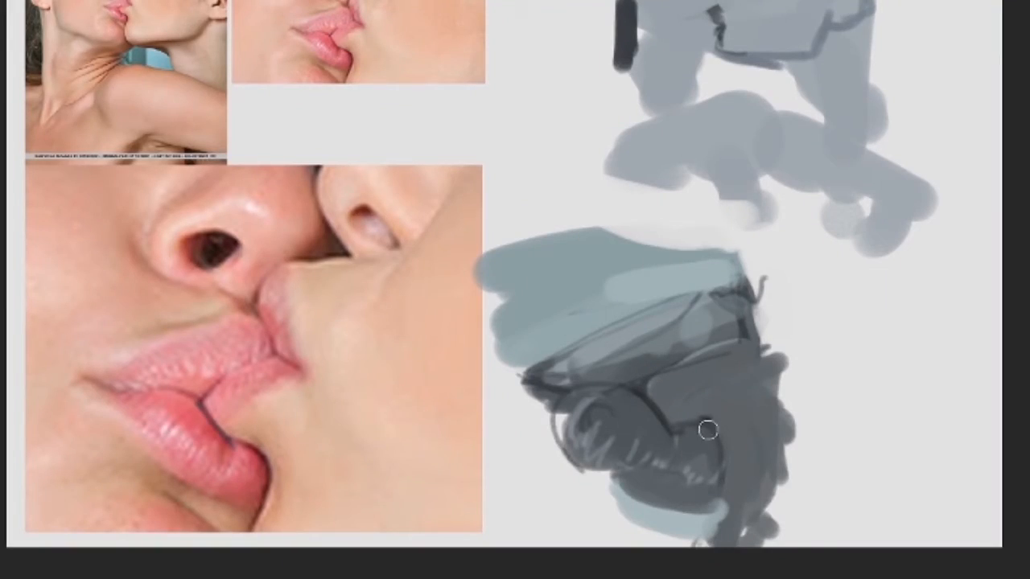
pyautogui.moveTo(765, 427)
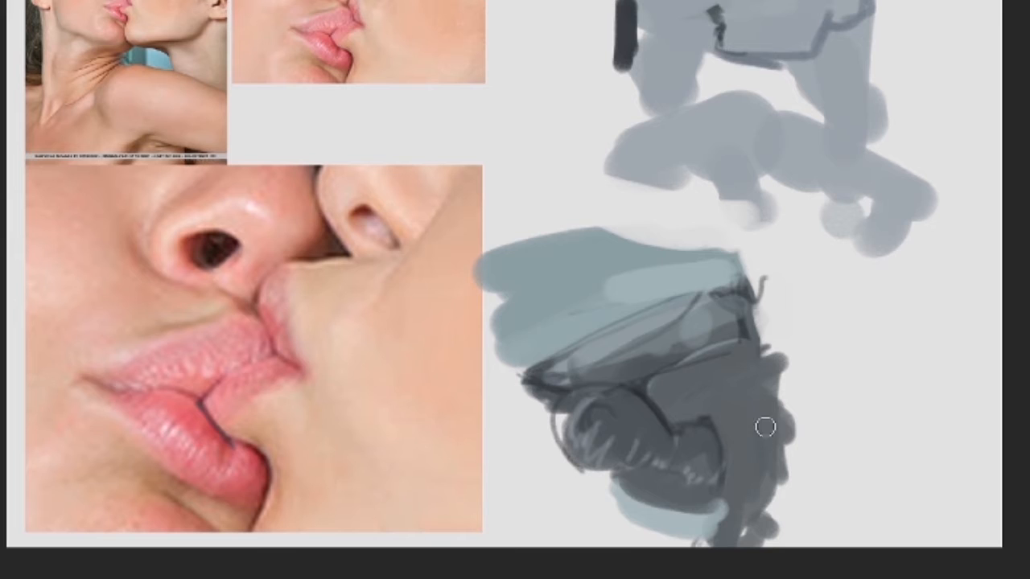
pyautogui.moveTo(610, 247)
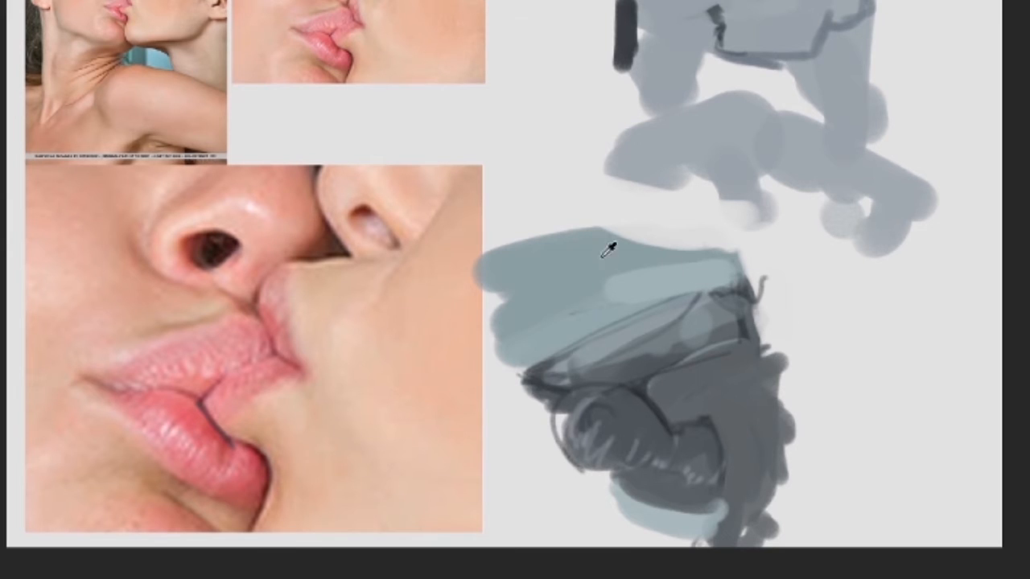
pyautogui.moveTo(679, 413)
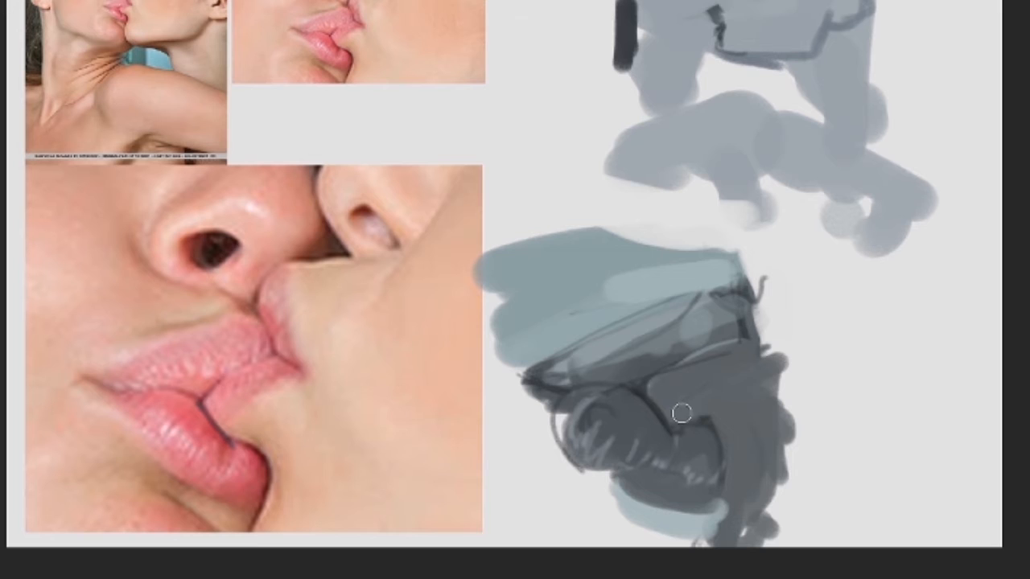
# - Brush a pale blue-grey cheek shape on the right and add dark contour strokes across it
pyautogui.moveTo(680, 415); pyautogui.dragTo(721, 416)
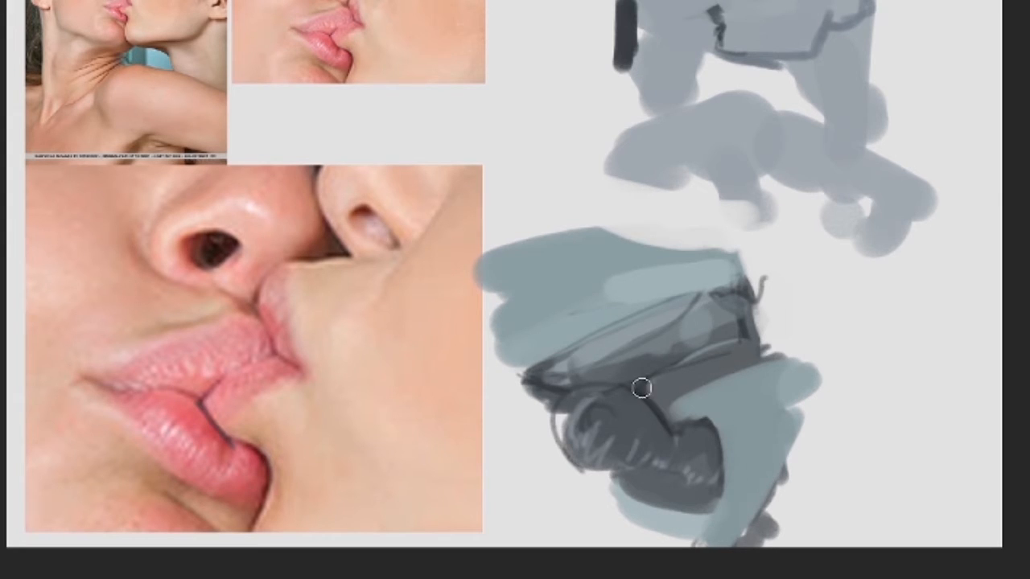
pyautogui.moveTo(644, 389); pyautogui.dragTo(724, 489)
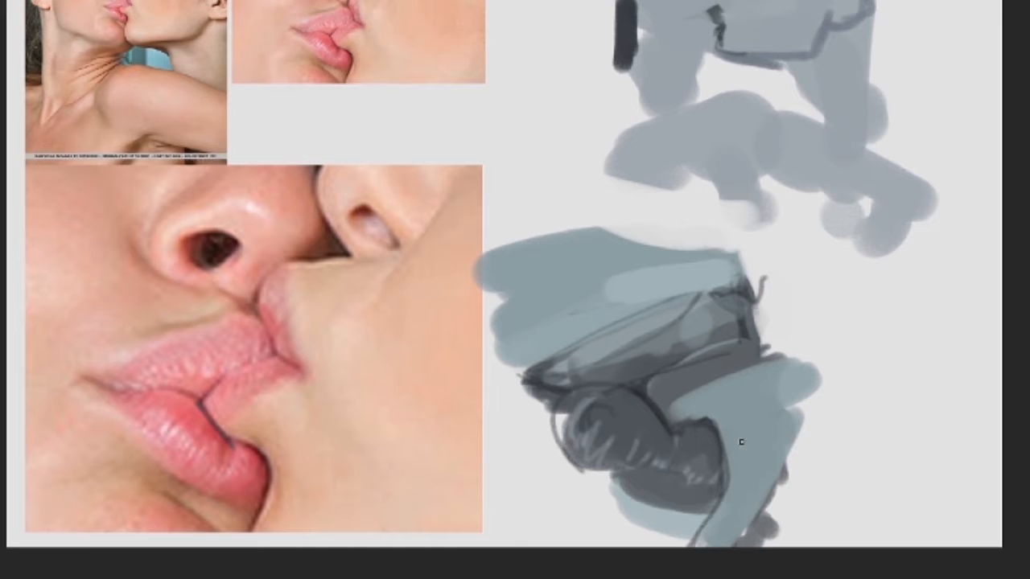
pyautogui.moveTo(741, 443); pyautogui.dragTo(684, 547)
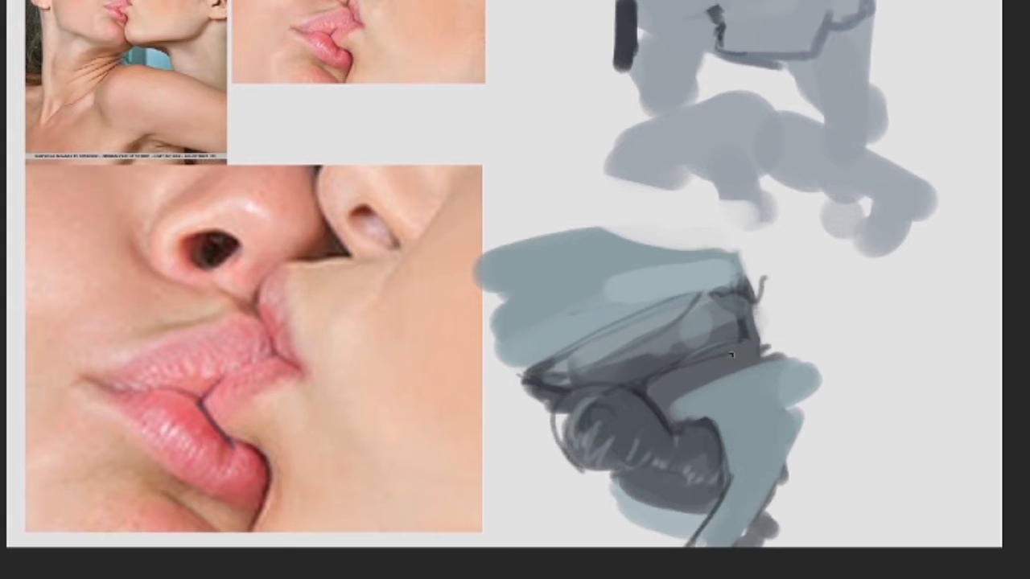
pyautogui.moveTo(658, 374); pyautogui.dragTo(756, 328)
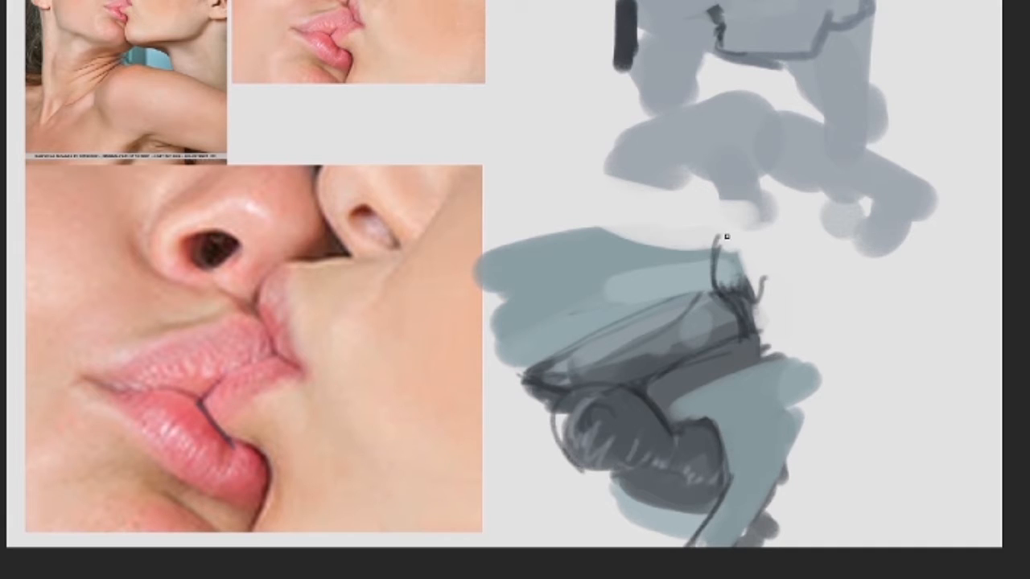
# - Sketch a thin dark line rising from the top edge of the lower face
pyautogui.moveTo(724, 235); pyautogui.dragTo(828, 221)
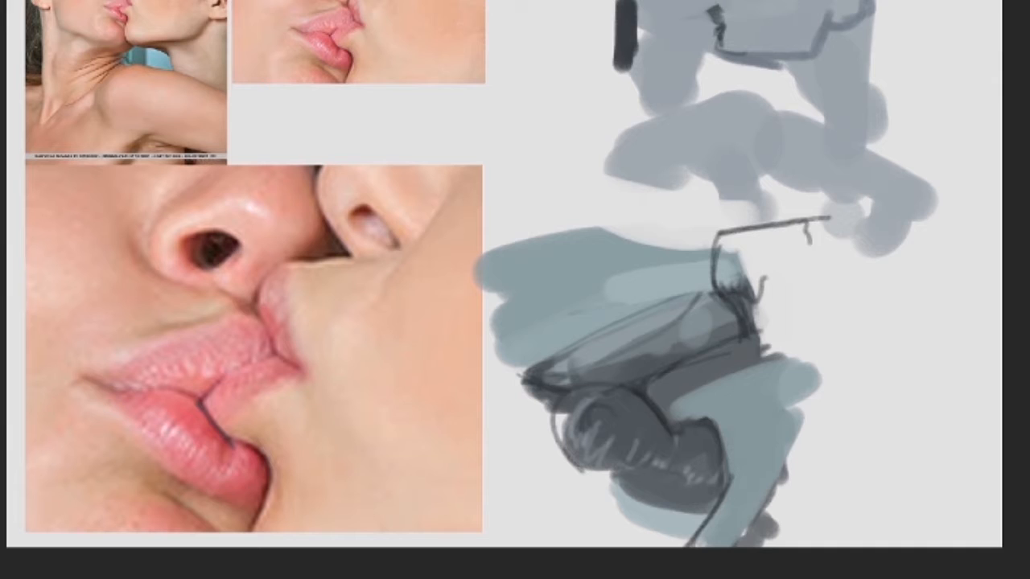
pyautogui.moveTo(688, 370)
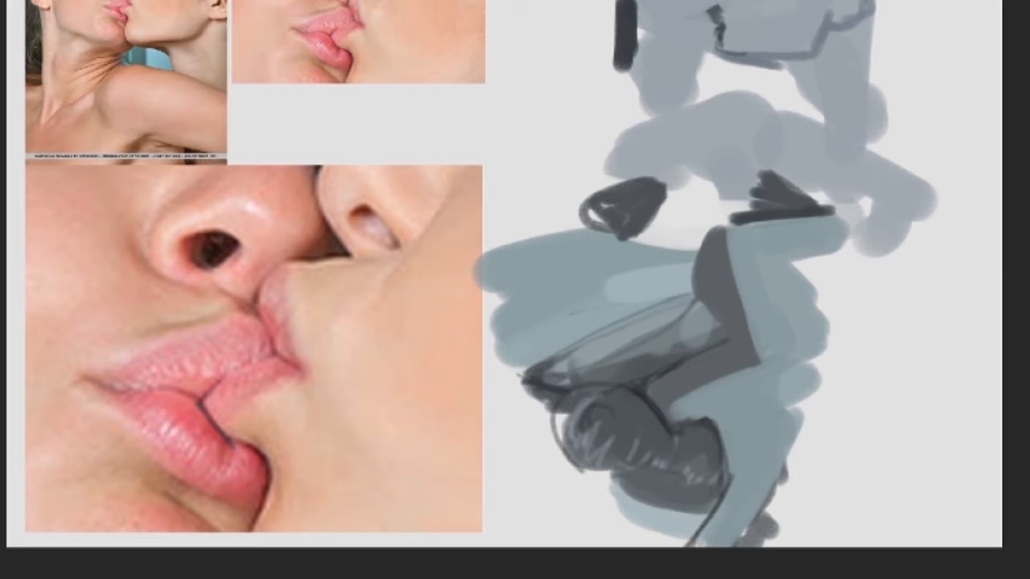
pyautogui.moveTo(648, 281)
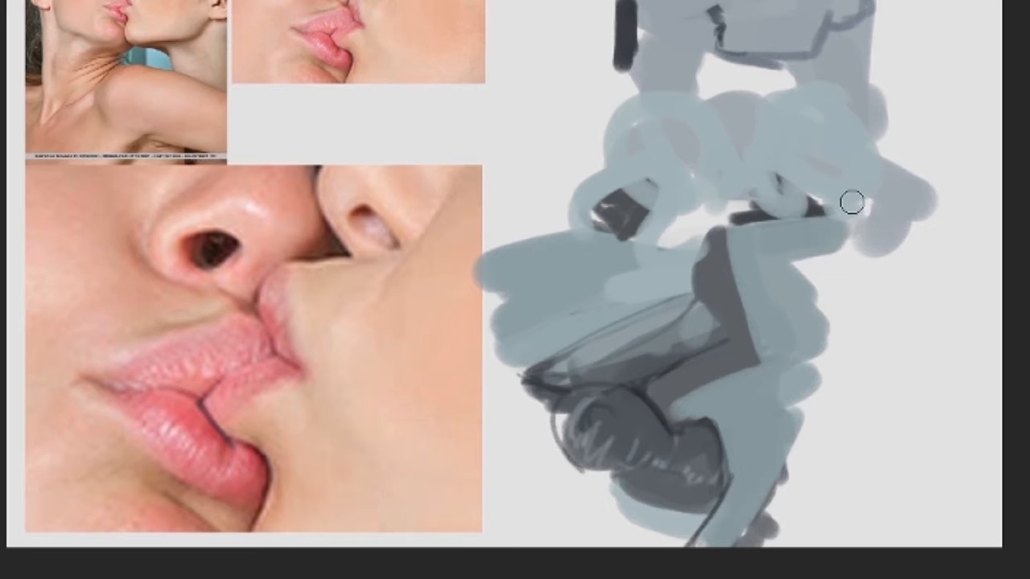
# - Lay broad flat blue-grey strokes and blocks across the upper face area
pyautogui.moveTo(851, 203); pyautogui.dragTo(830, 391)
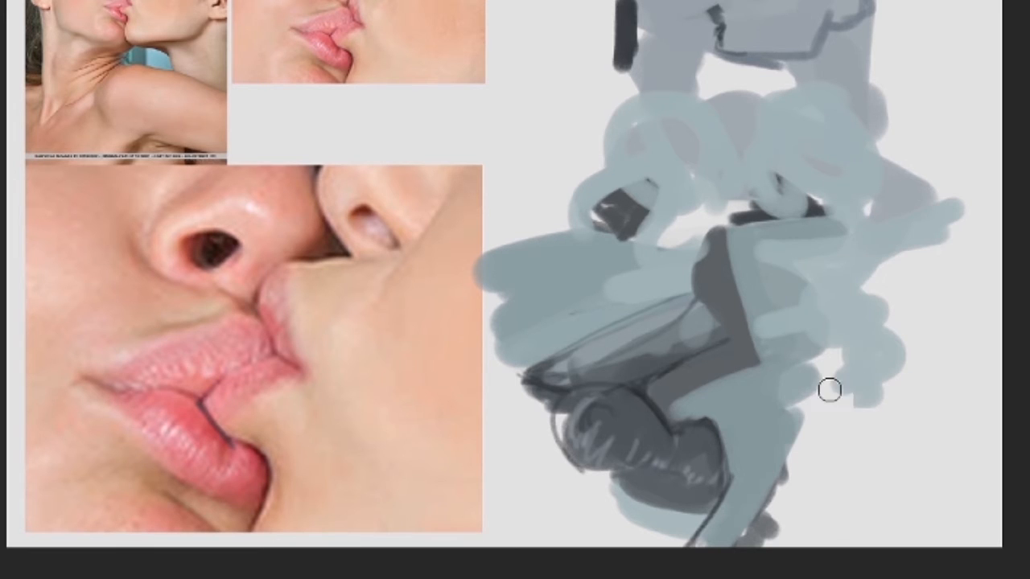
pyautogui.moveTo(829, 391); pyautogui.dragTo(827, 538)
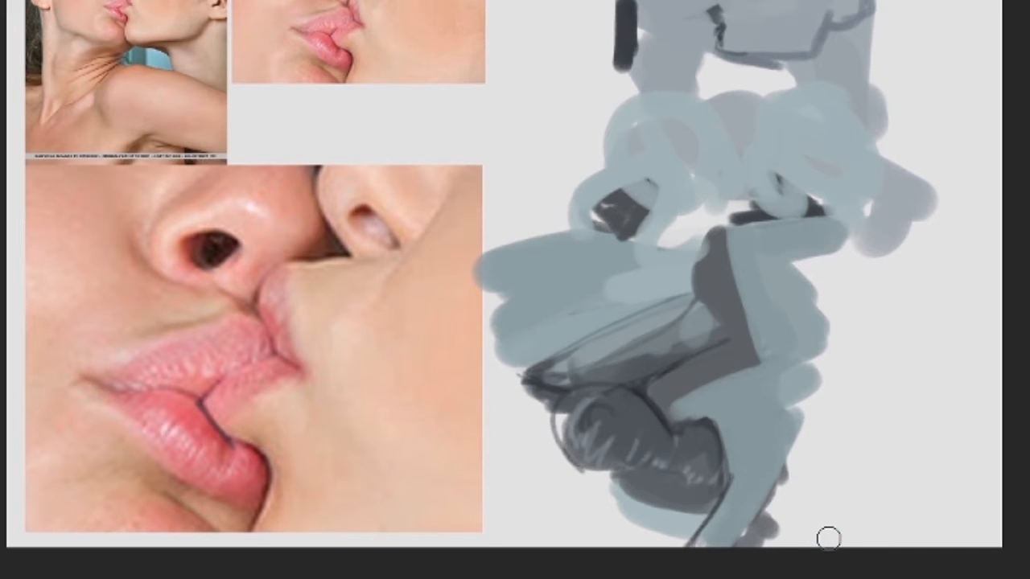
pyautogui.moveTo(791, 189)
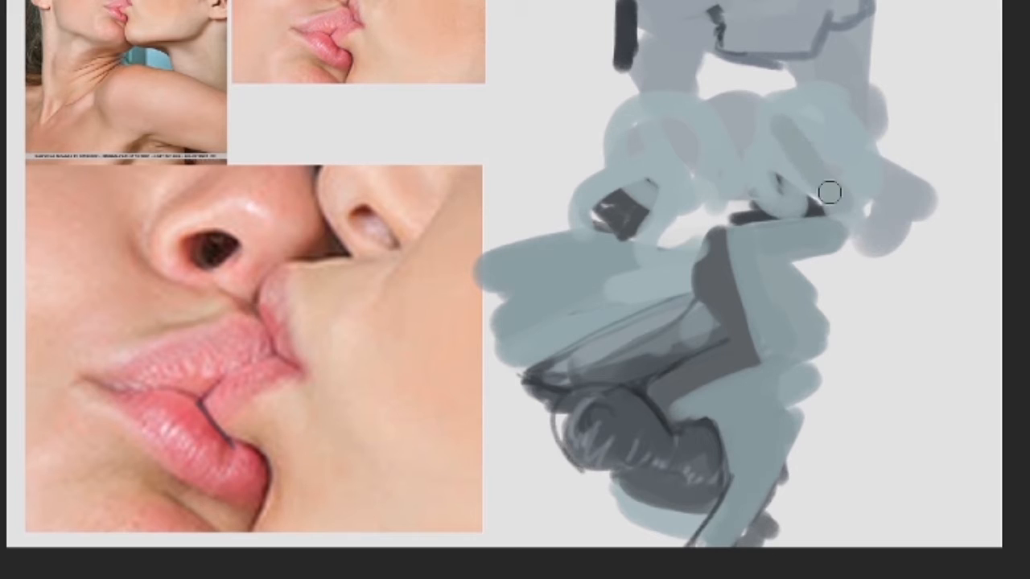
pyautogui.moveTo(831, 192); pyautogui.dragTo(645, 152)
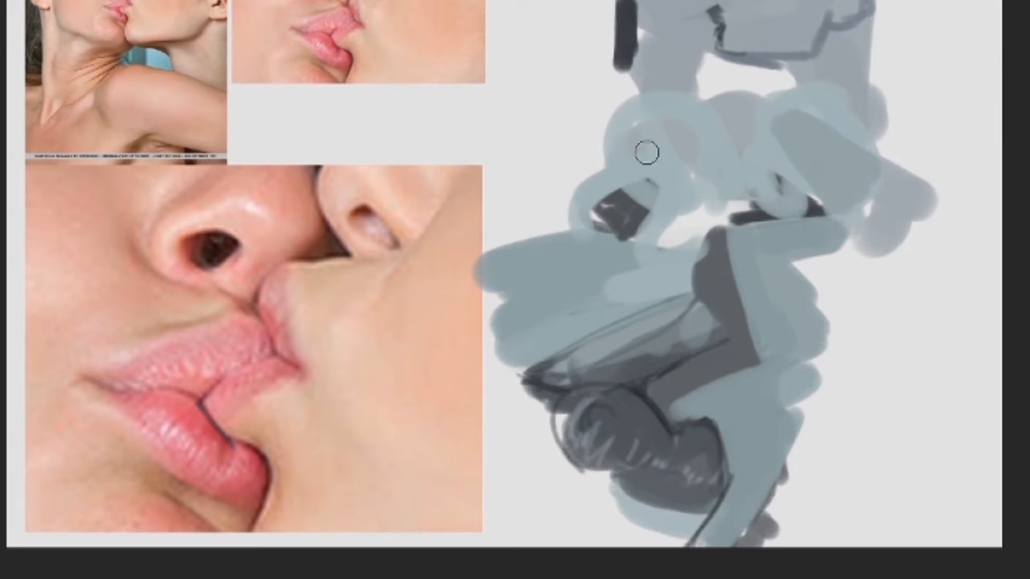
pyautogui.moveTo(644, 153); pyautogui.dragTo(688, 104)
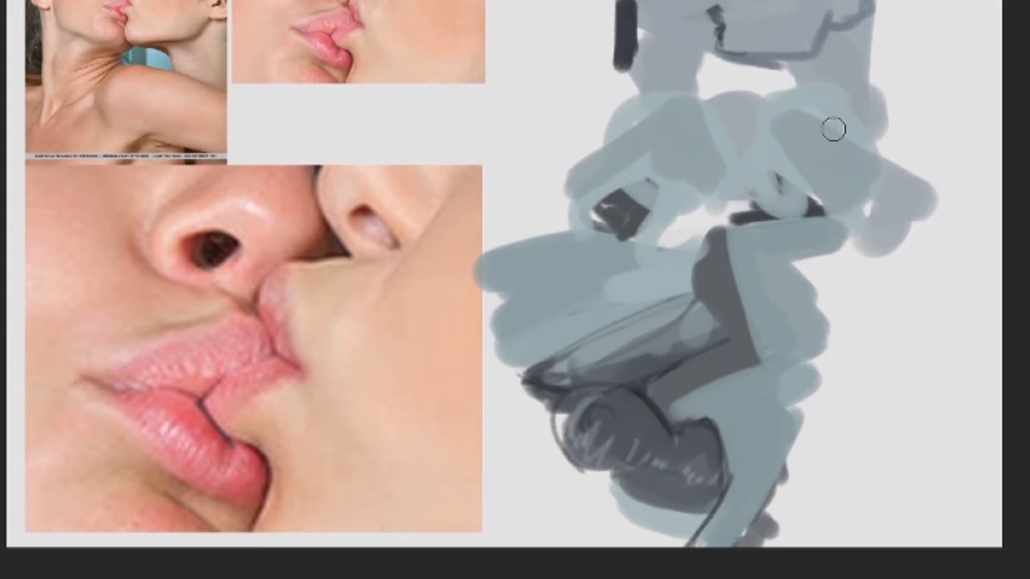
pyautogui.moveTo(661, 128)
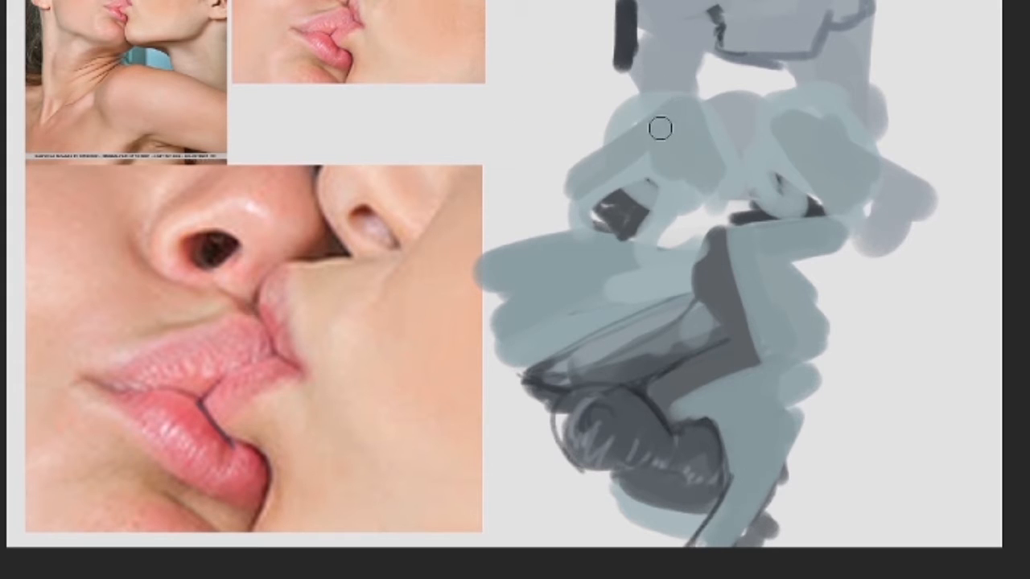
pyautogui.moveTo(676, 199)
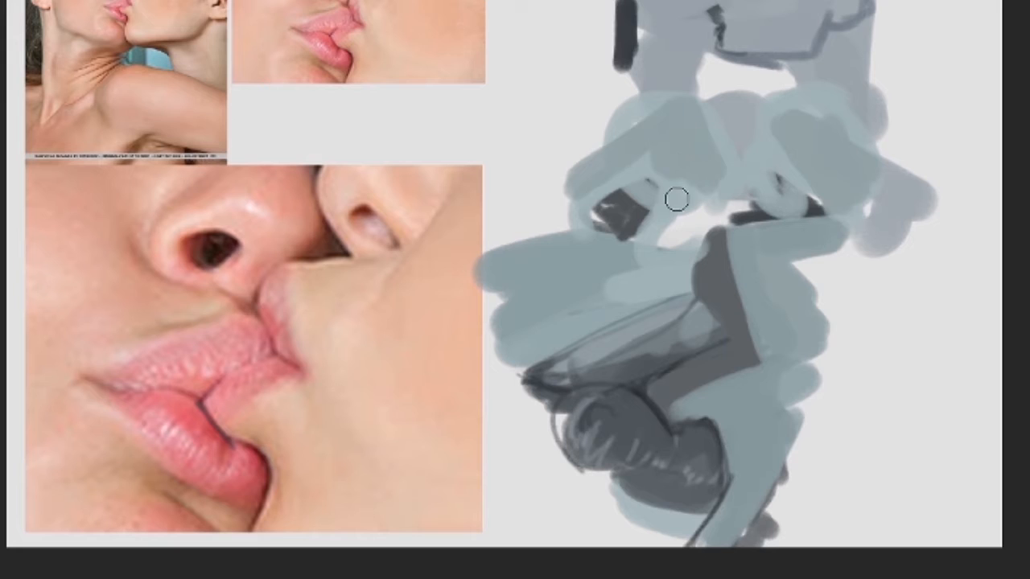
pyautogui.moveTo(669, 281)
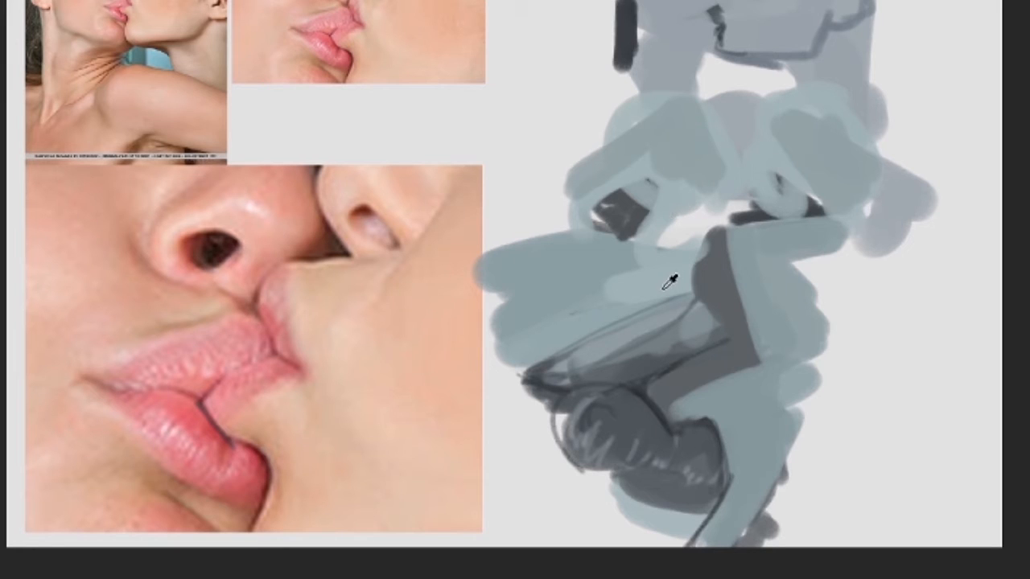
pyautogui.moveTo(667, 165)
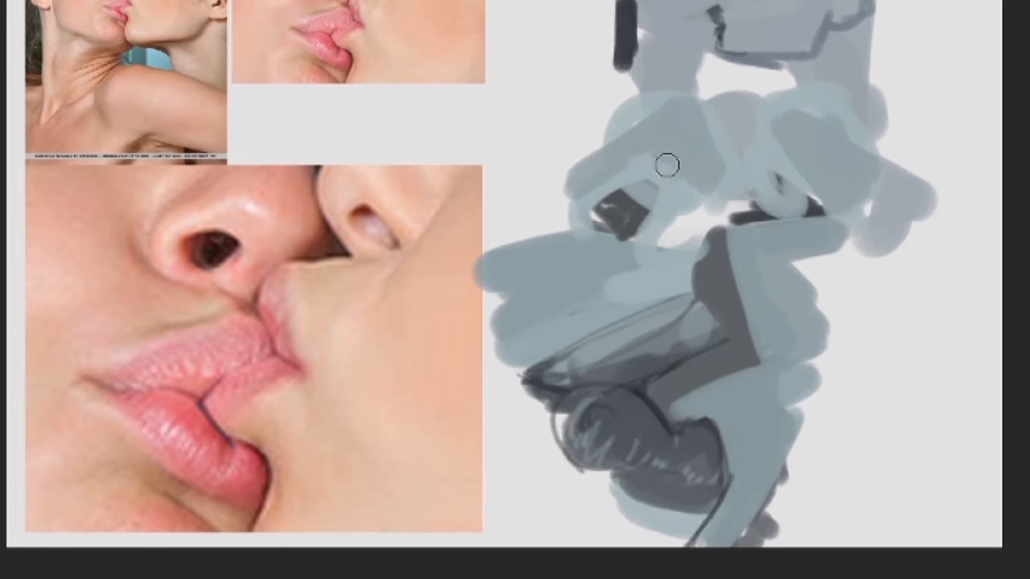
pyautogui.moveTo(645, 172)
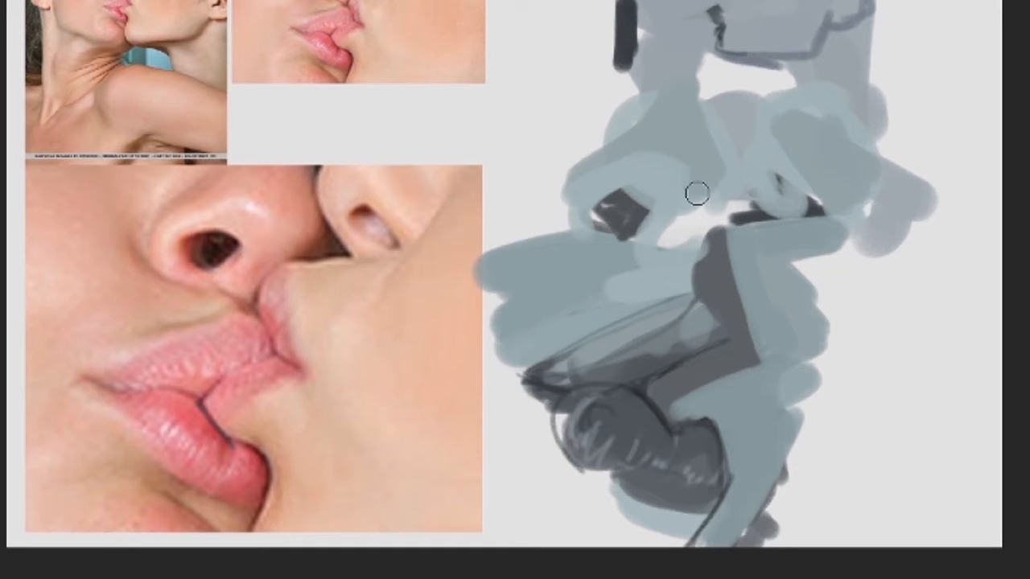
pyautogui.moveTo(664, 166)
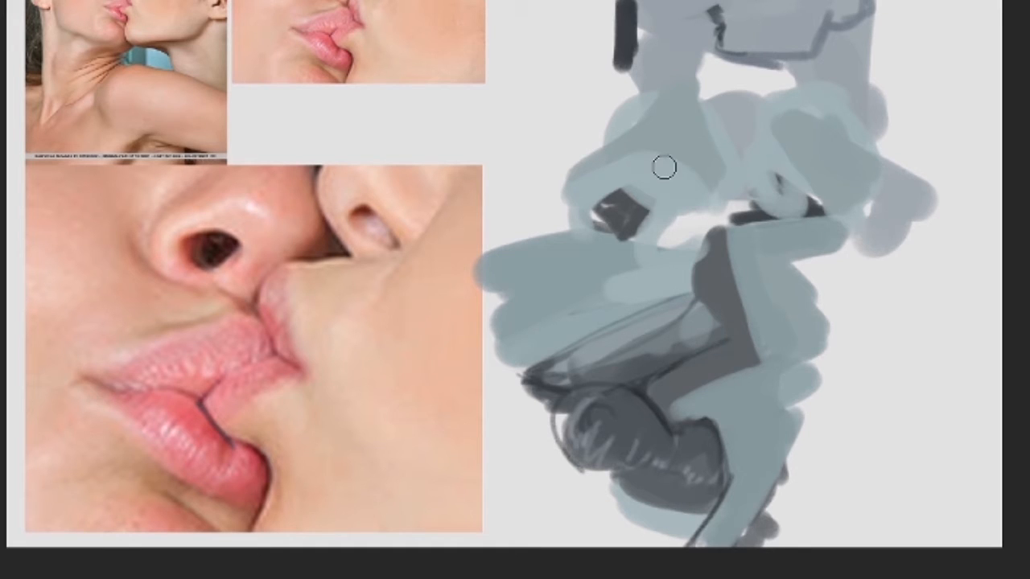
pyautogui.moveTo(601, 181)
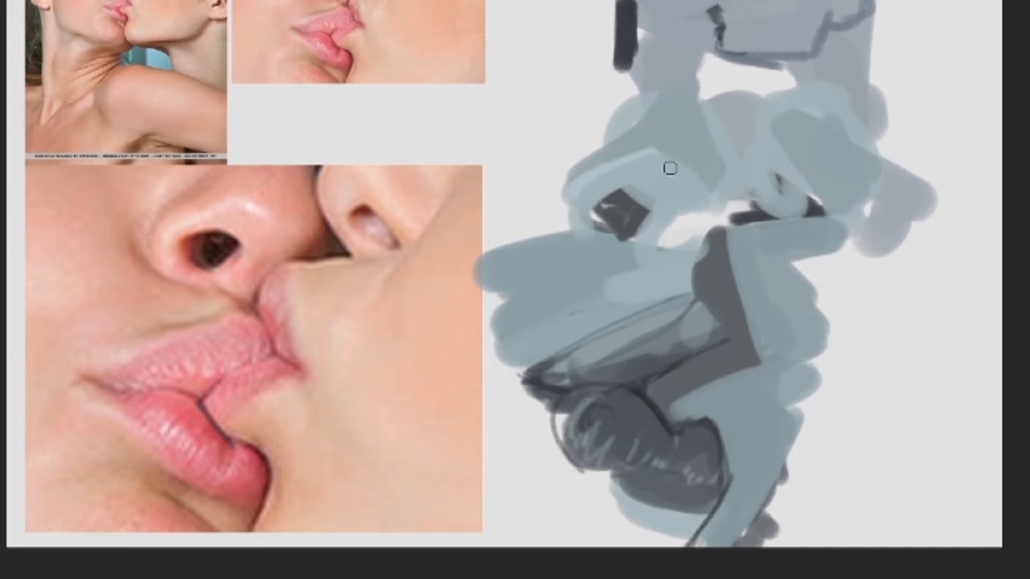
pyautogui.moveTo(599, 168)
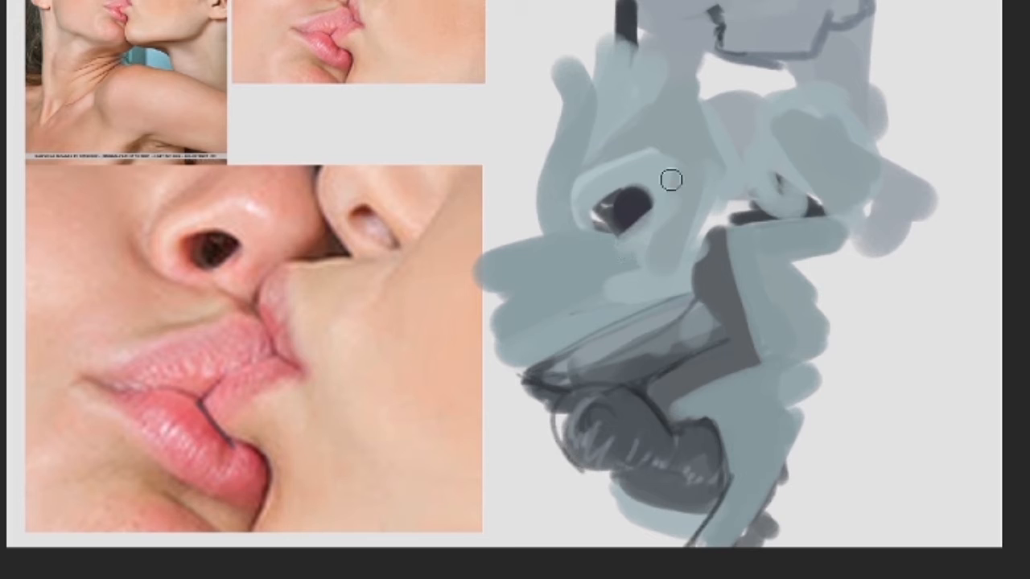
pyautogui.moveTo(677, 177)
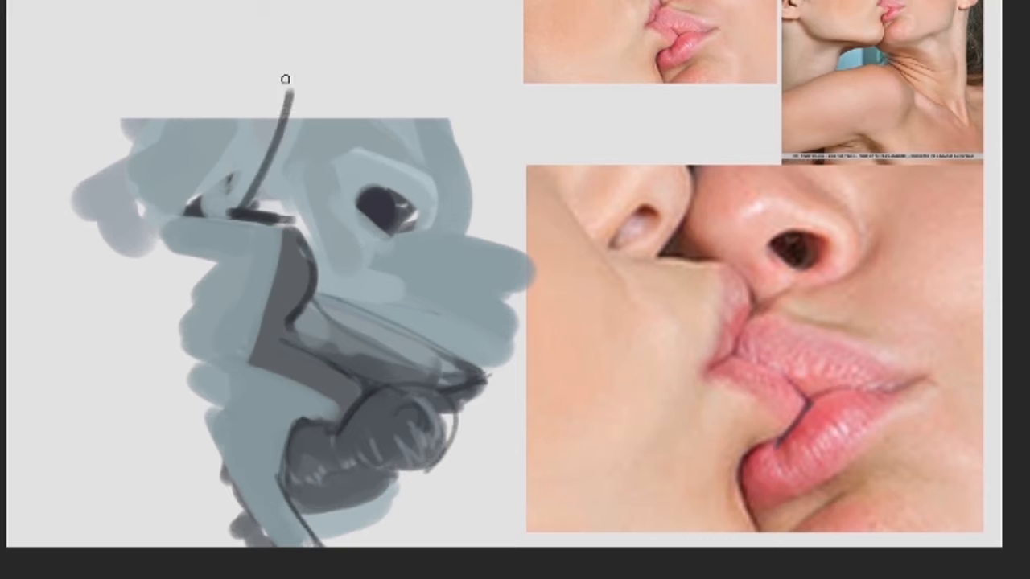
# - Draw curved dark contour lines above the nose and repaint the nostril interior dark
pyautogui.moveTo(286, 89); pyautogui.dragTo(261, 153)
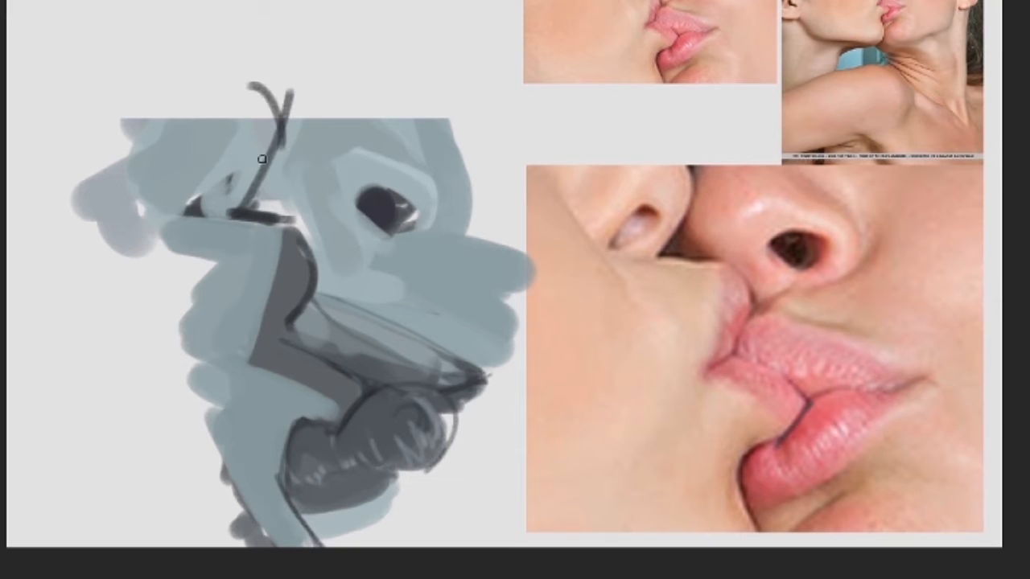
pyautogui.moveTo(262, 159); pyautogui.dragTo(383, 181)
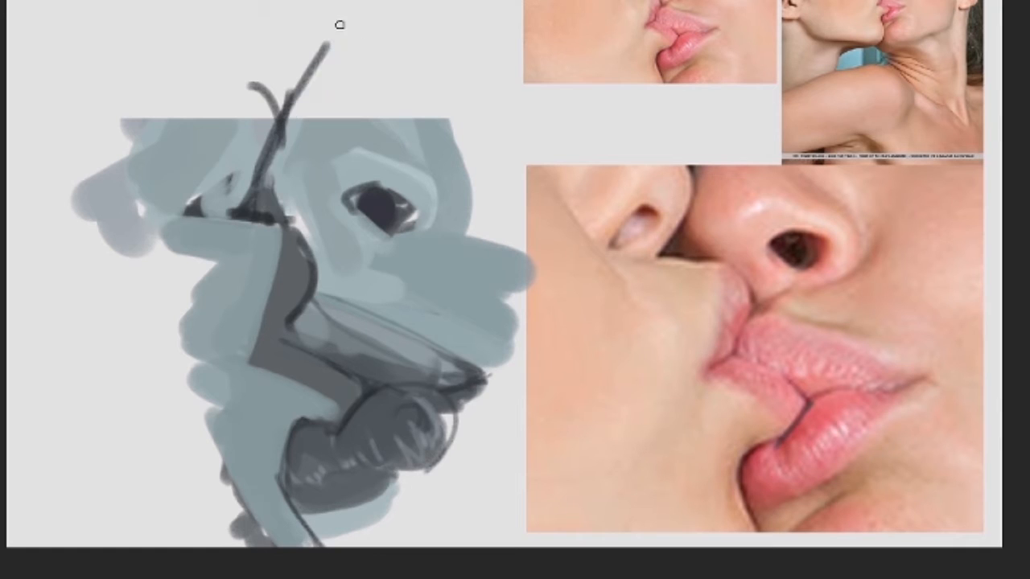
pyautogui.moveTo(265, 137)
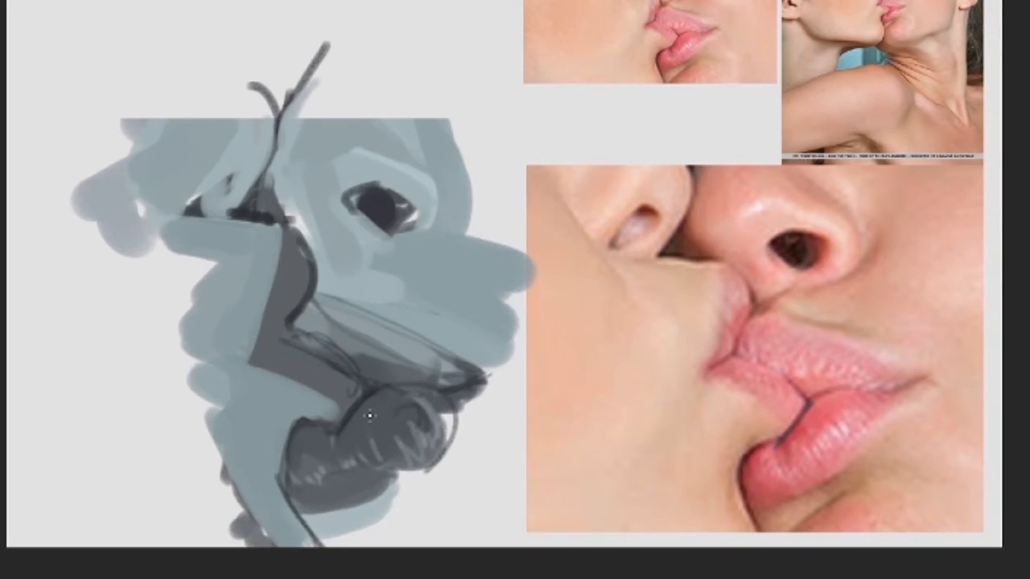
pyautogui.moveTo(306, 334); pyautogui.dragTo(362, 378)
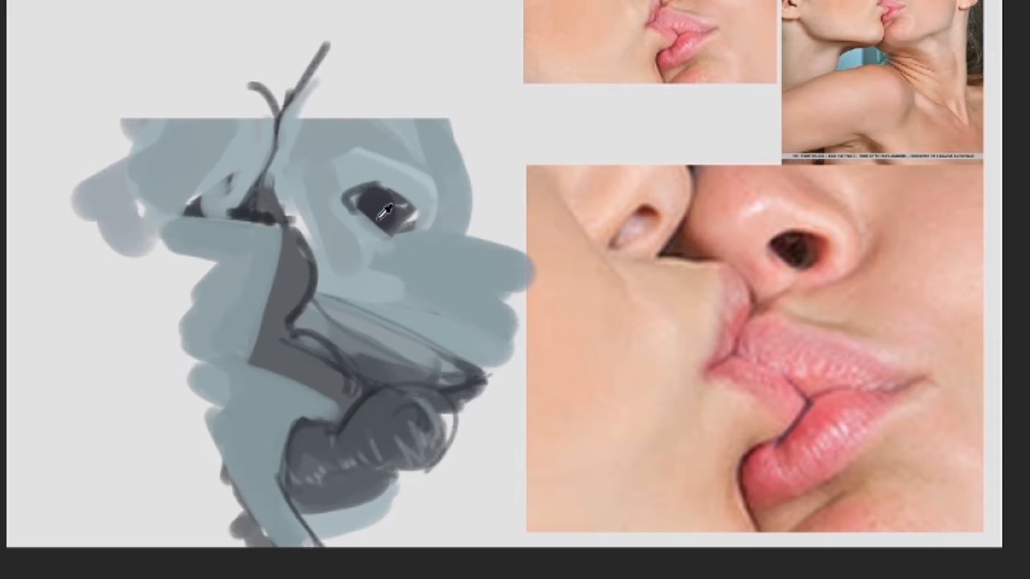
pyautogui.moveTo(382, 209); pyautogui.dragTo(354, 406)
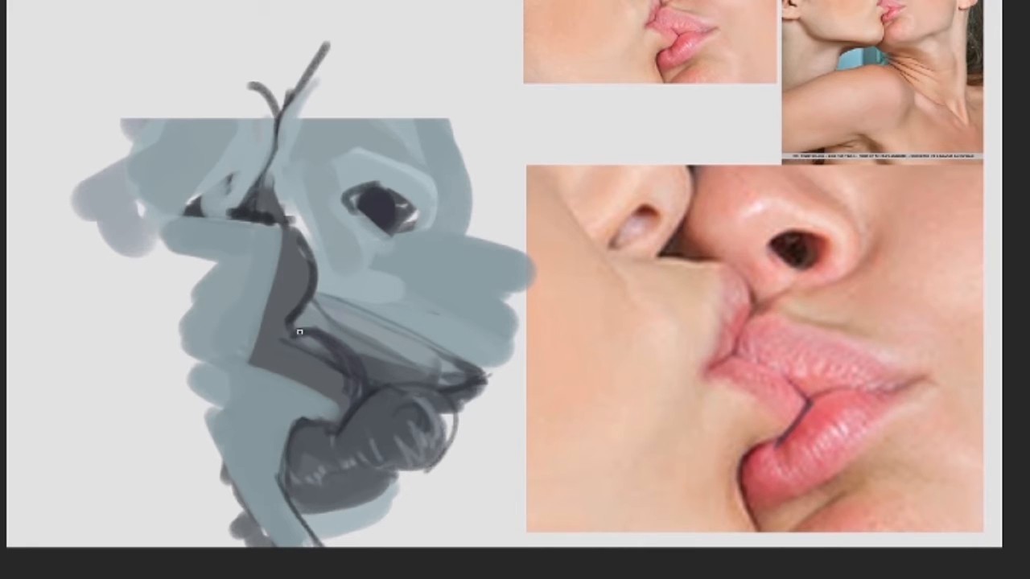
# - Thicken the dark outline along the upper lip's edge with a smoother curve
pyautogui.moveTo(299, 332); pyautogui.dragTo(371, 395)
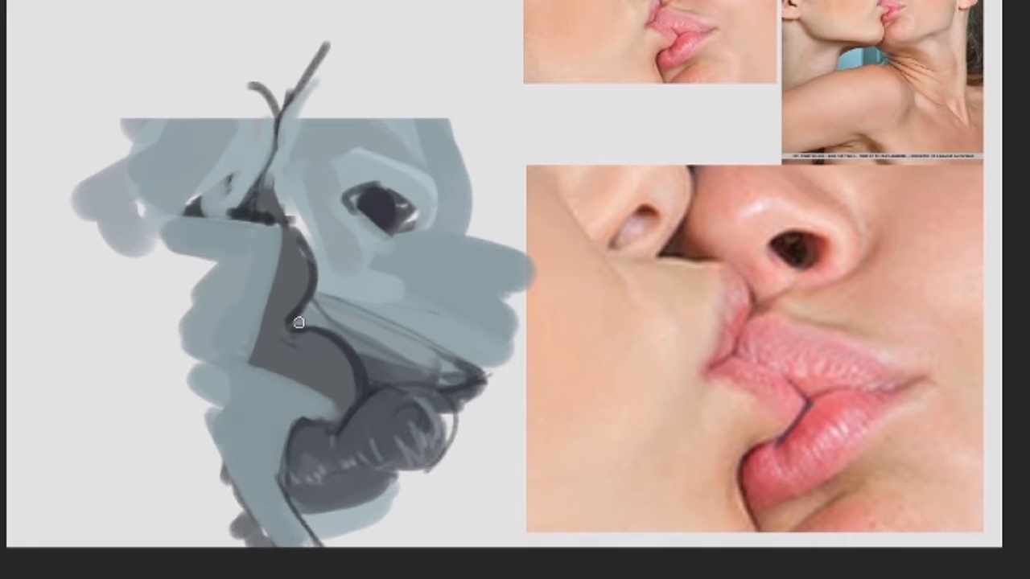
pyautogui.moveTo(338, 327)
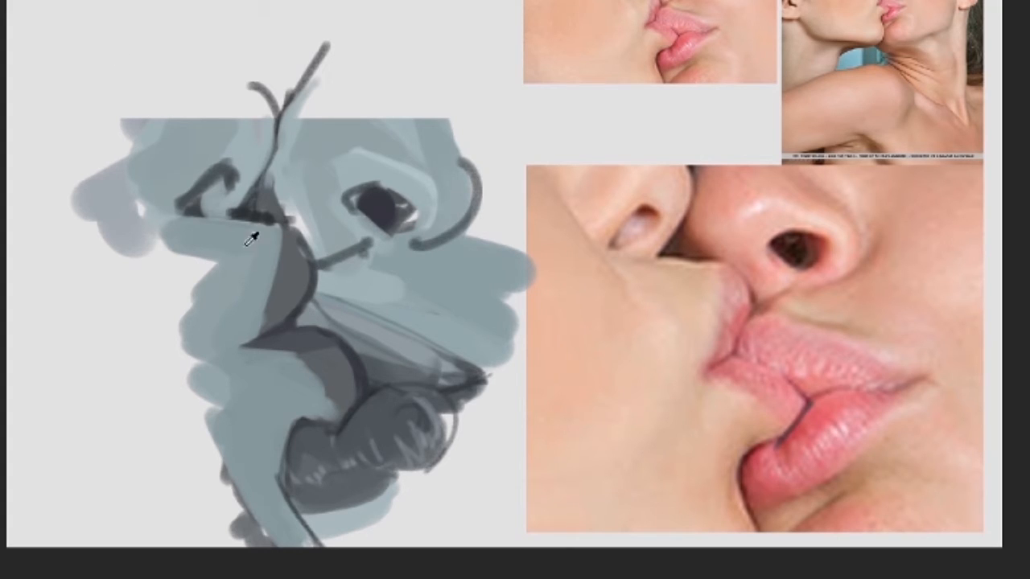
pyautogui.moveTo(384, 157)
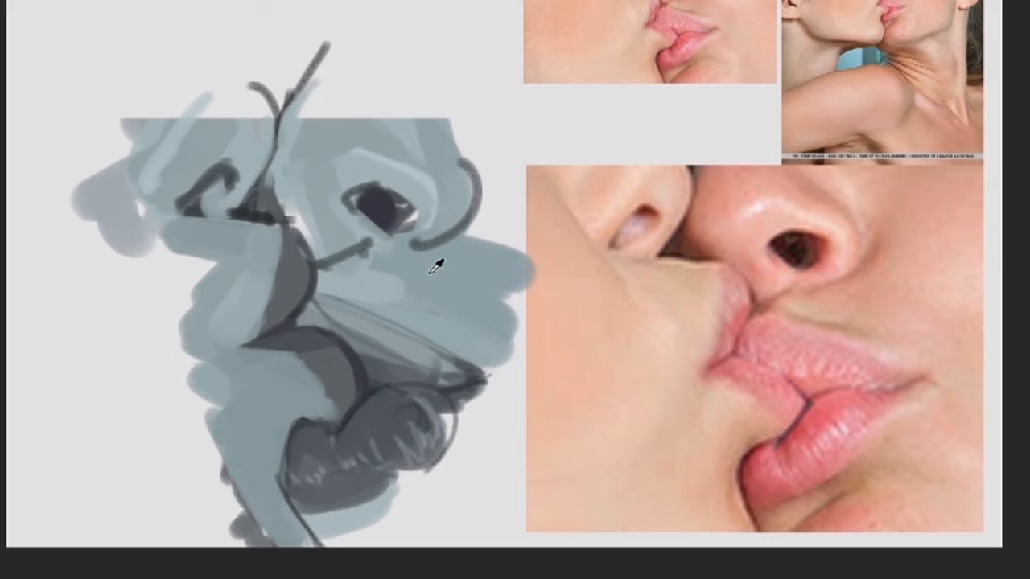
pyautogui.moveTo(429, 299)
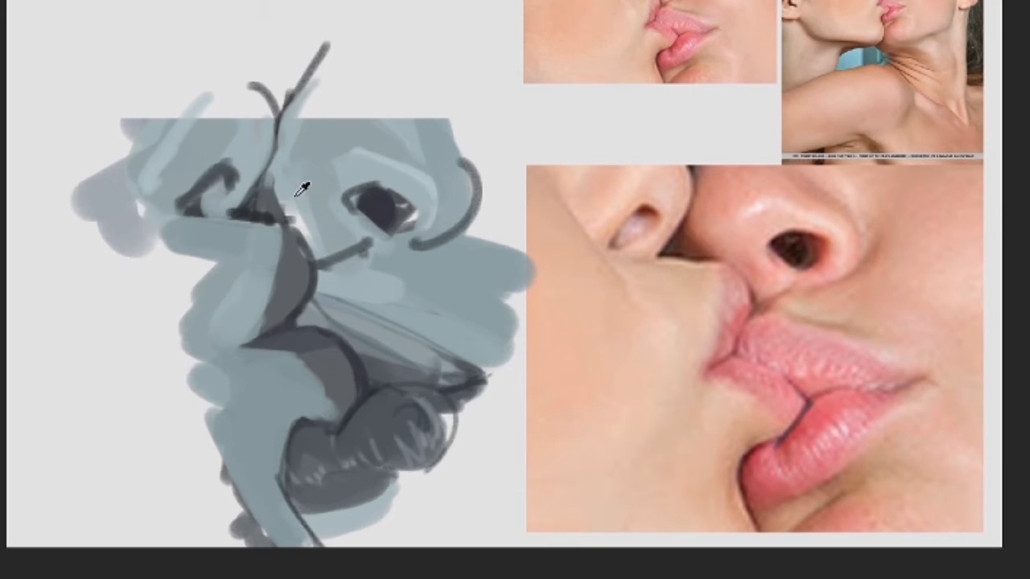
pyautogui.moveTo(260, 389)
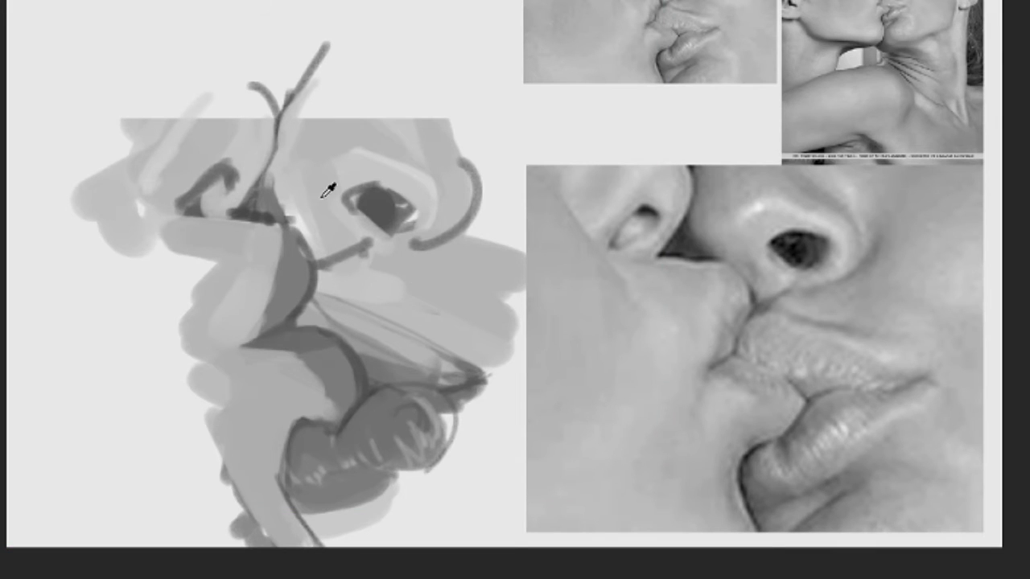
pyautogui.moveTo(698, 193)
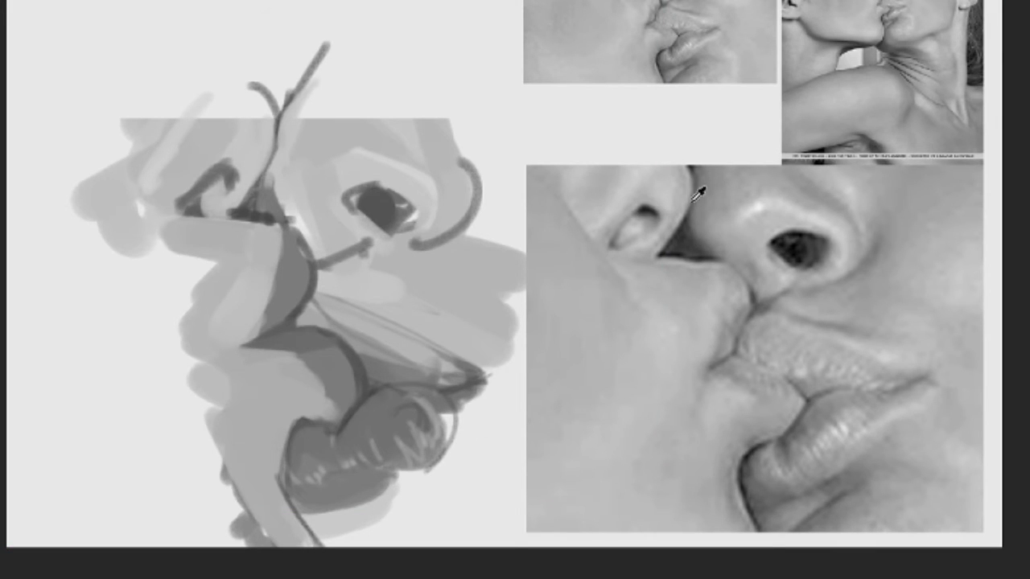
pyautogui.moveTo(956, 267)
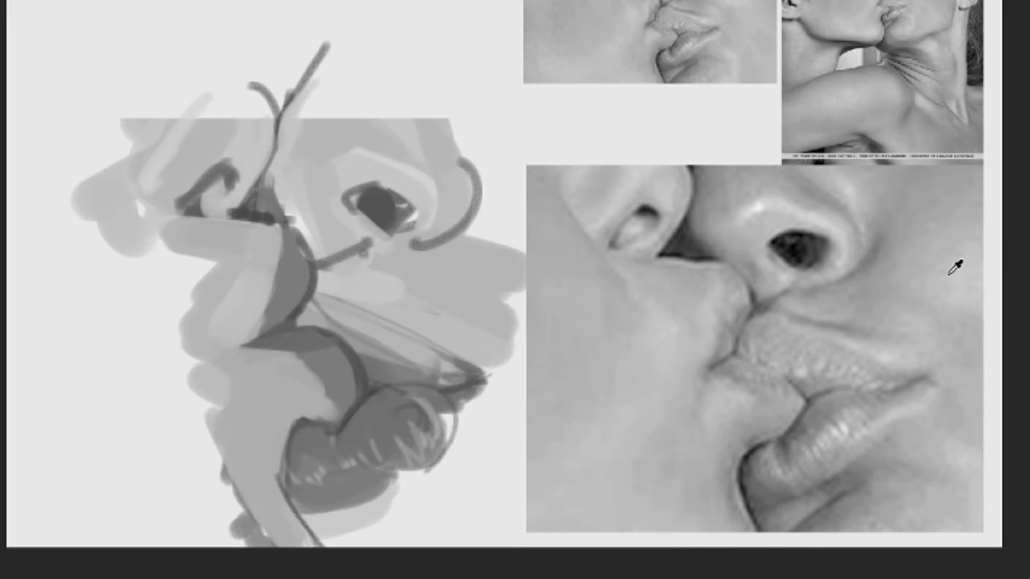
pyautogui.moveTo(728, 200)
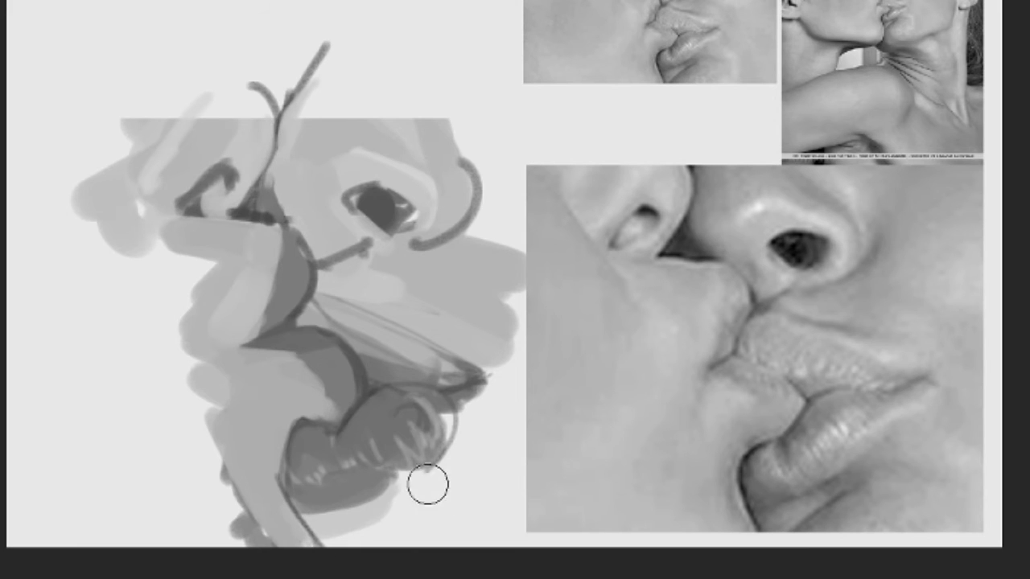
# - Add lighter tone strokes over the upper face while viewing in greyscale
pyautogui.moveTo(427, 487); pyautogui.dragTo(475, 380)
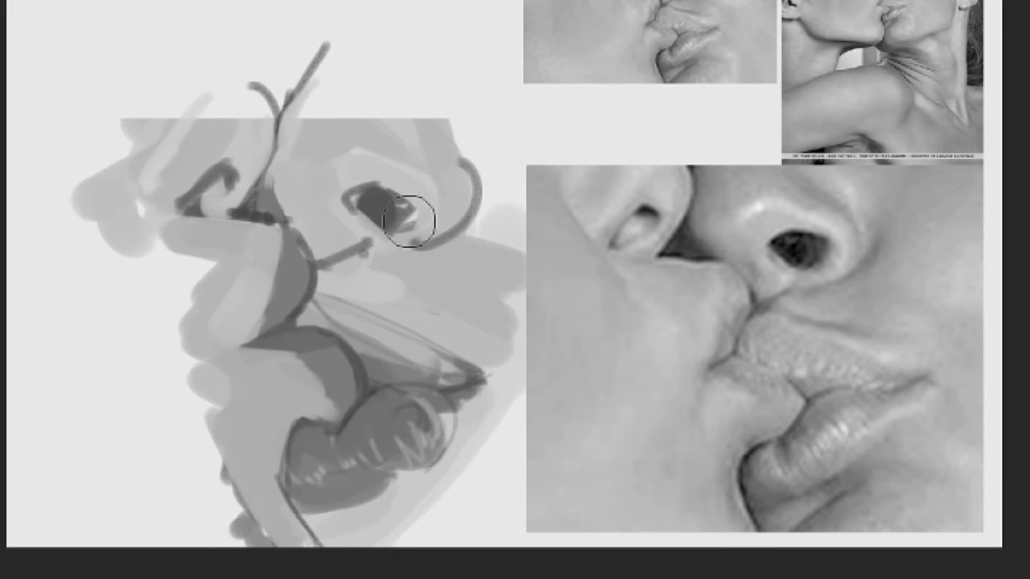
# - Paint pale blue-grey tone above the head, across the top-left and down the left side
pyautogui.moveTo(408, 223); pyautogui.dragTo(351, 119)
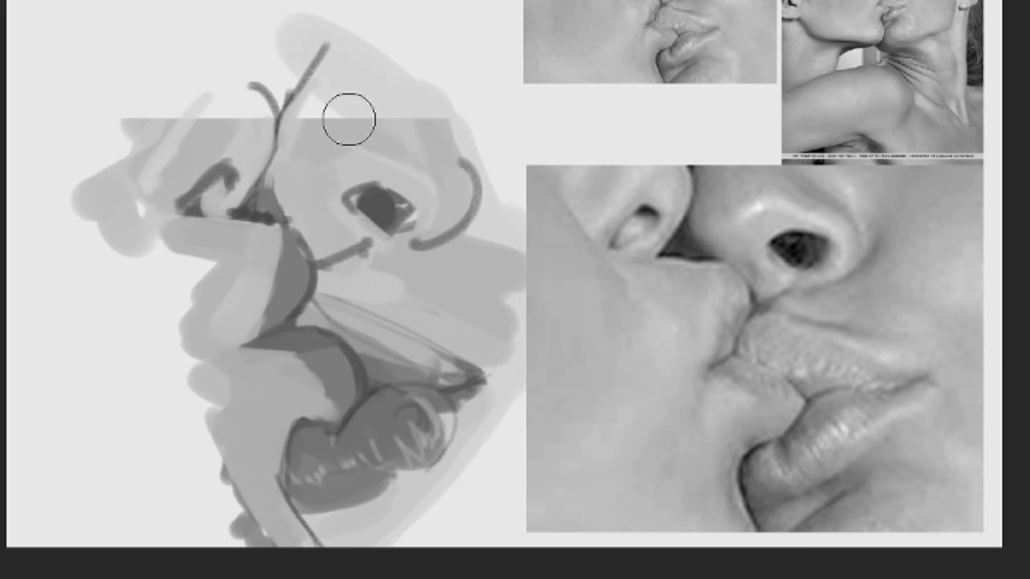
pyautogui.moveTo(350, 119); pyautogui.dragTo(115, 149)
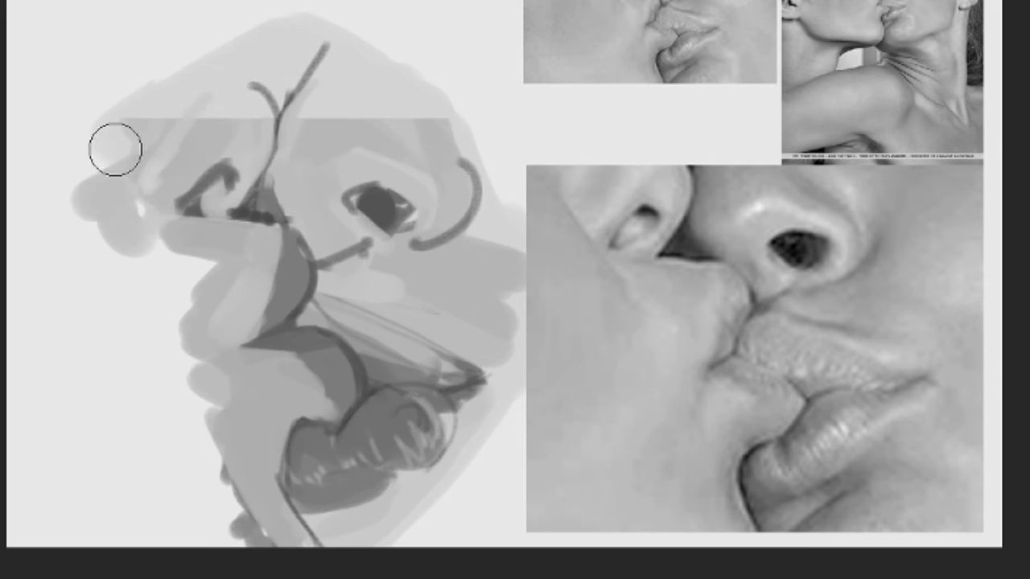
pyautogui.moveTo(116, 150); pyautogui.dragTo(213, 298)
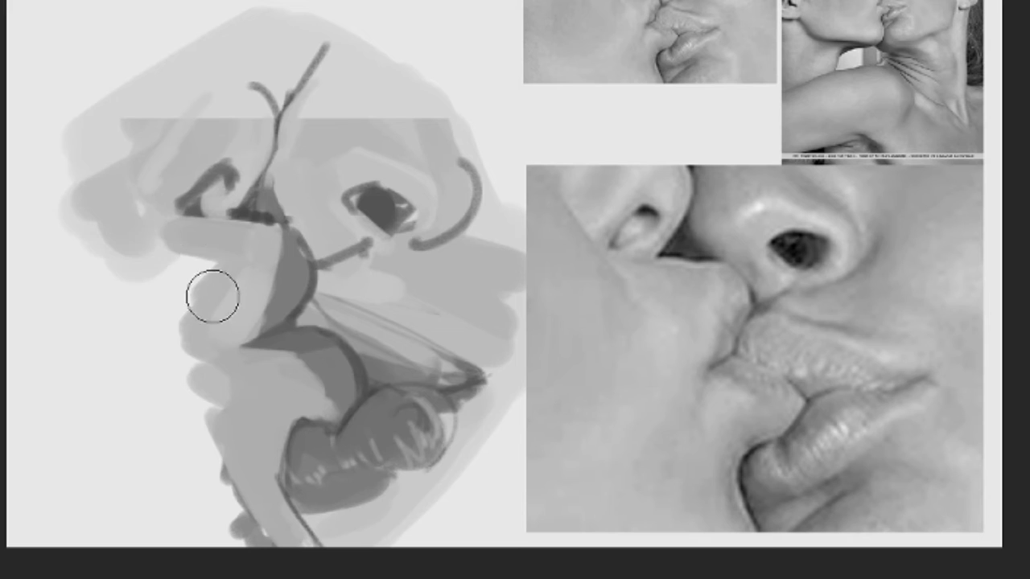
pyautogui.moveTo(213, 297); pyautogui.dragTo(198, 423)
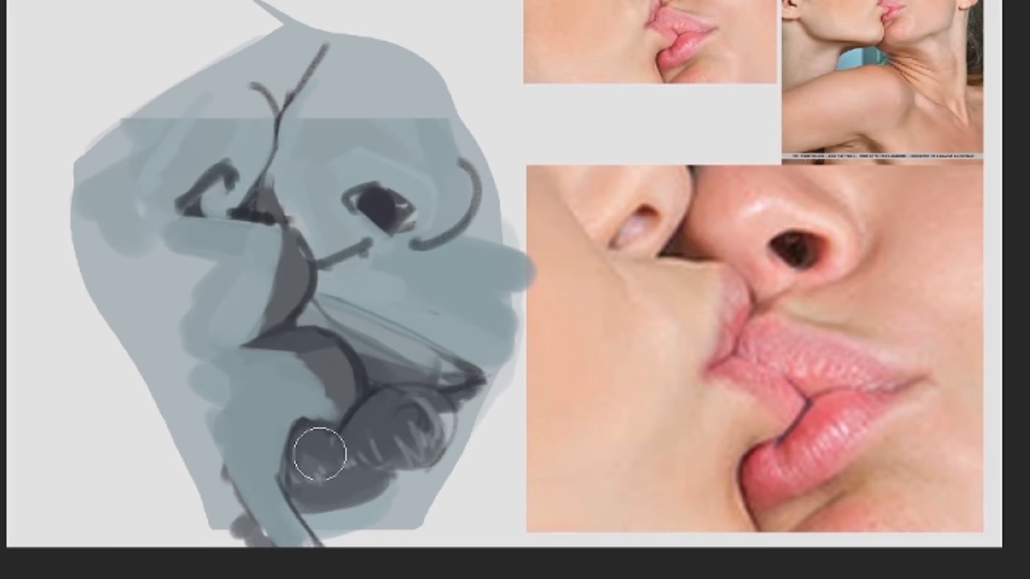
# - Shade the lower lip, under the nose, forehead, upper head, chin and upper lip darker
pyautogui.moveTo(322, 454); pyautogui.dragTo(386, 439)
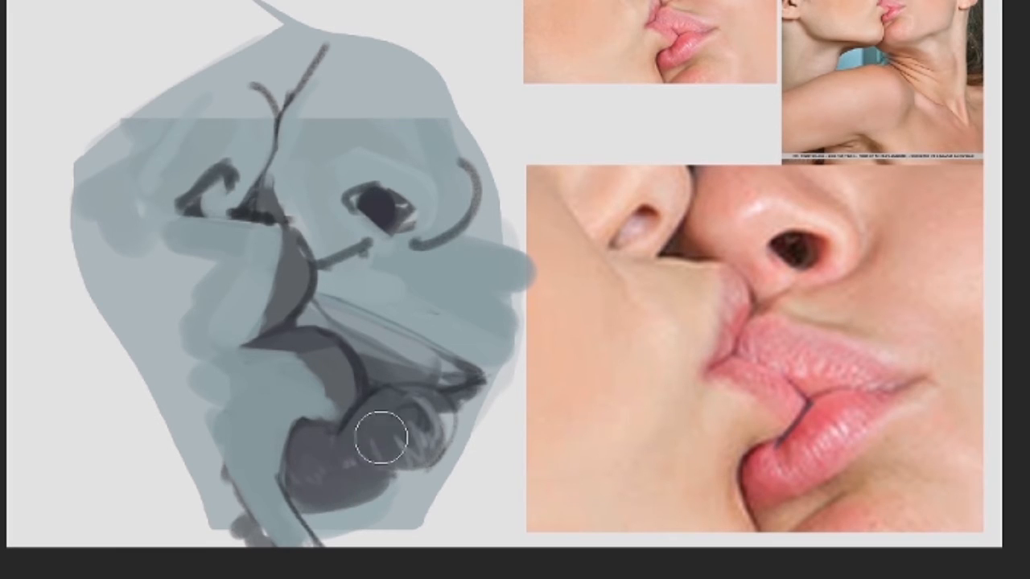
pyautogui.moveTo(384, 437); pyautogui.dragTo(304, 269)
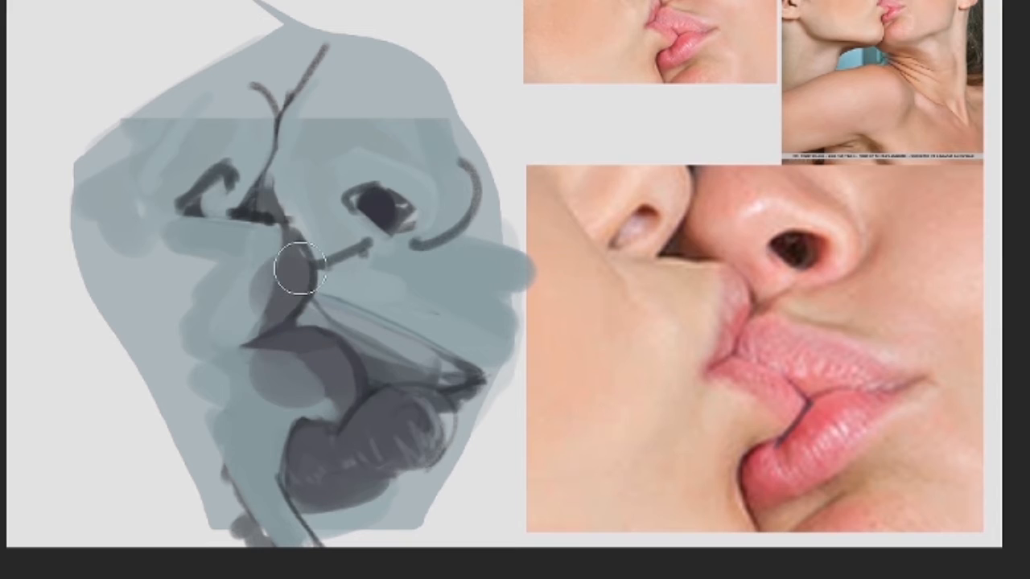
pyautogui.moveTo(302, 269); pyautogui.dragTo(402, 423)
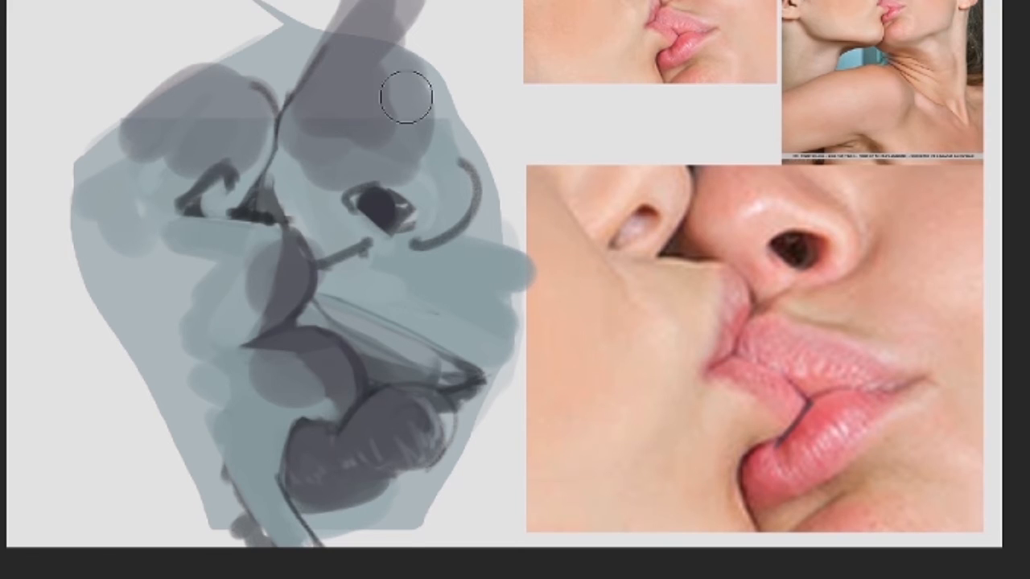
pyautogui.moveTo(406, 97); pyautogui.dragTo(447, 127)
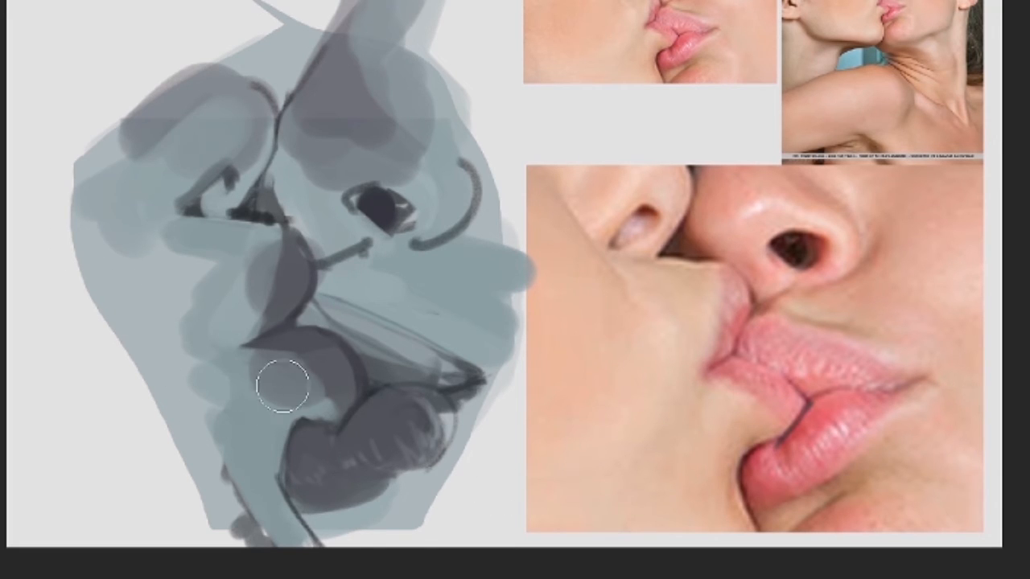
pyautogui.moveTo(284, 387); pyautogui.dragTo(238, 286)
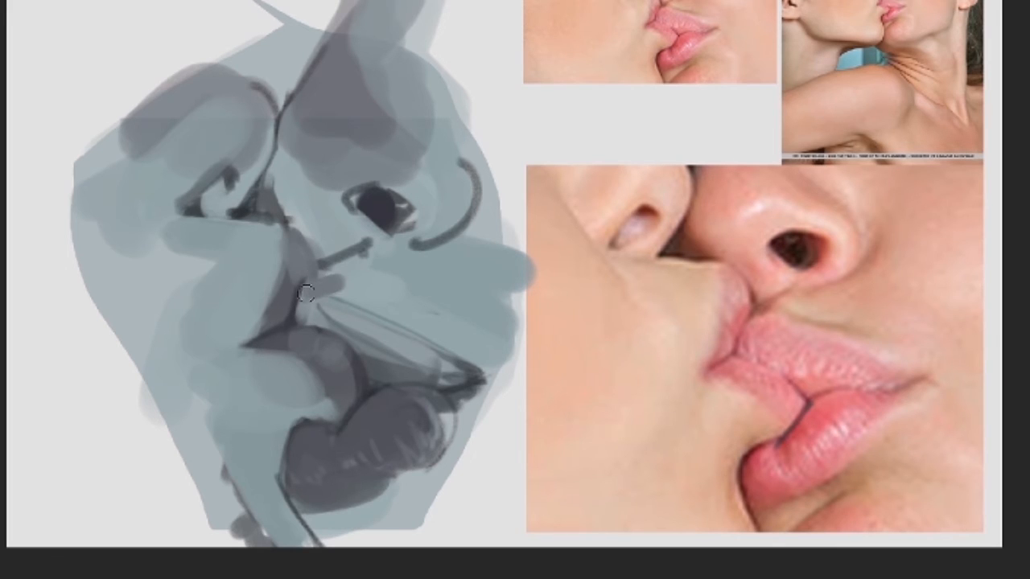
pyautogui.moveTo(304, 294); pyautogui.dragTo(473, 349)
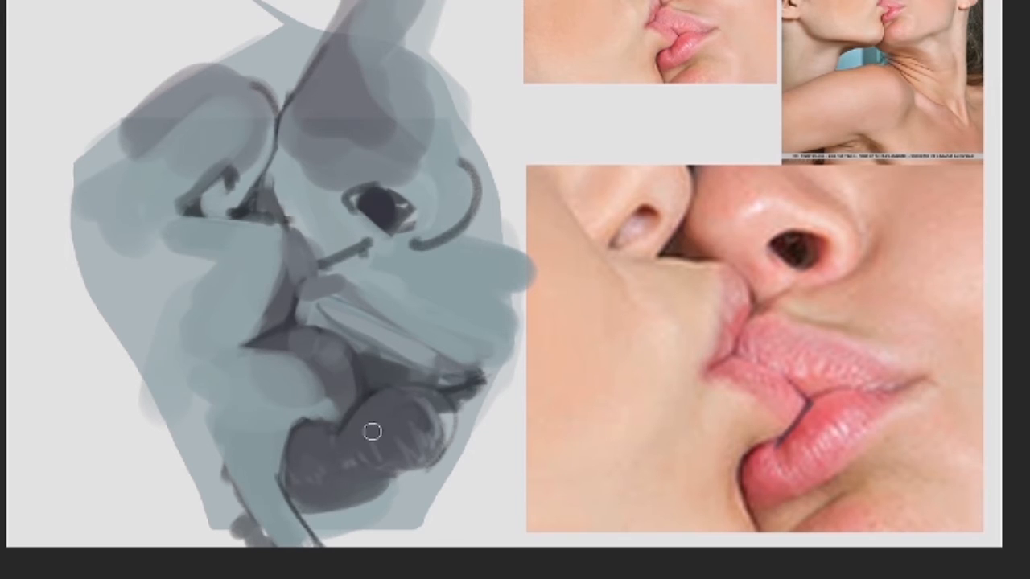
pyautogui.moveTo(389, 433); pyautogui.dragTo(288, 324)
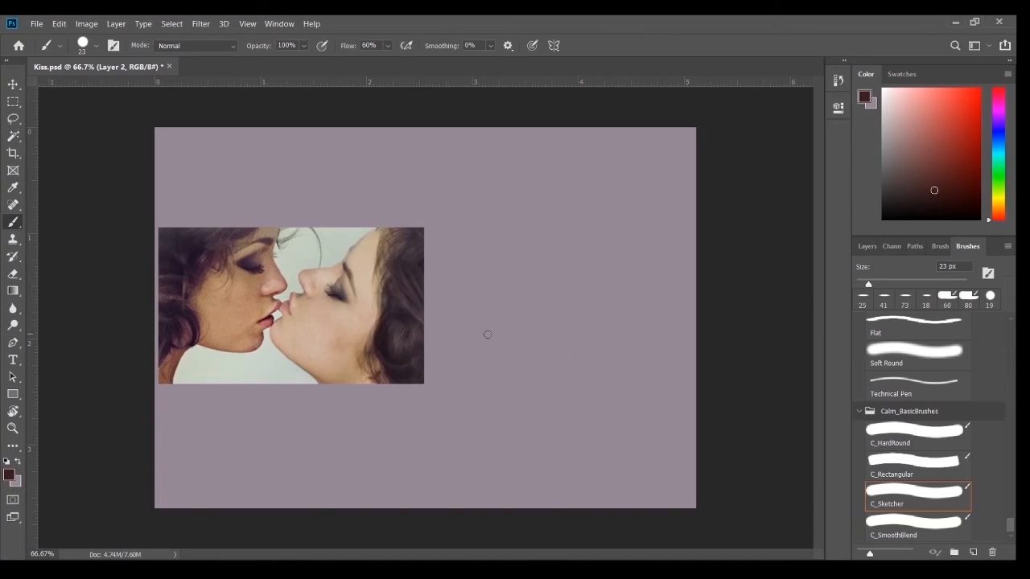
# - On a new 'Sketch Layer', sketch the right face's chin, lips, nose, eye and brow
pyautogui.click(867, 247)
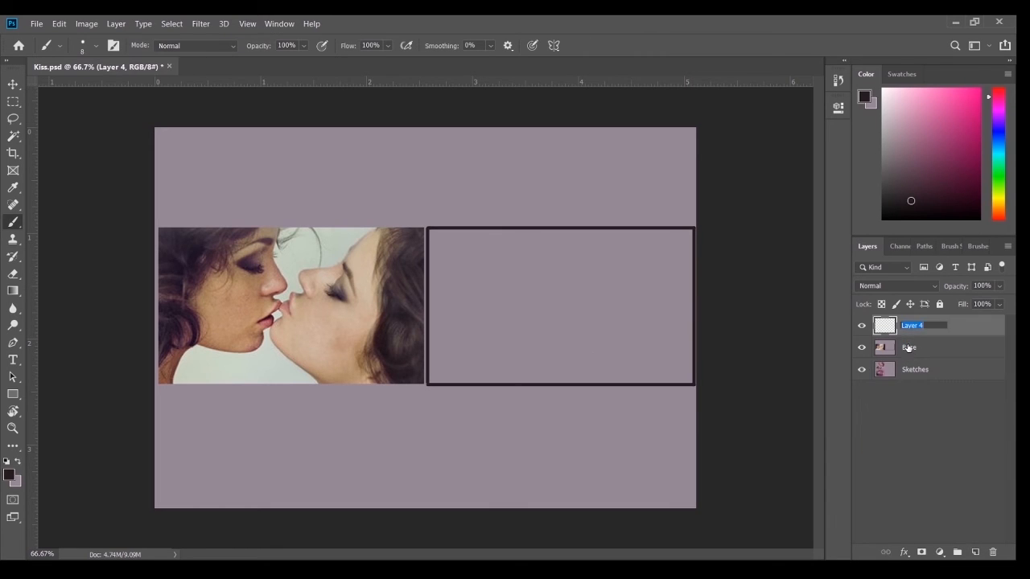
pyautogui.doubleClick(912, 325)
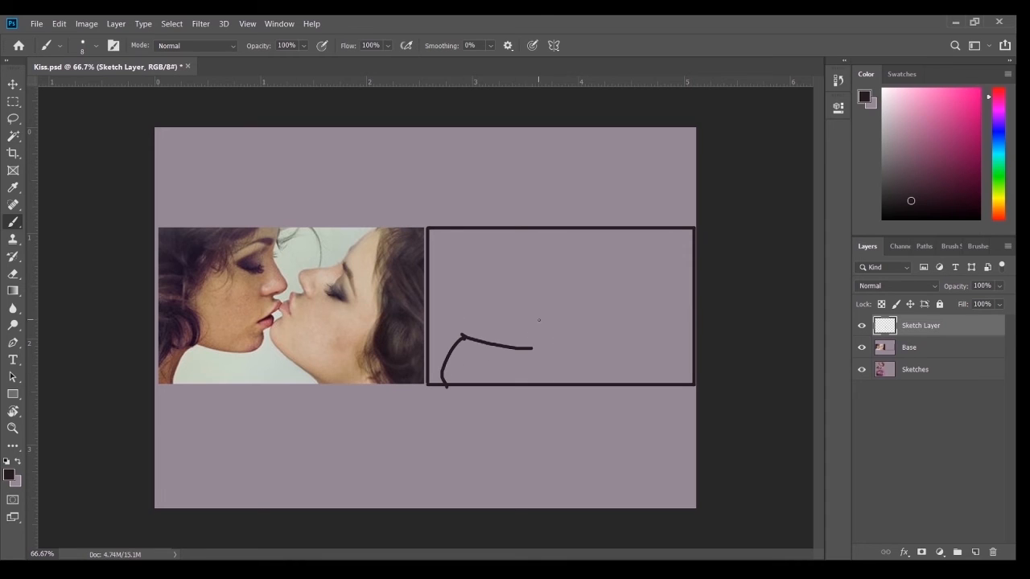
pyautogui.moveTo(531, 348); pyautogui.dragTo(535, 326)
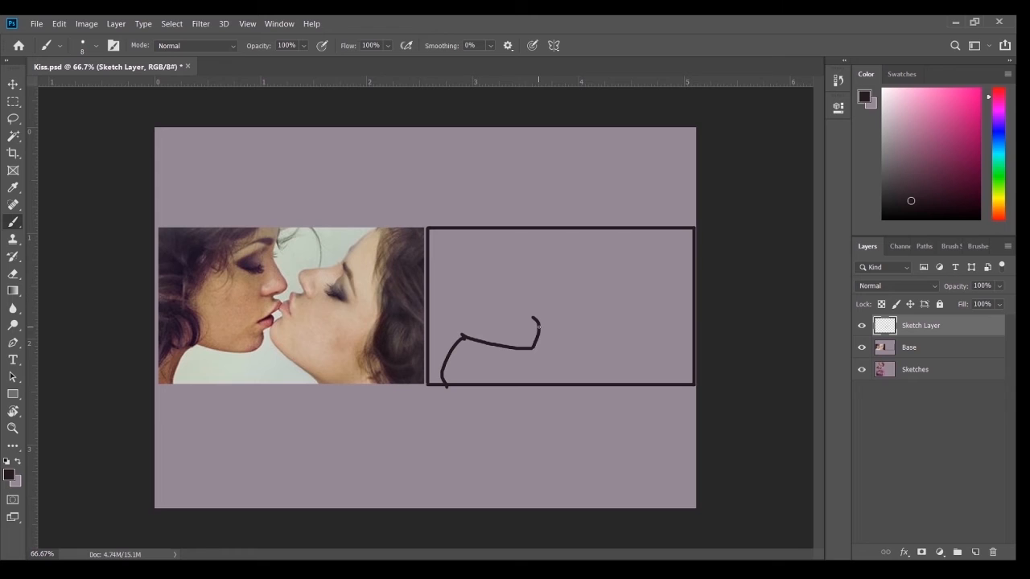
pyautogui.moveTo(535, 321); pyautogui.dragTo(551, 293)
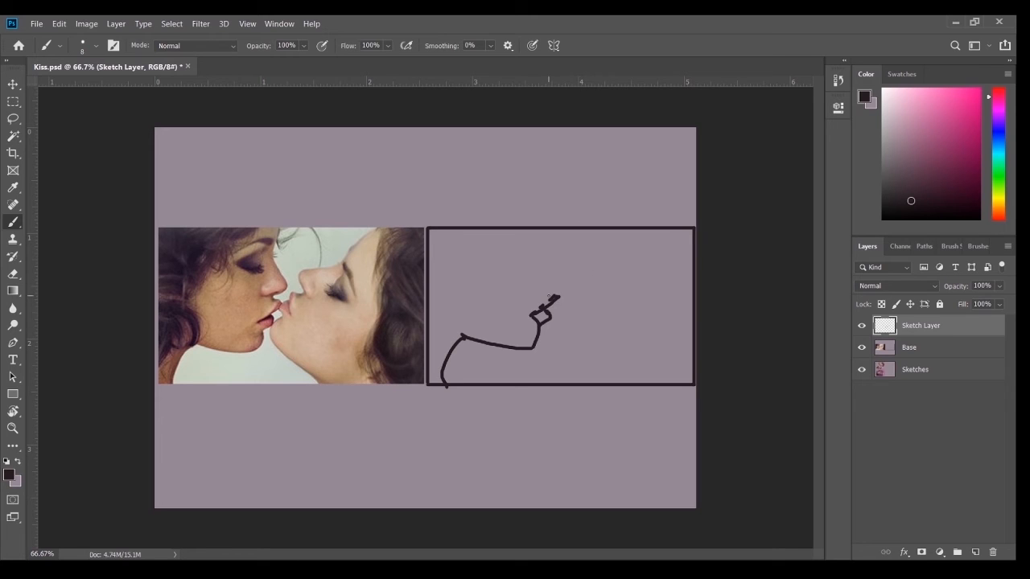
pyautogui.moveTo(547, 298); pyautogui.dragTo(539, 217)
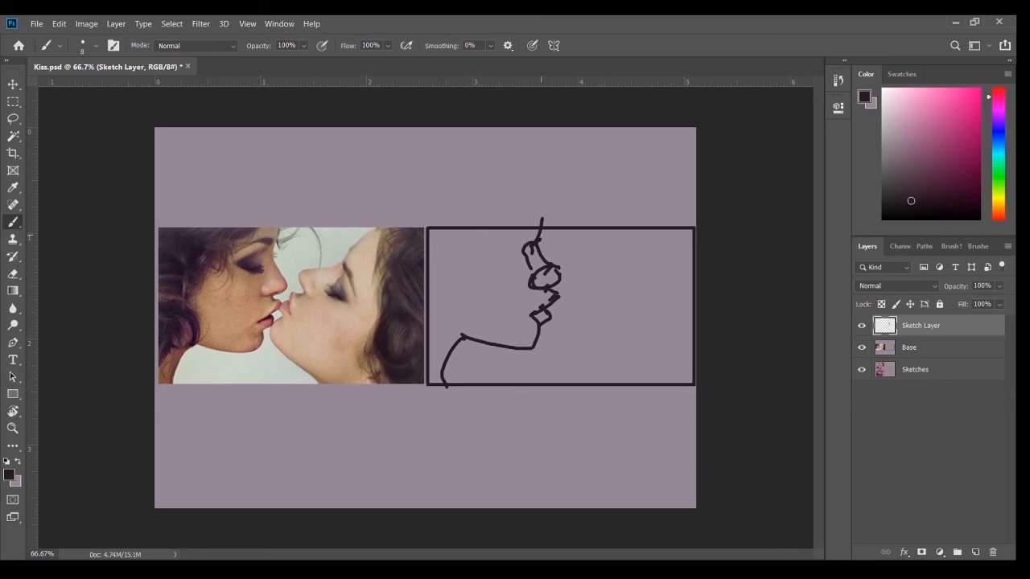
pyautogui.moveTo(483, 265); pyautogui.dragTo(555, 242)
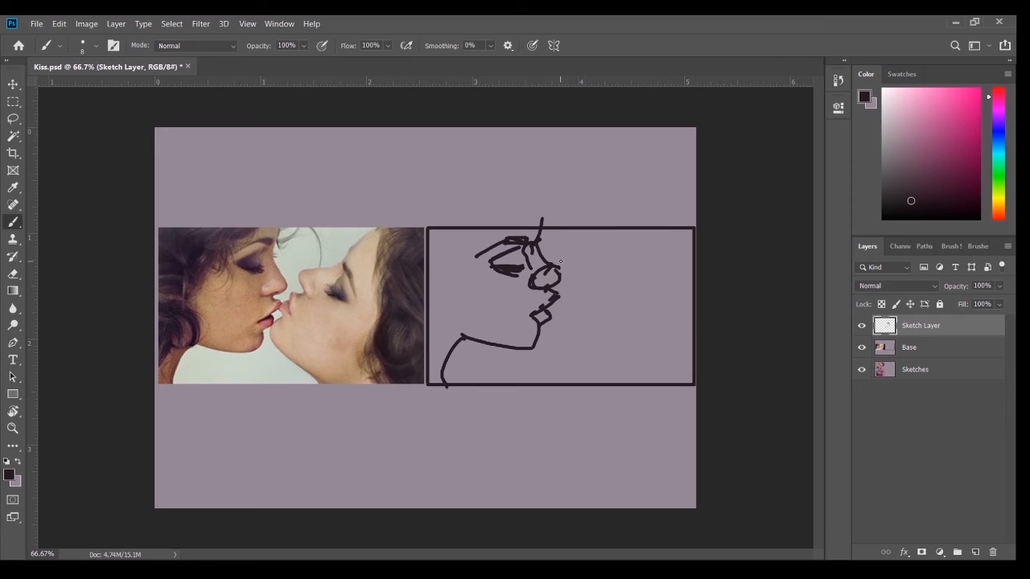
# - Sketch the neck and shoulder lines in dark colour, clear stray lines, and browse brush presets
pyautogui.click(891, 143)
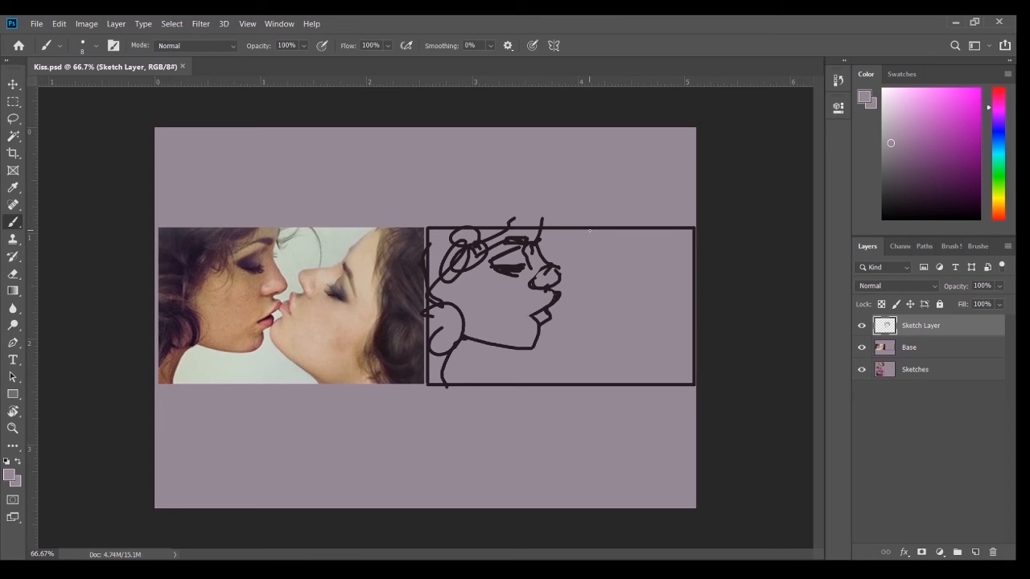
pyautogui.click(911, 200)
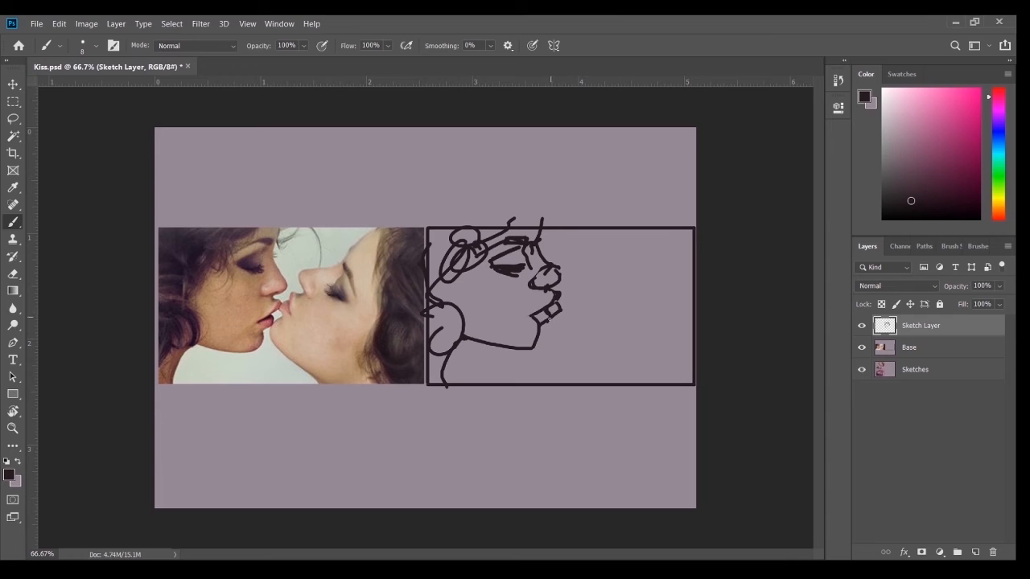
pyautogui.moveTo(551, 322); pyautogui.dragTo(644, 370)
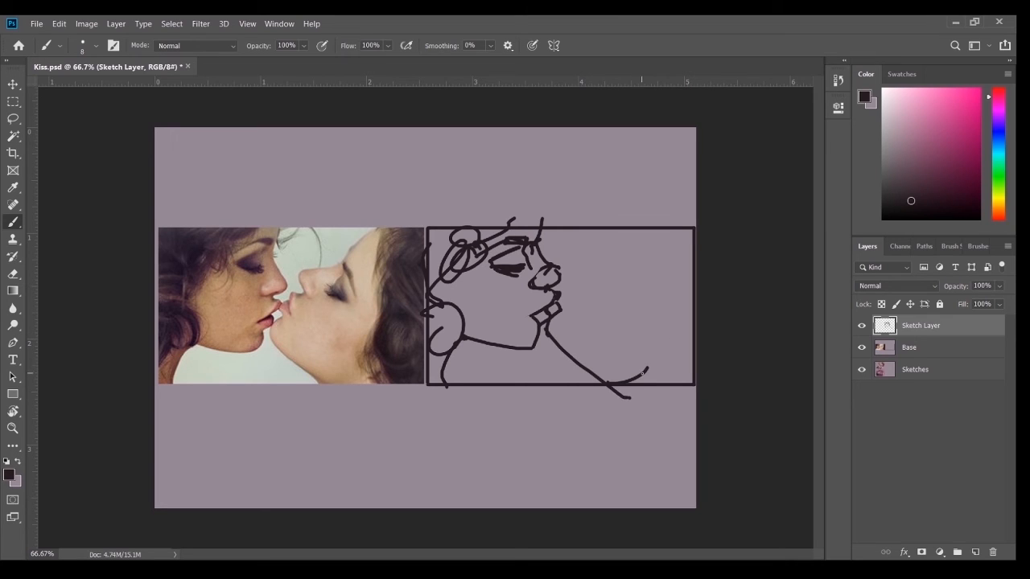
pyautogui.moveTo(635, 241); pyautogui.dragTo(684, 379)
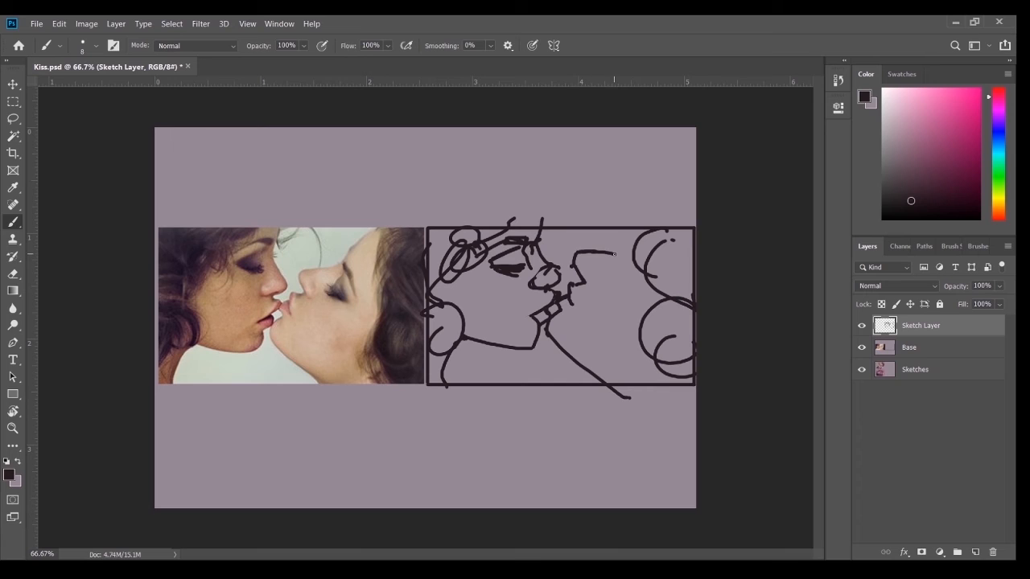
pyautogui.moveTo(616, 258); pyautogui.dragTo(676, 218)
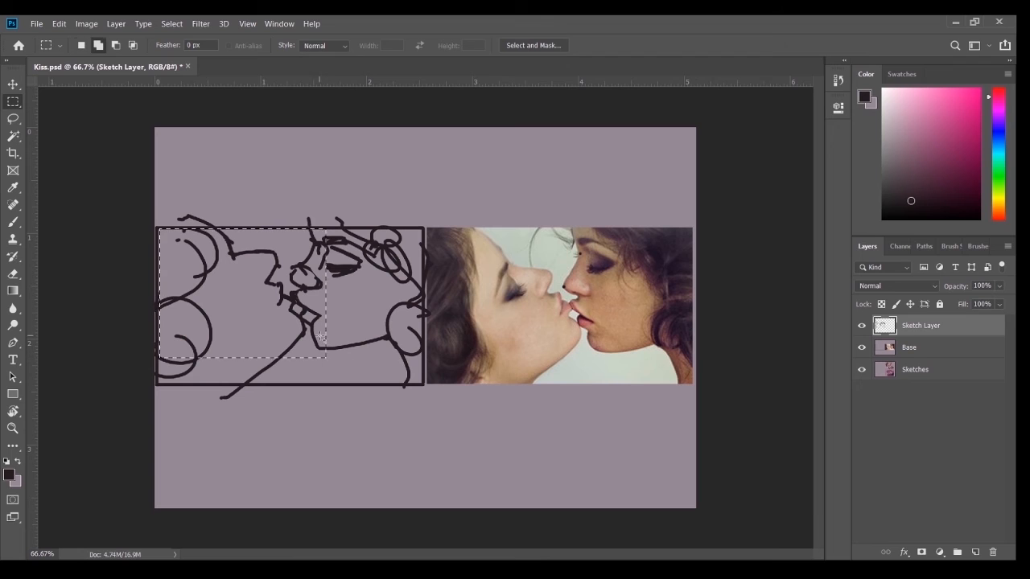
pyautogui.press('ctrl+t')
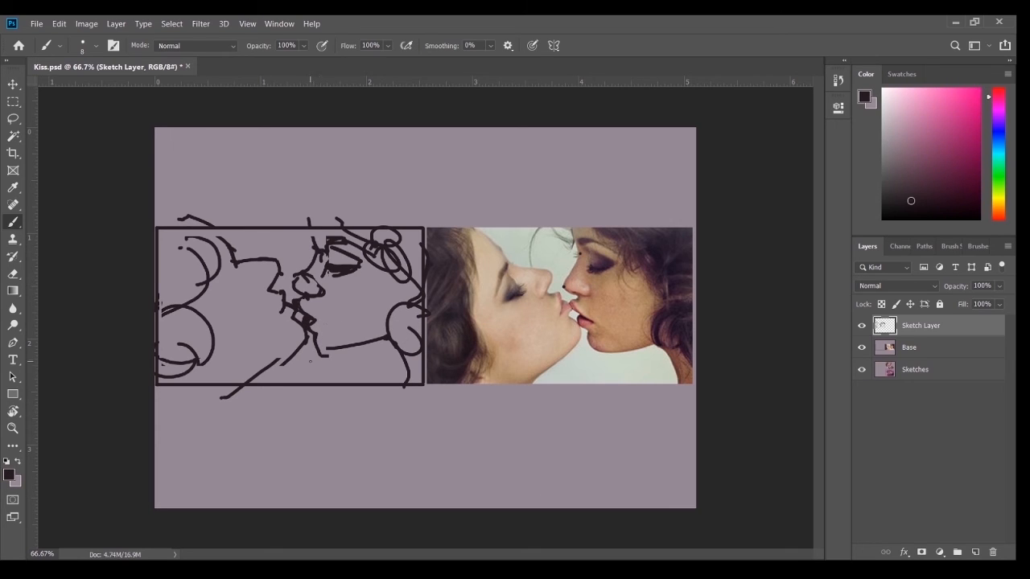
pyautogui.click(967, 246)
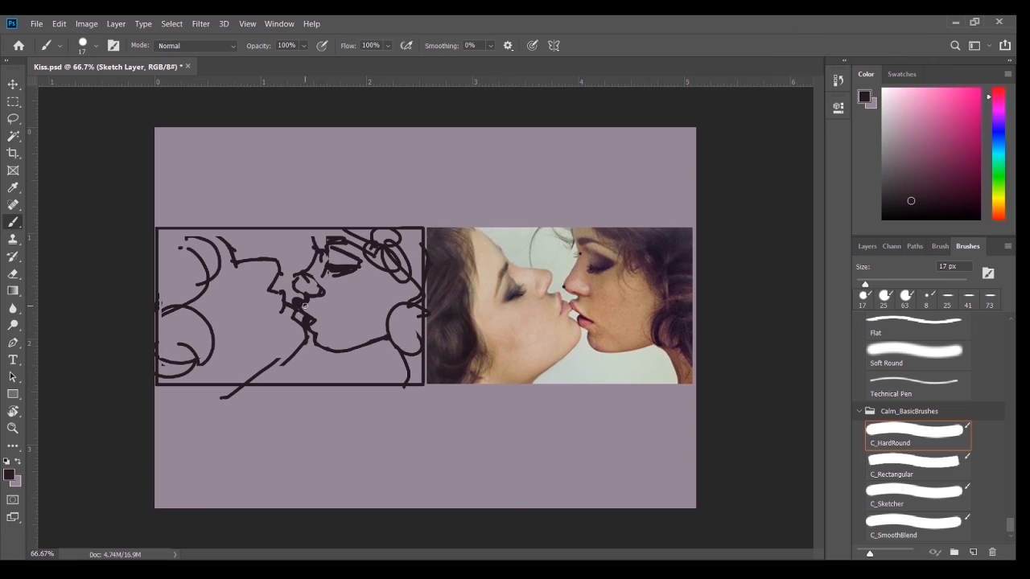
# - With a hard round brush, close the gap in the panel's bottom border
pyautogui.click(890, 142)
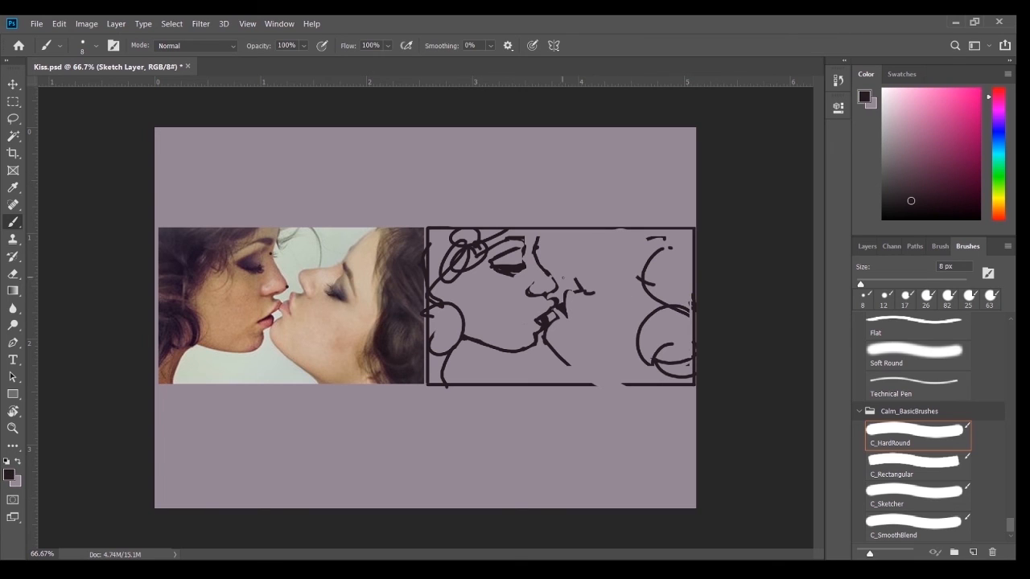
pyautogui.moveTo(563, 278); pyautogui.dragTo(628, 259)
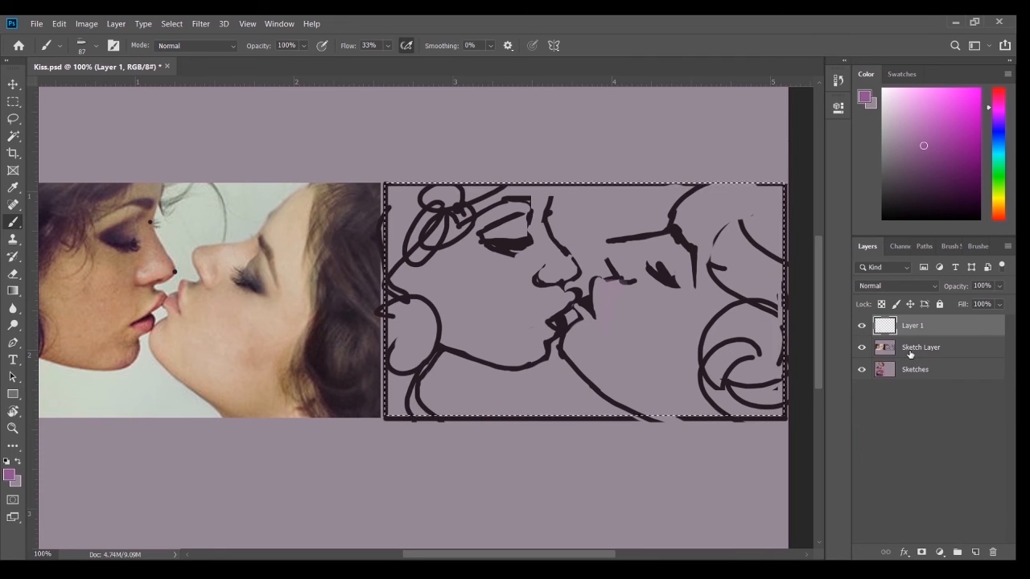
# - Set the paint layer to Multiply and shade the right face's eye, hair and lips
pyautogui.click(896, 286)
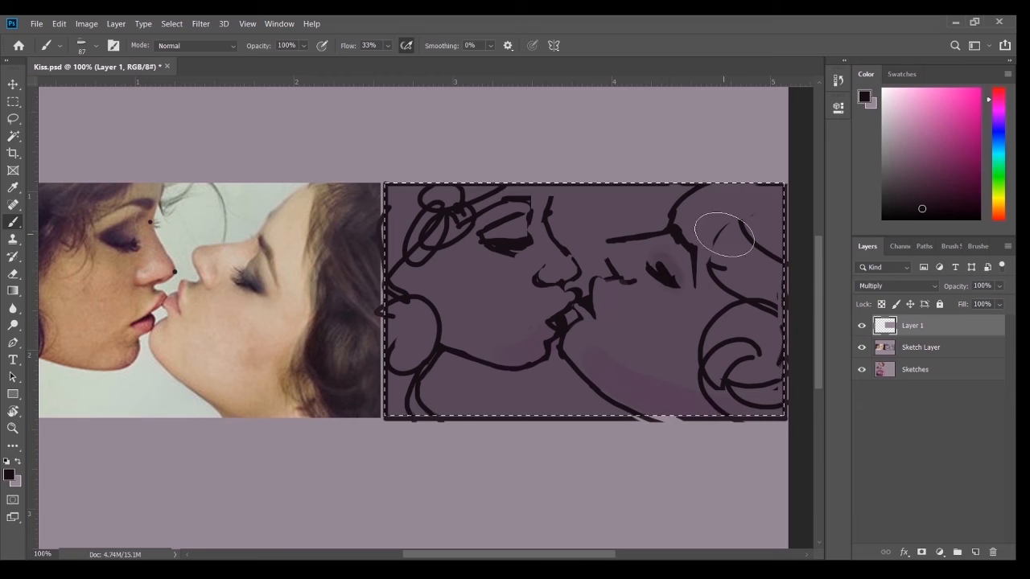
pyautogui.moveTo(725, 233); pyautogui.dragTo(652, 242)
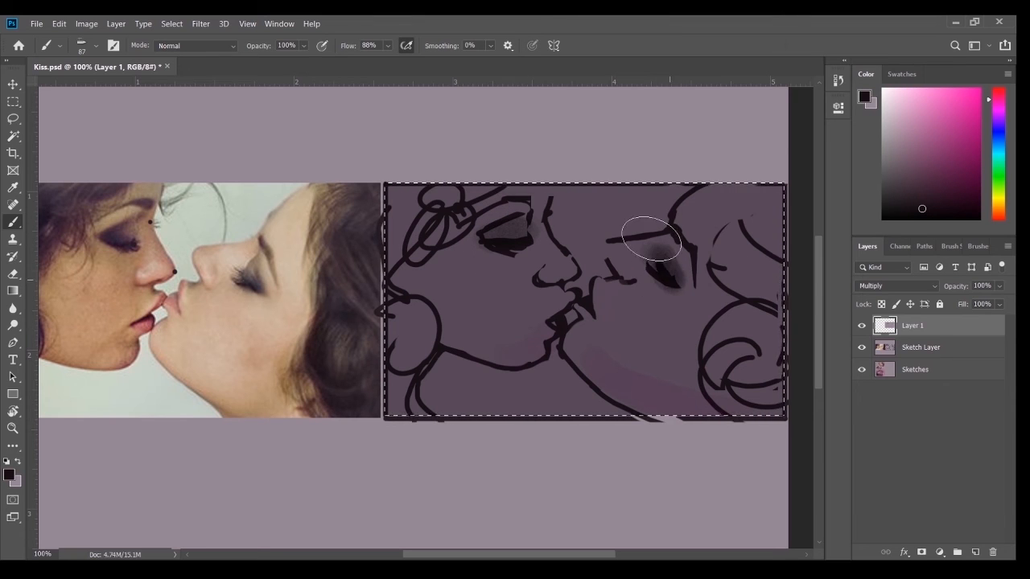
pyautogui.moveTo(652, 242); pyautogui.dragTo(550, 151)
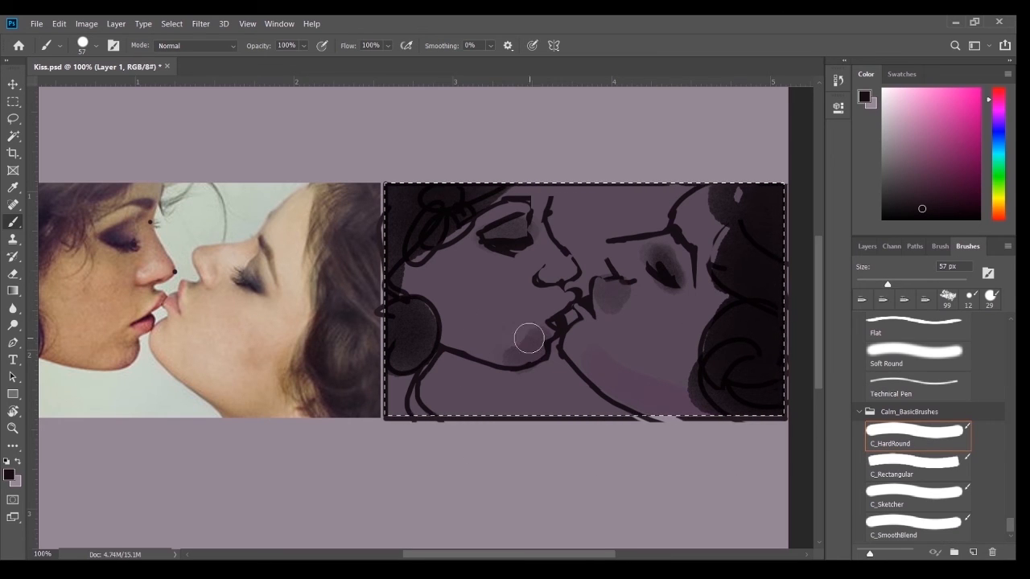
# - Merge the paint into the sketch lines and add fine face details with a thin brush
pyautogui.click(868, 247)
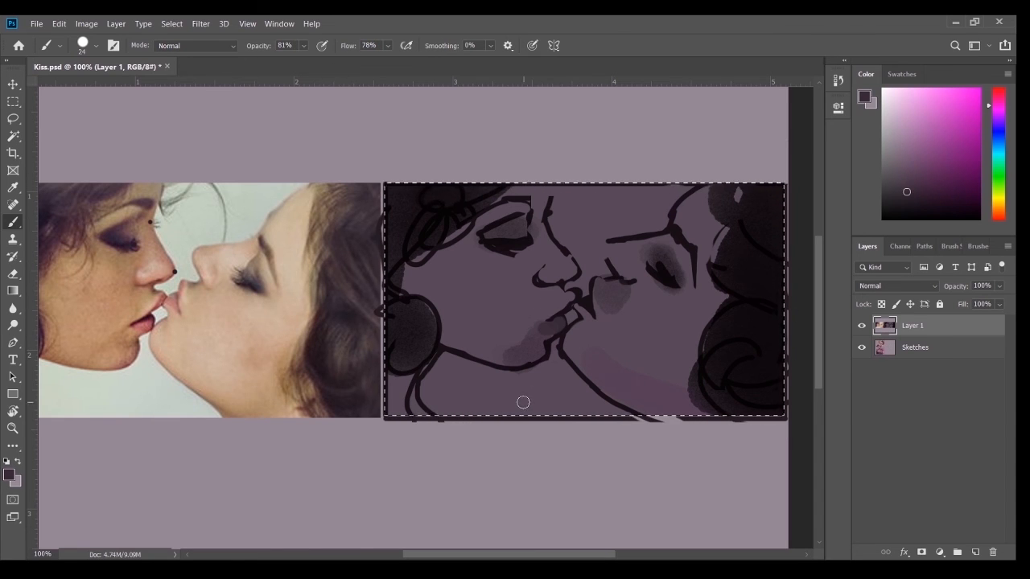
pyautogui.click(978, 246)
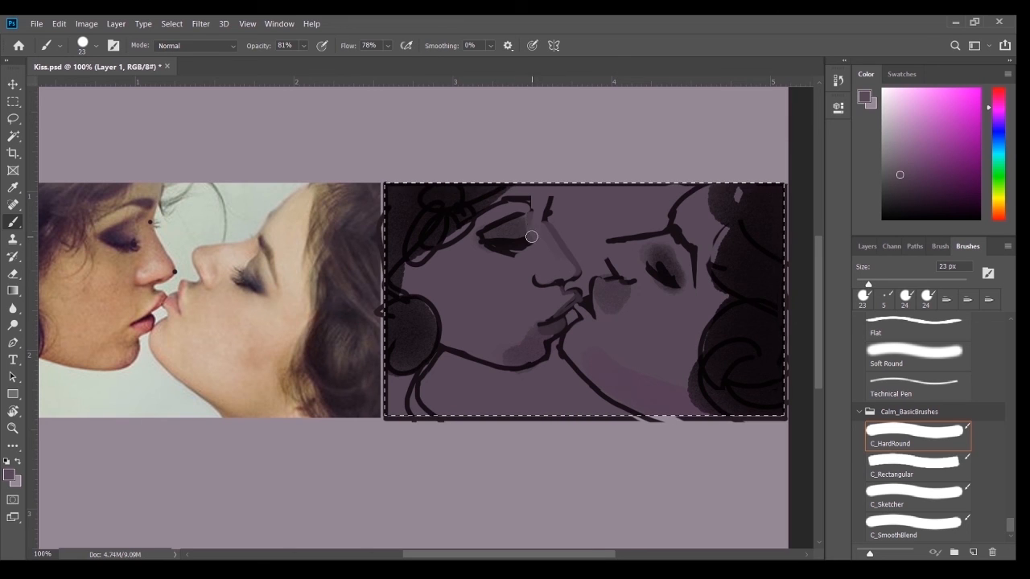
pyautogui.click(863, 295)
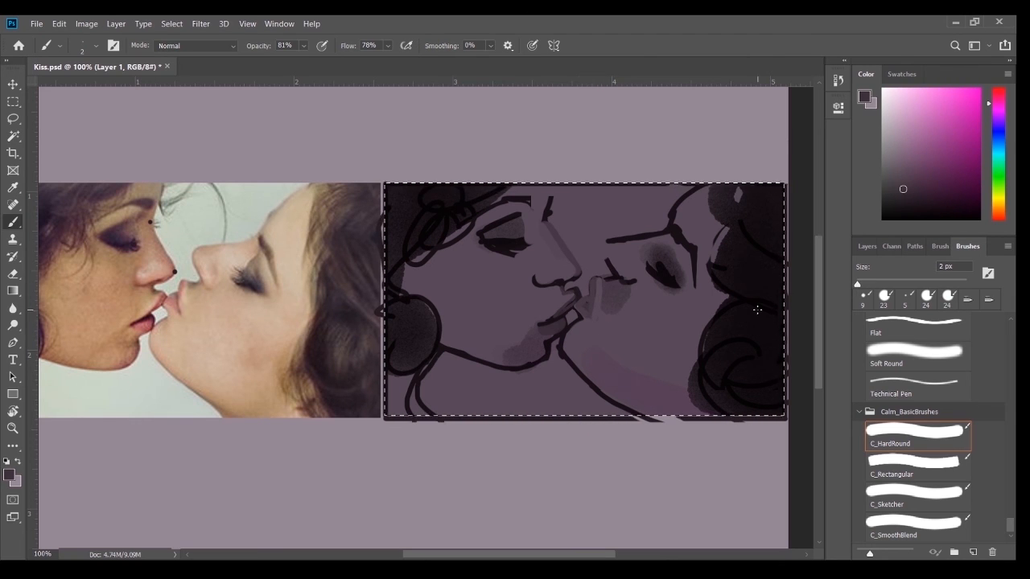
pyautogui.moveTo(609, 259); pyautogui.dragTo(600, 330)
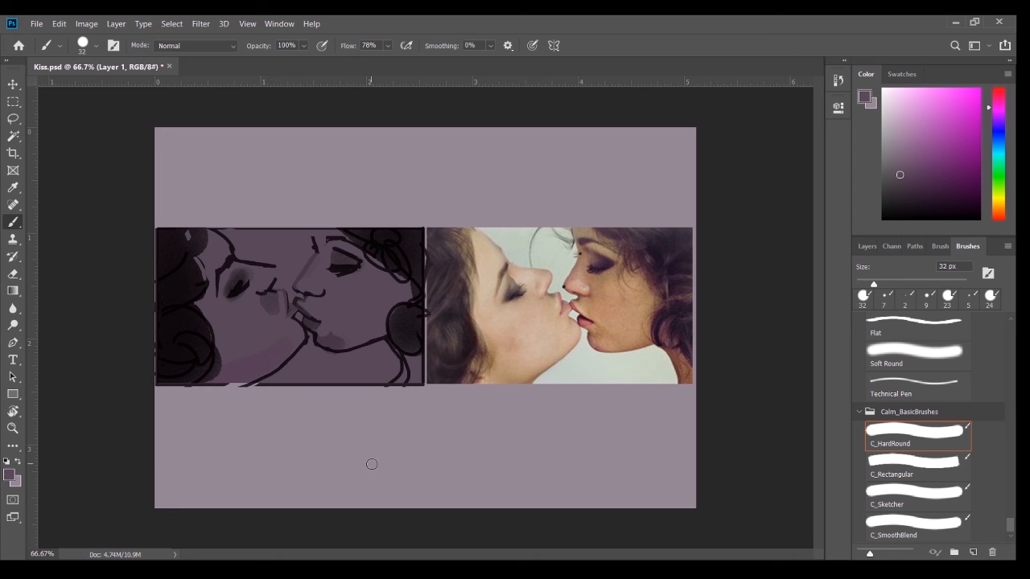
# - With the Flat brush, paint dark curls above the right face and below the panel, then preview greyscale
pyautogui.moveTo(372, 464); pyautogui.dragTo(313, 338)
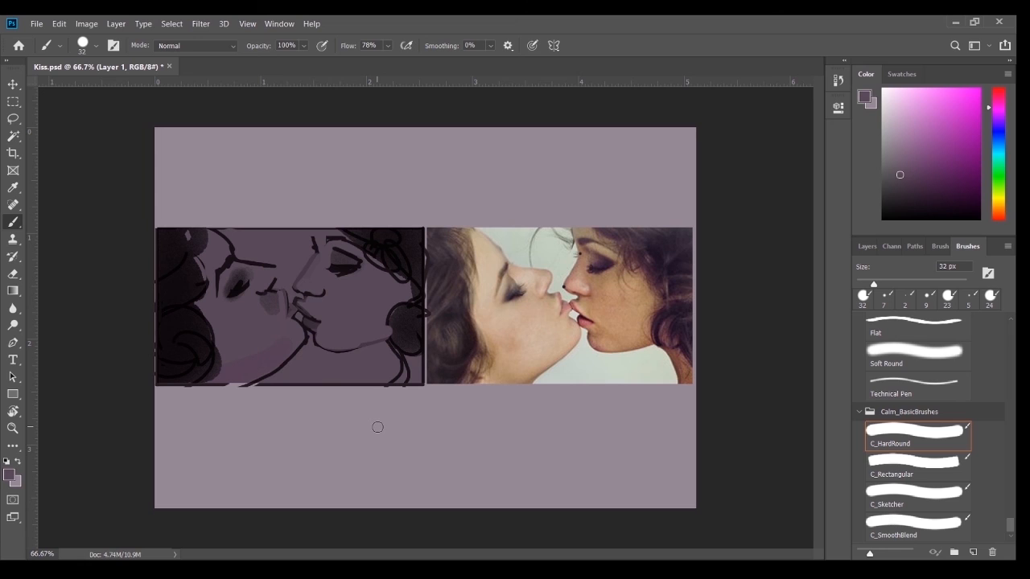
pyautogui.click(915, 326)
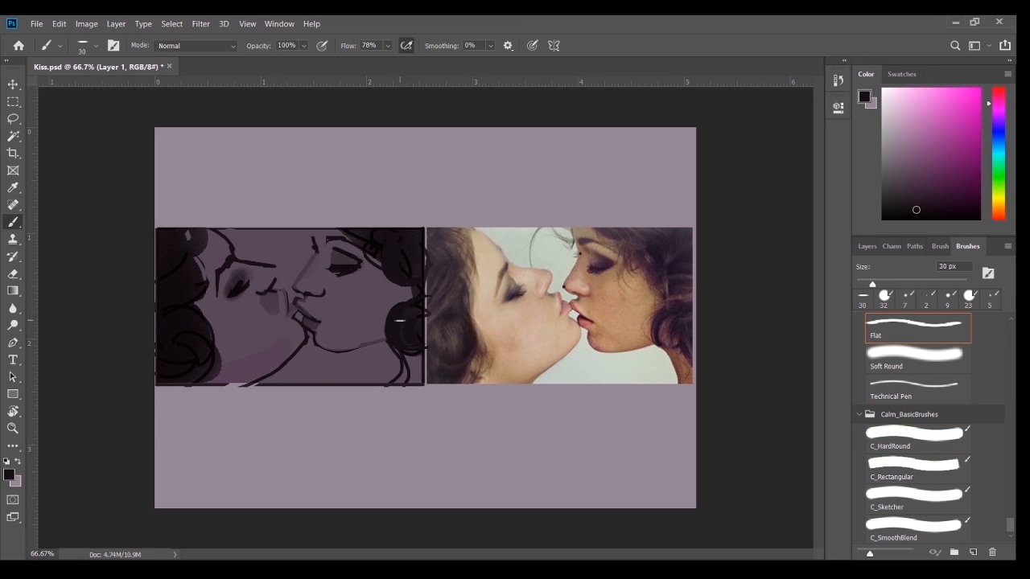
pyautogui.moveTo(314, 225); pyautogui.dragTo(379, 282)
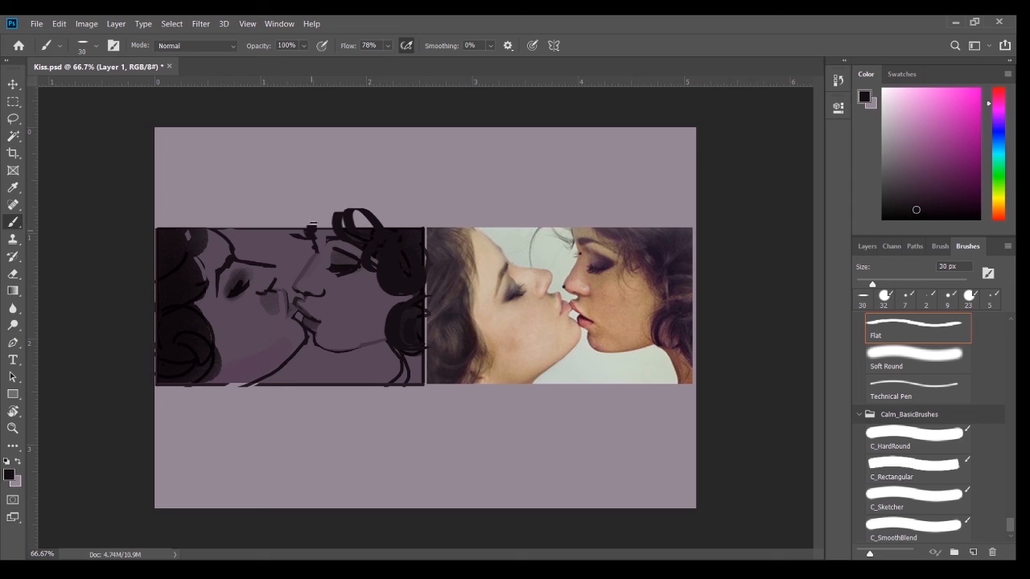
pyautogui.moveTo(392, 338); pyautogui.dragTo(410, 392)
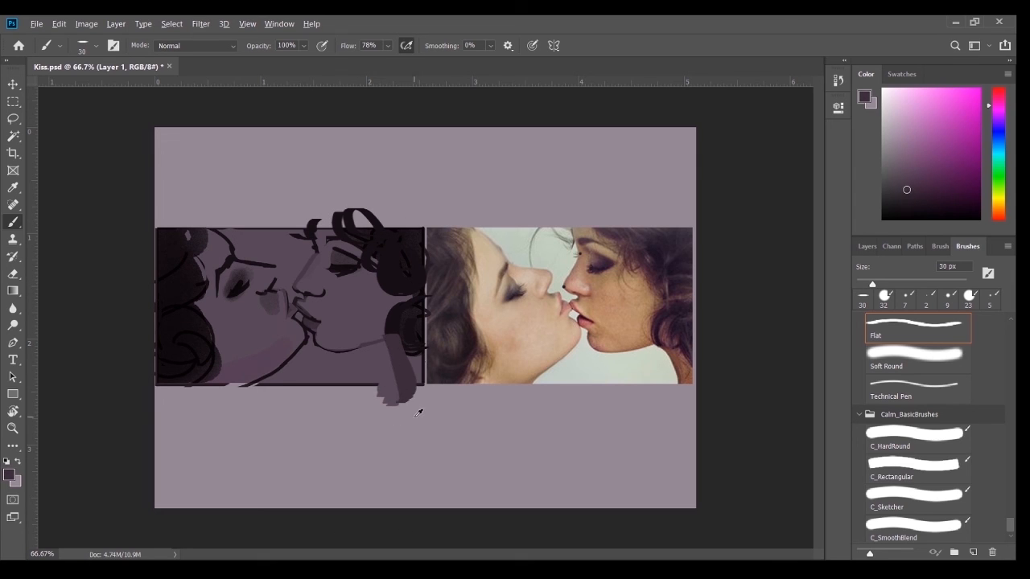
pyautogui.click(13, 101)
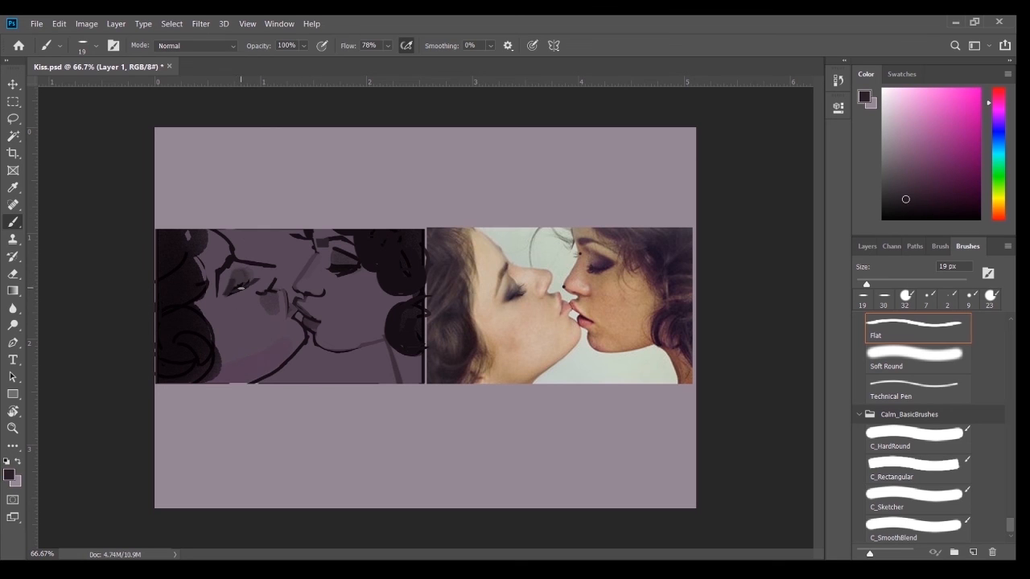
pyautogui.click(900, 175)
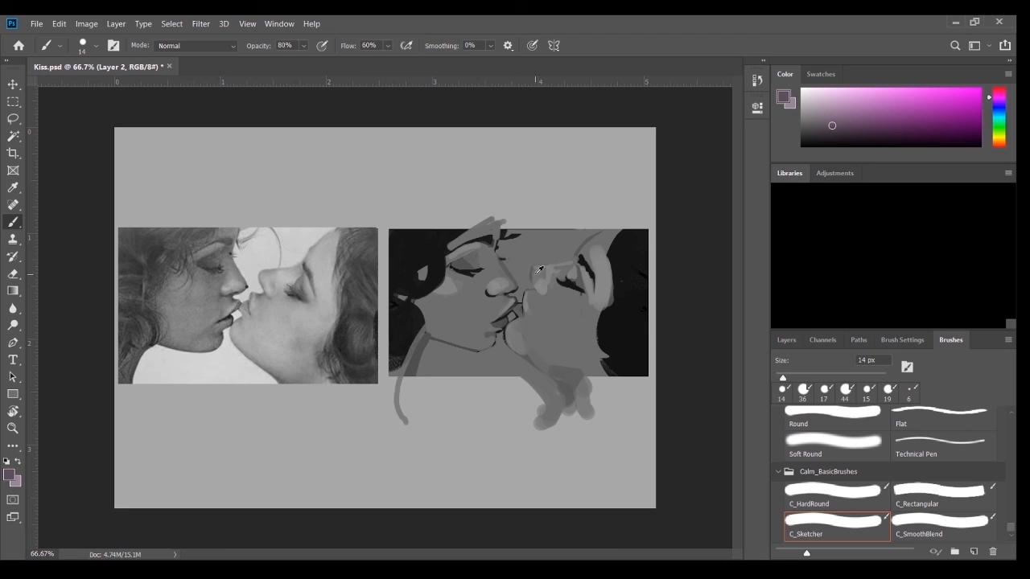
# - Extend the hair past the panel edge, Magic Wand-select the shapes, and turn off greyscale proof
pyautogui.moveTo(539, 269); pyautogui.dragTo(580, 260)
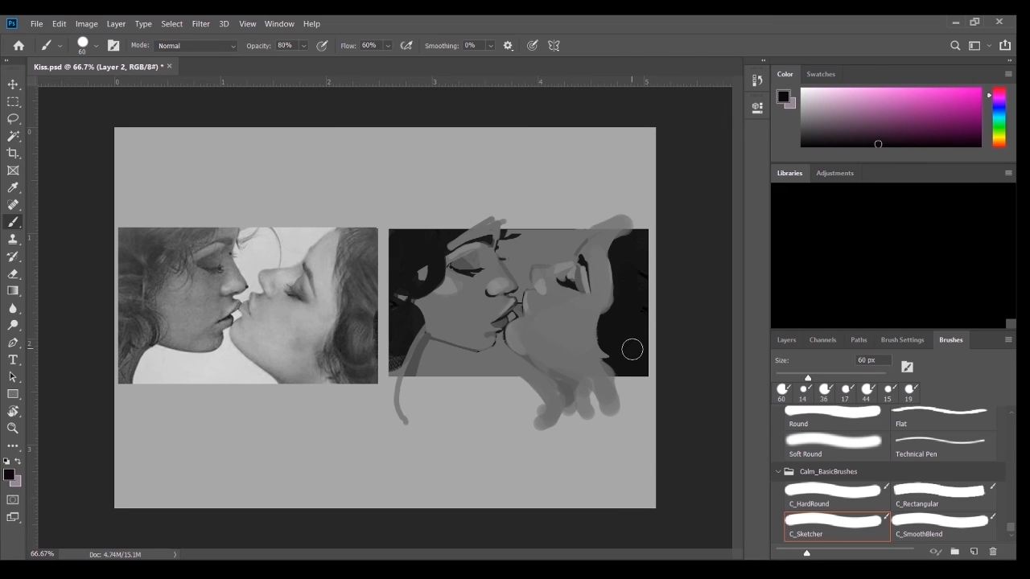
pyautogui.click(940, 417)
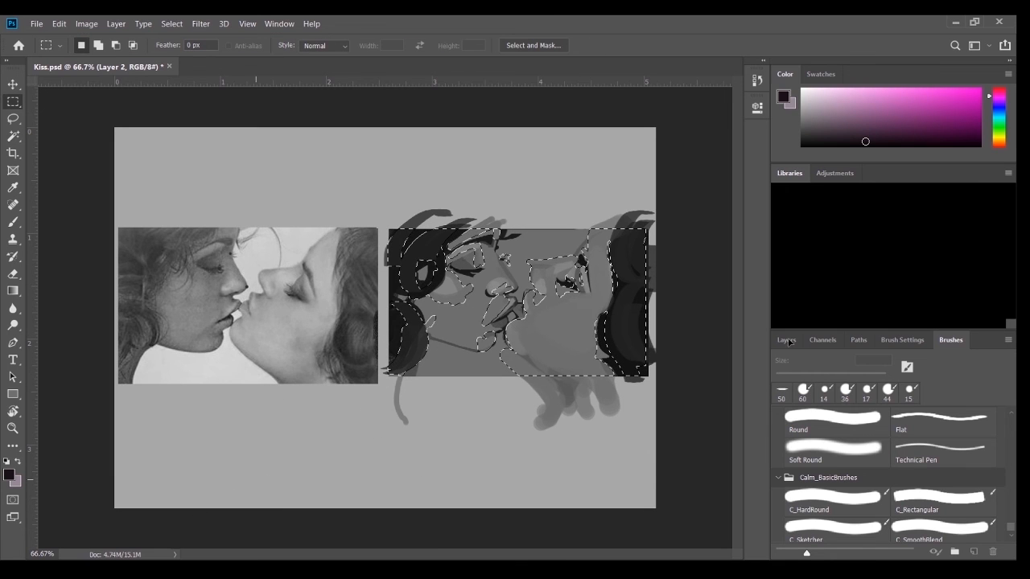
pyautogui.click(786, 340)
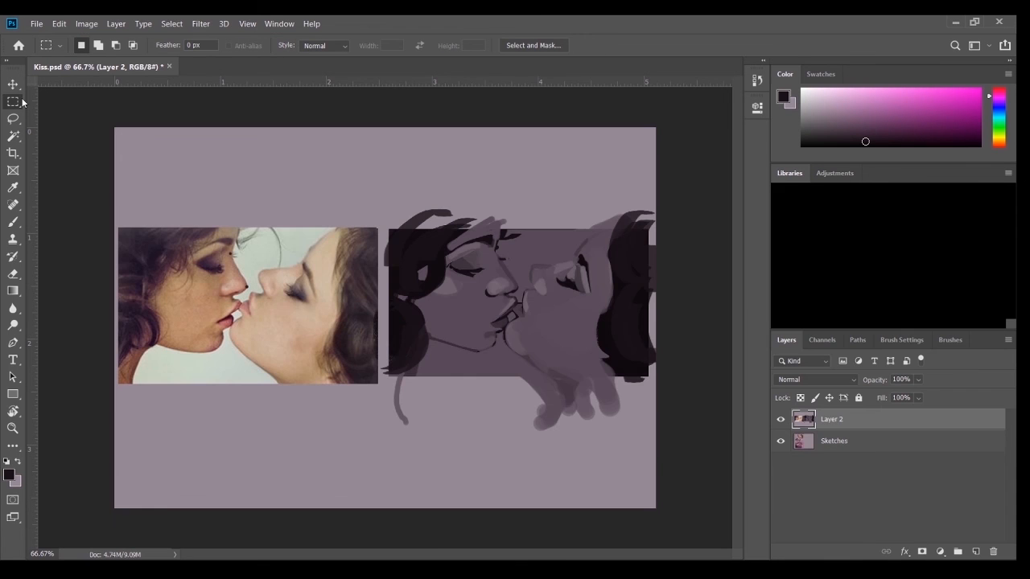